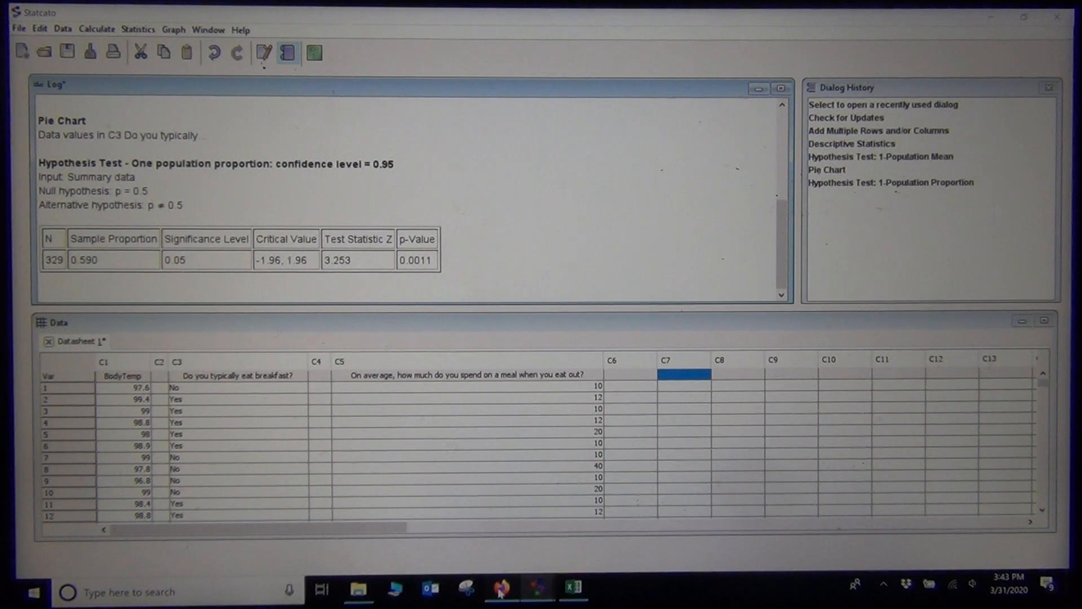
Set the standard normal plot's two-tail cutoffs to ±3.253, leaving 0.00057 in each tail.
left_click(500, 590)
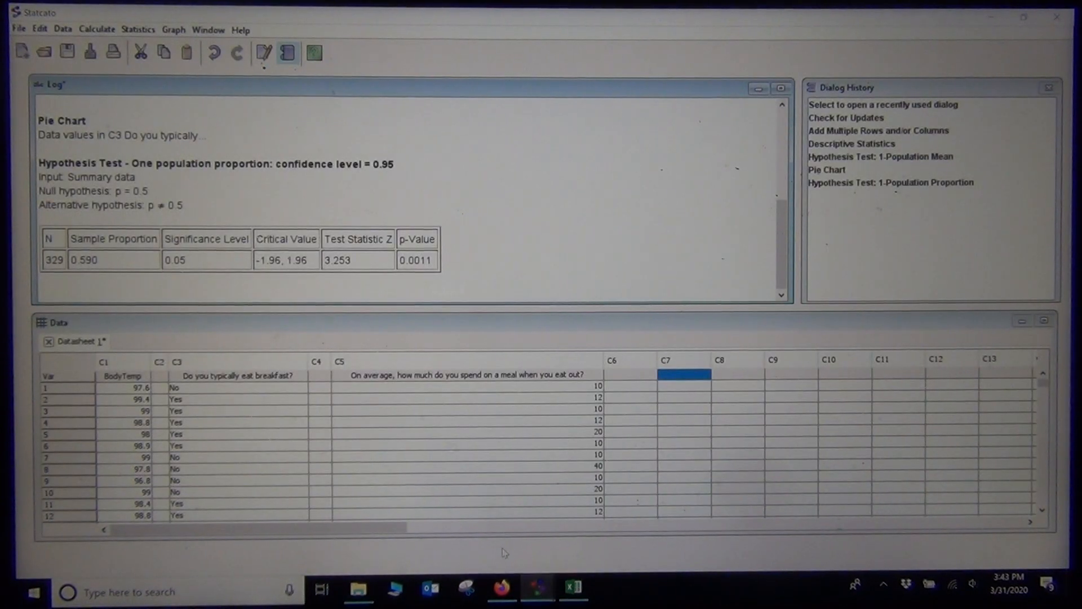
left_click(500, 591)
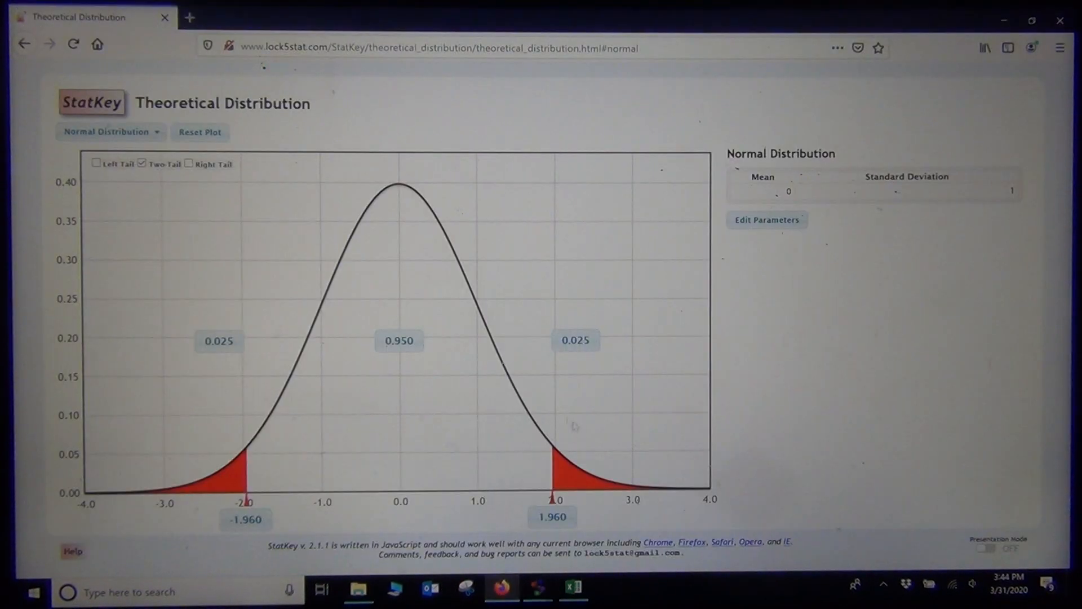
left_click(552, 517)
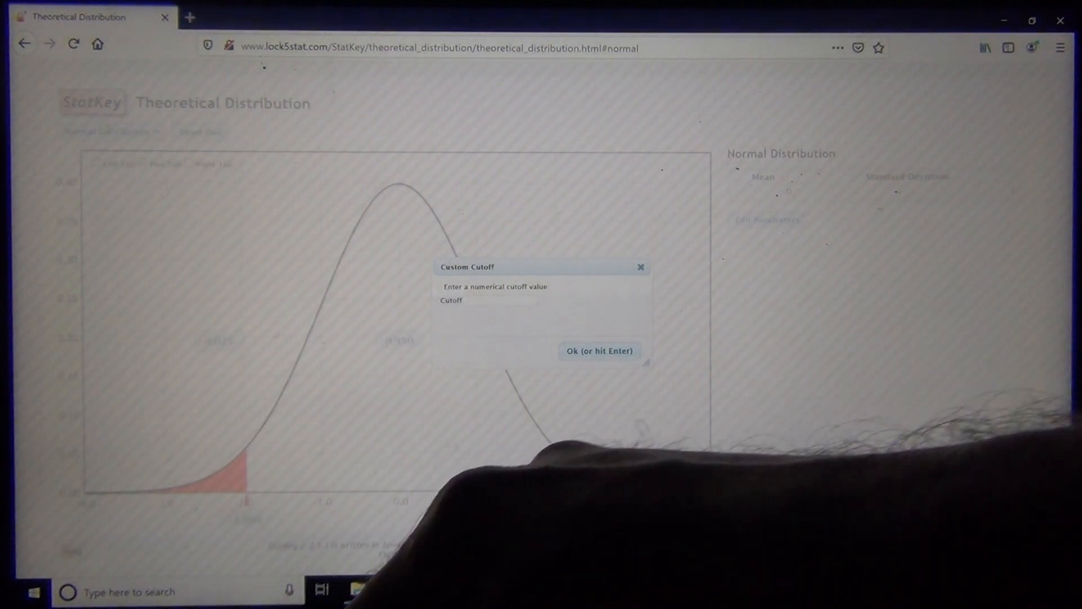
type("3")
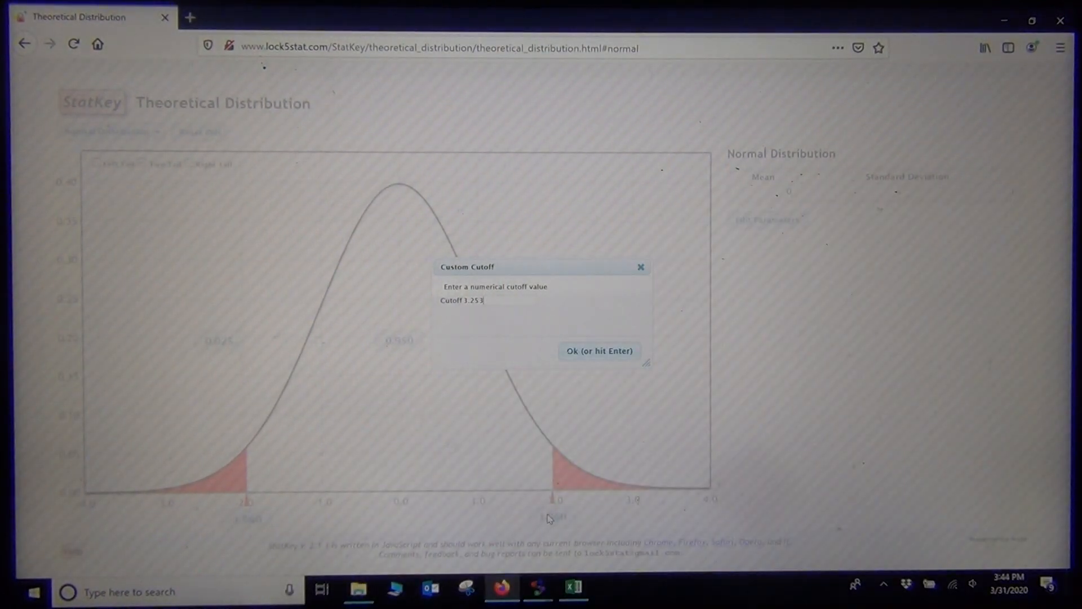
left_click(598, 351)
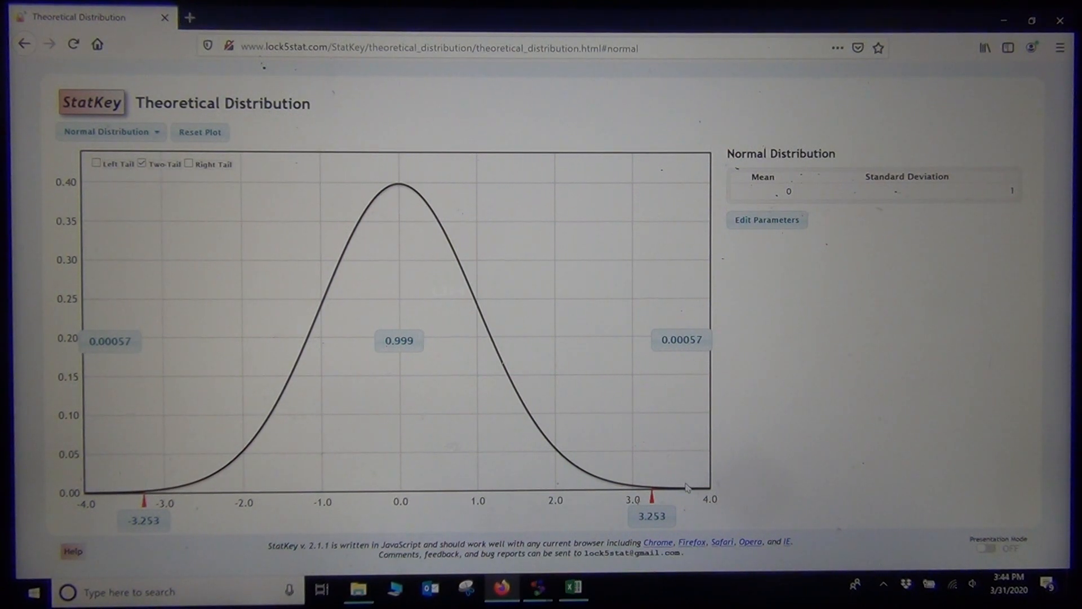
mouse_move(469, 387)
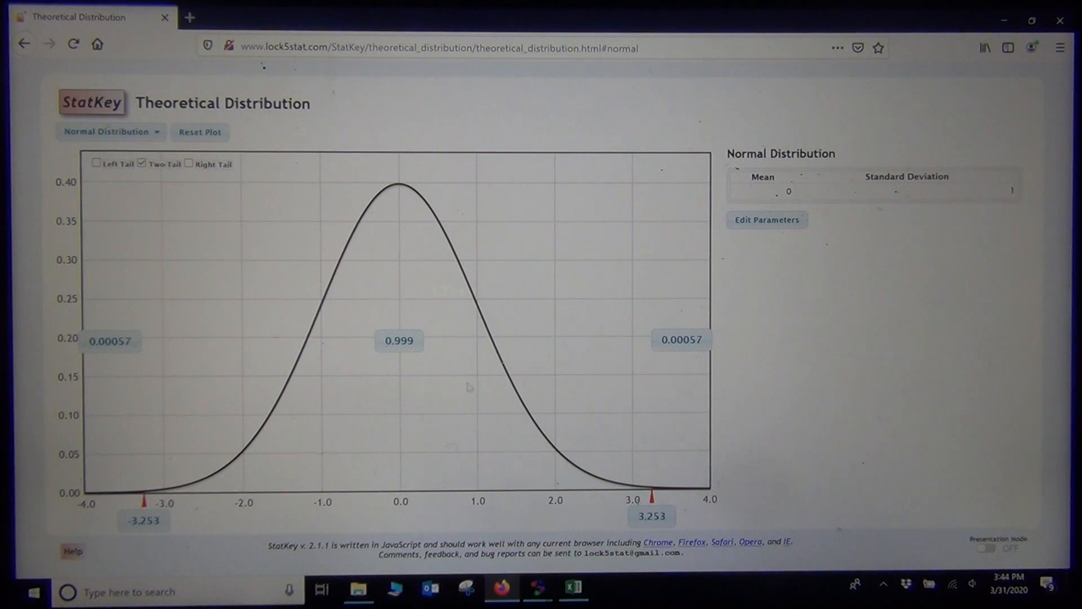
mouse_move(411, 397)
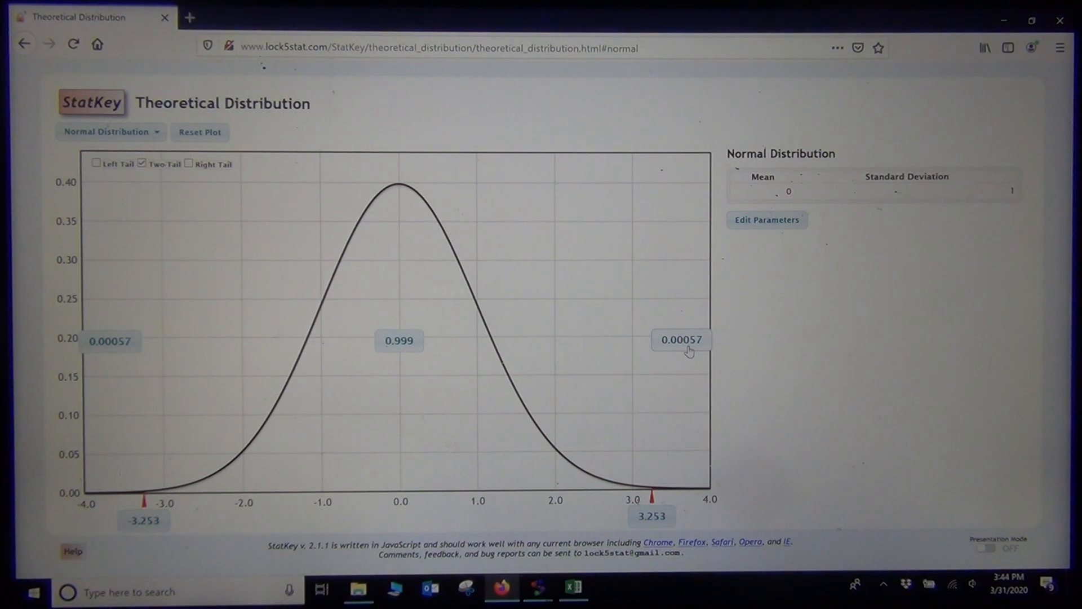
mouse_move(117, 352)
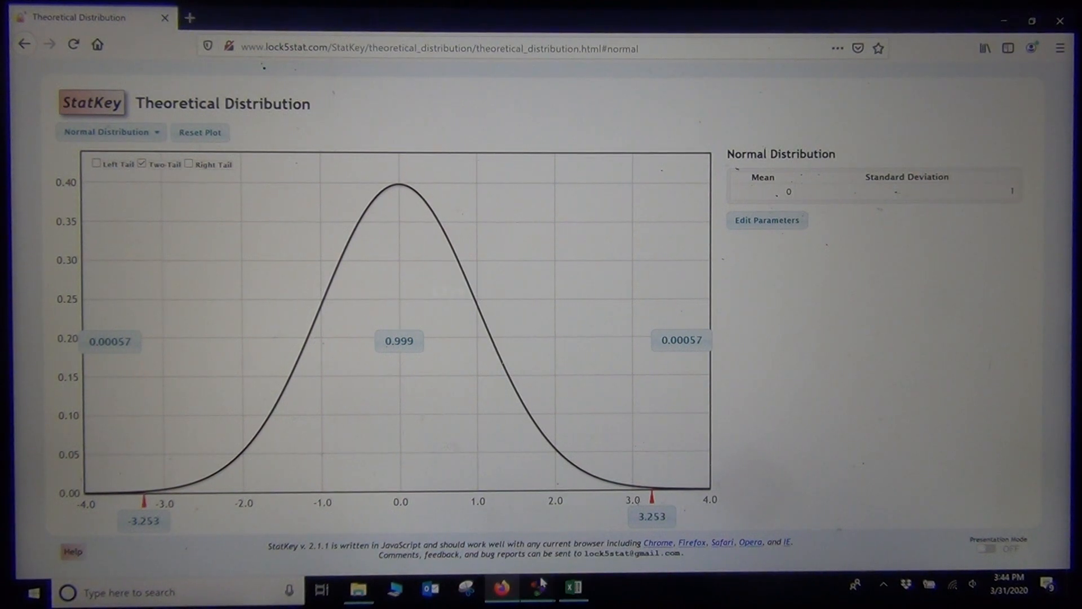
Read the Statcato breakfast pie chart counts (Yes 194, No 135), then minimize it.
left_click(538, 588)
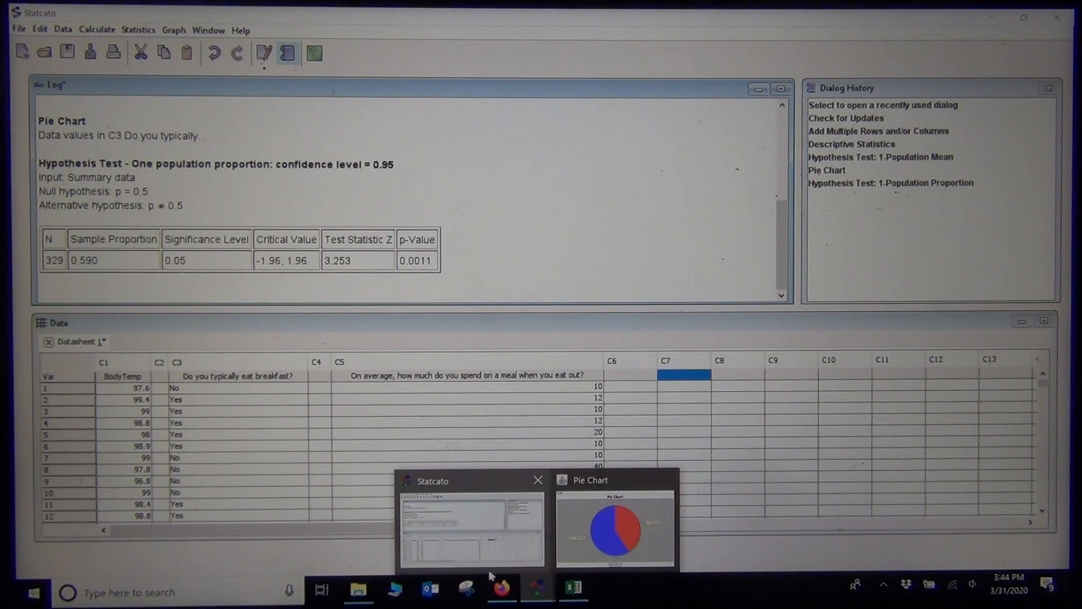
mouse_move(502, 588)
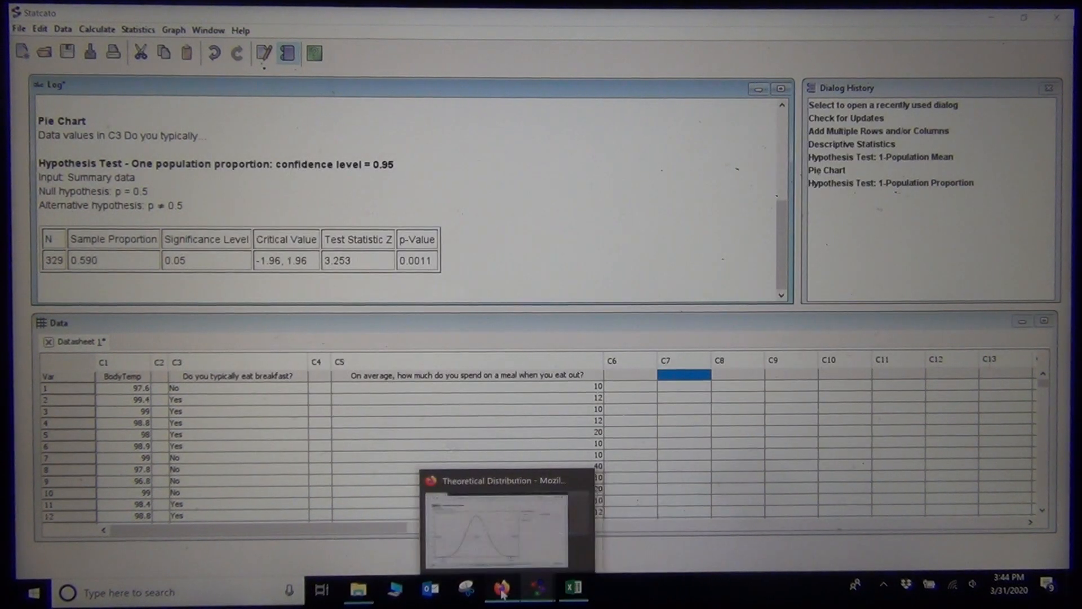
left_click(495, 528)
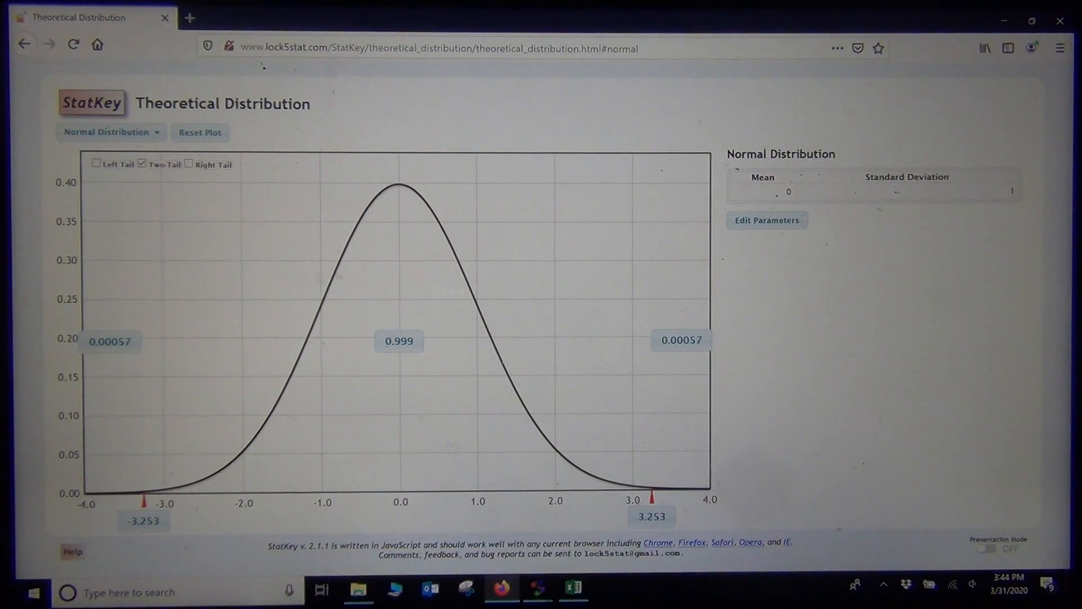
mouse_move(365, 309)
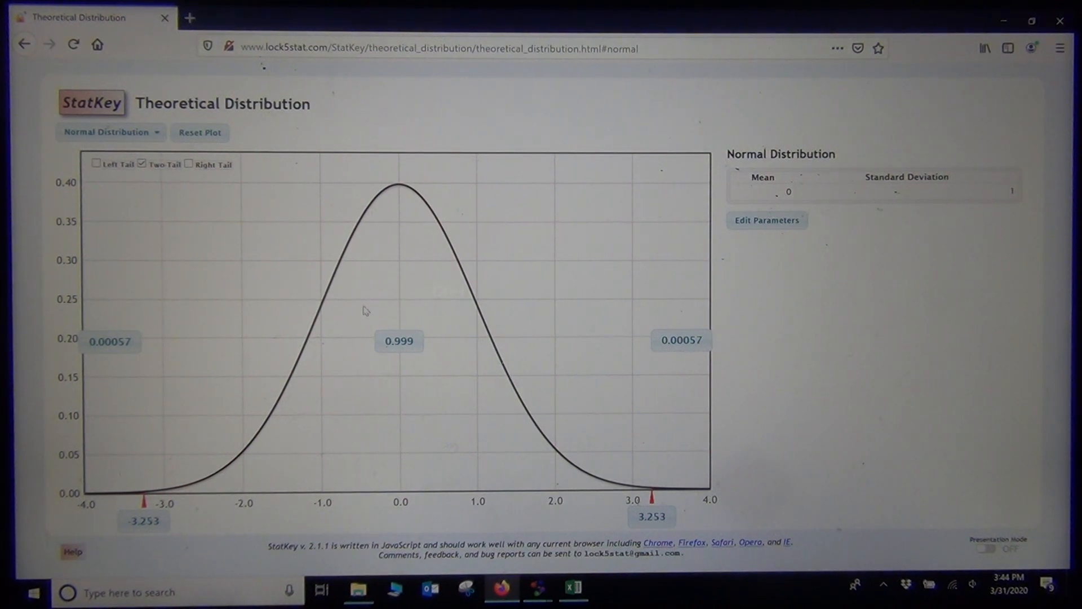
mouse_move(537, 591)
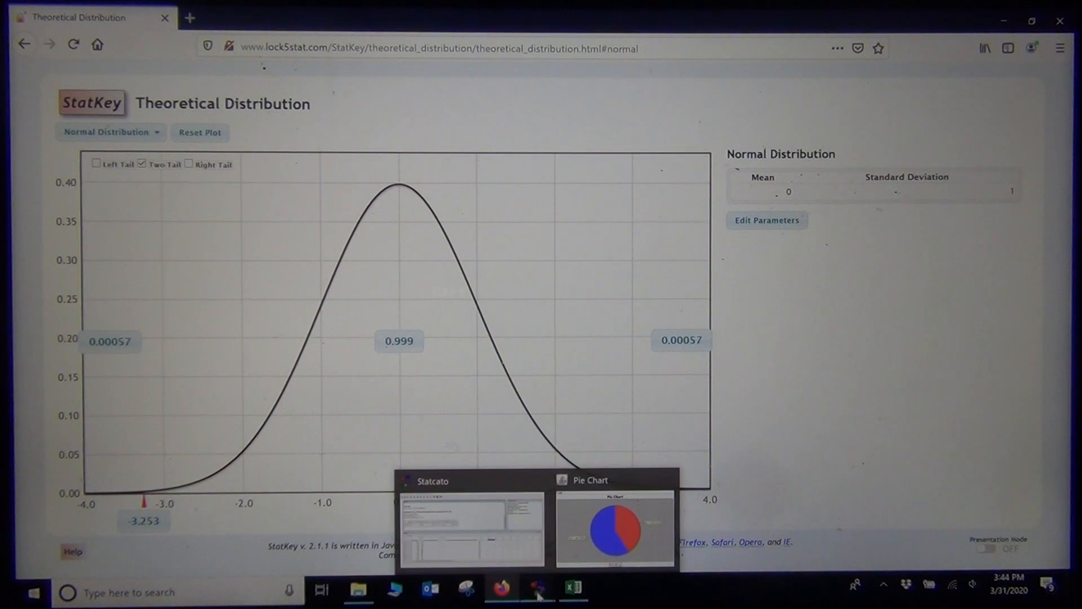
left_click(472, 525)
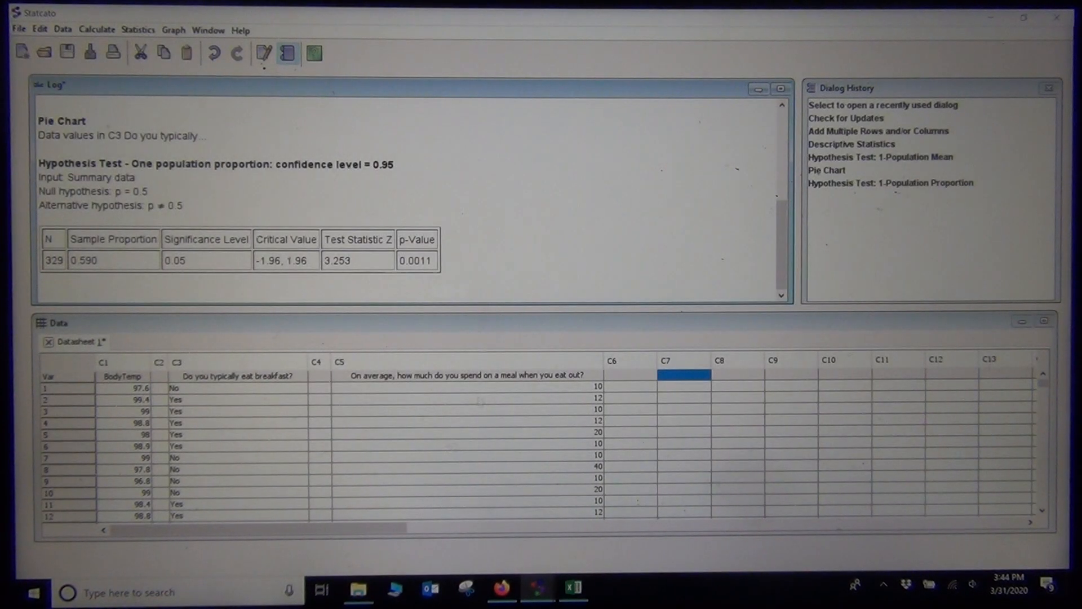
mouse_move(486, 253)
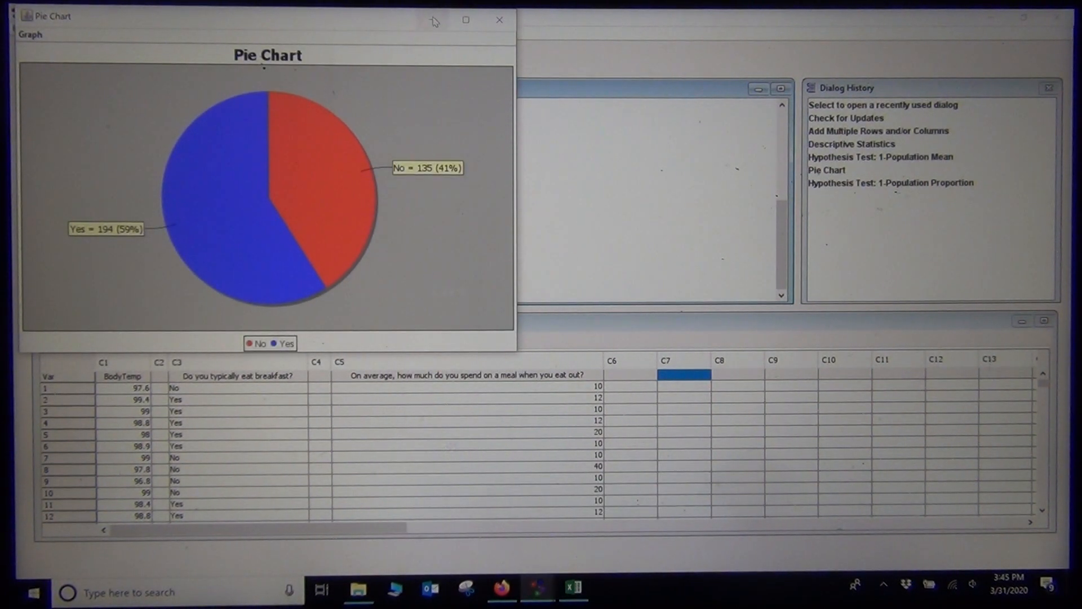
left_click(498, 19)
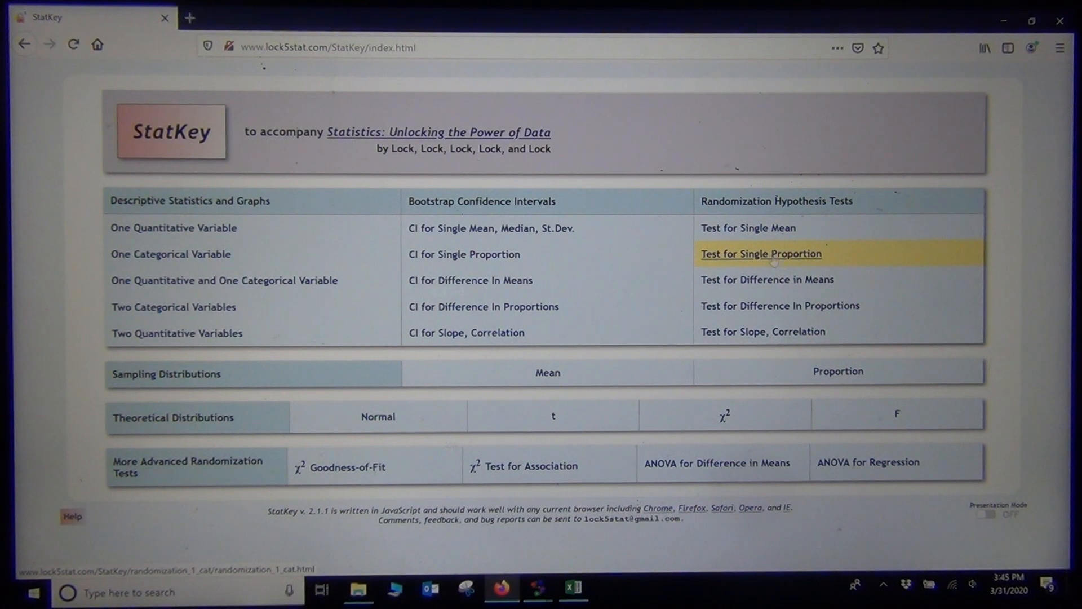
Enter custom proportion data: count 194 out of sample size 329 (p̂ = 0.590).
left_click(760, 254)
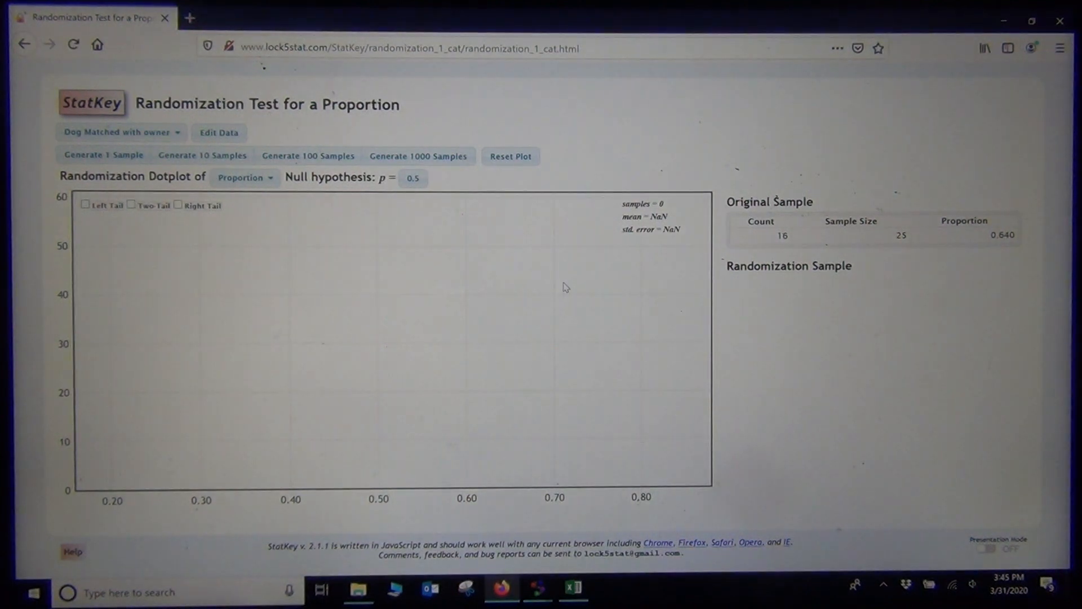
mouse_move(428, 218)
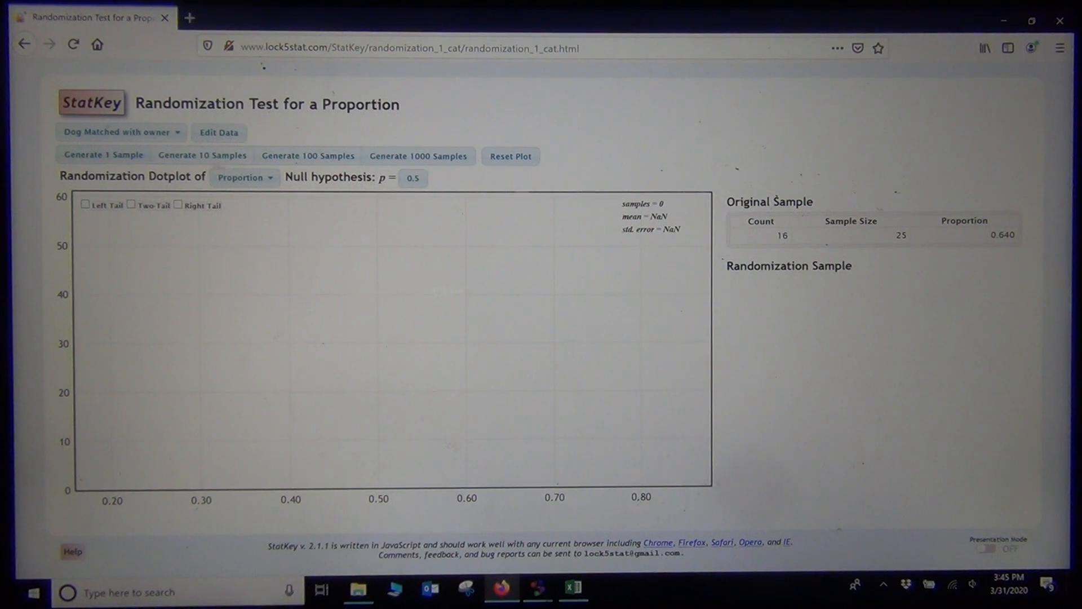
left_click(219, 133)
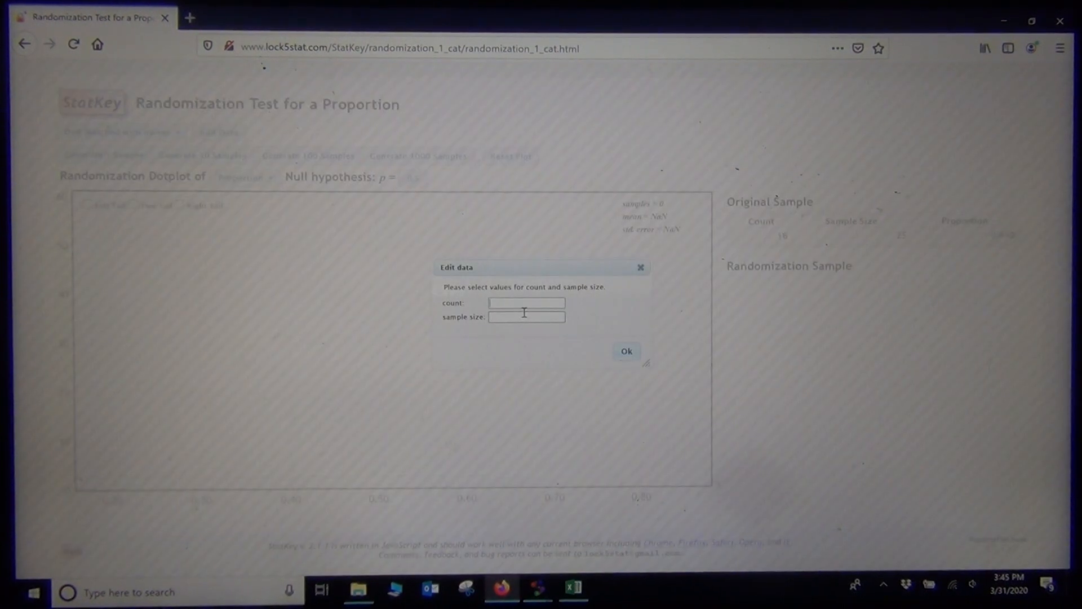
type("19")
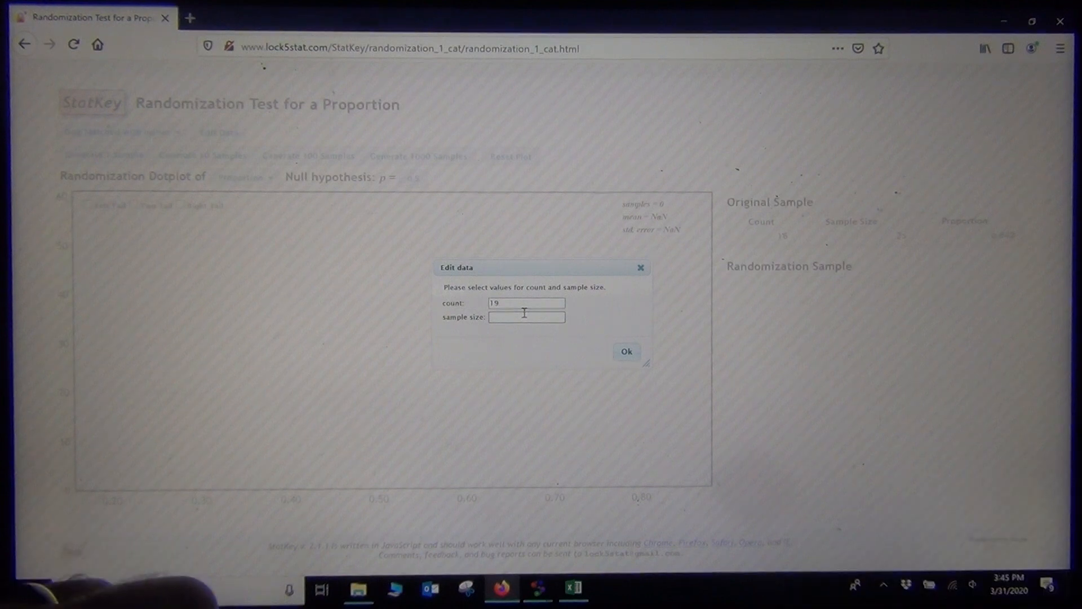
type("4")
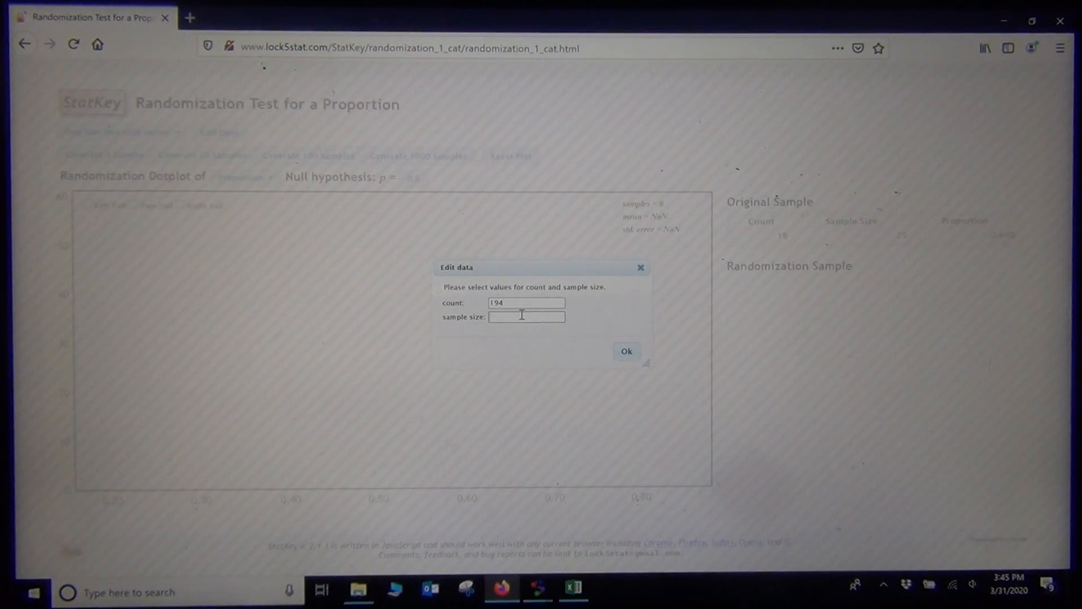
type("329")
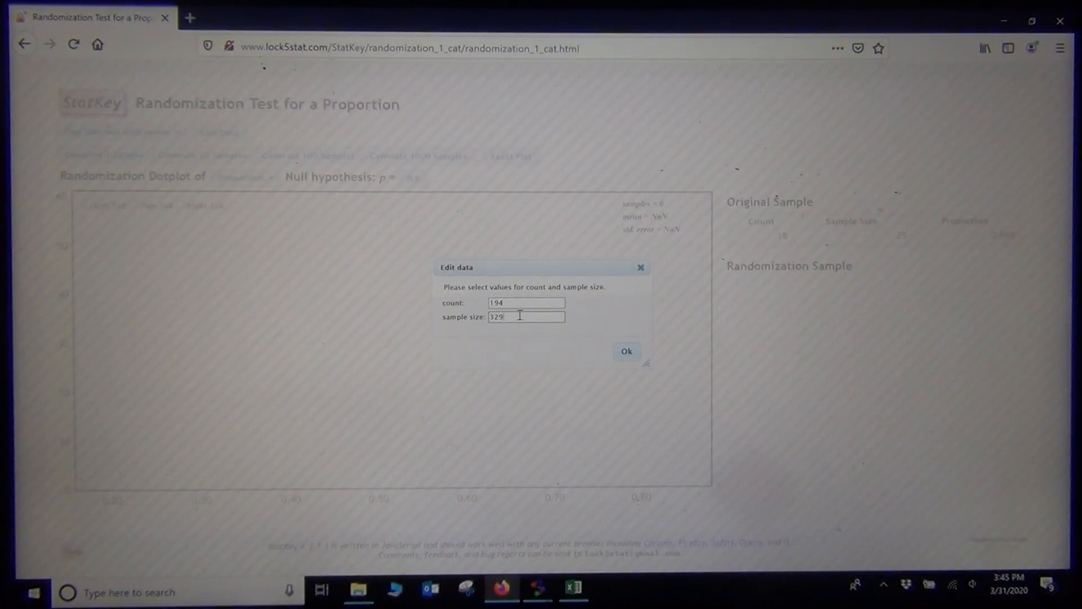
left_click(626, 352)
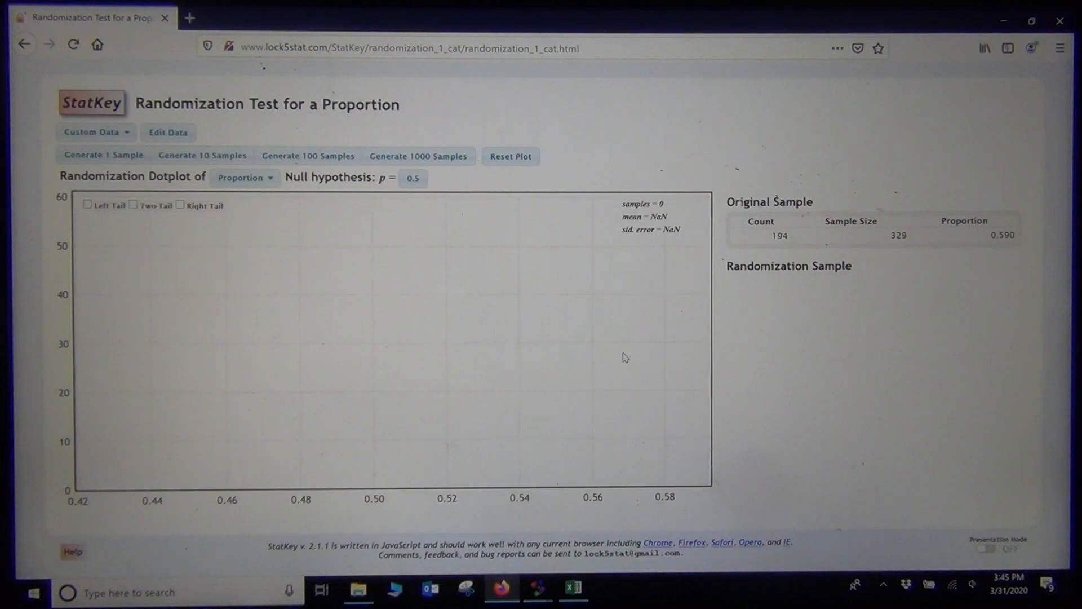
mouse_move(578, 348)
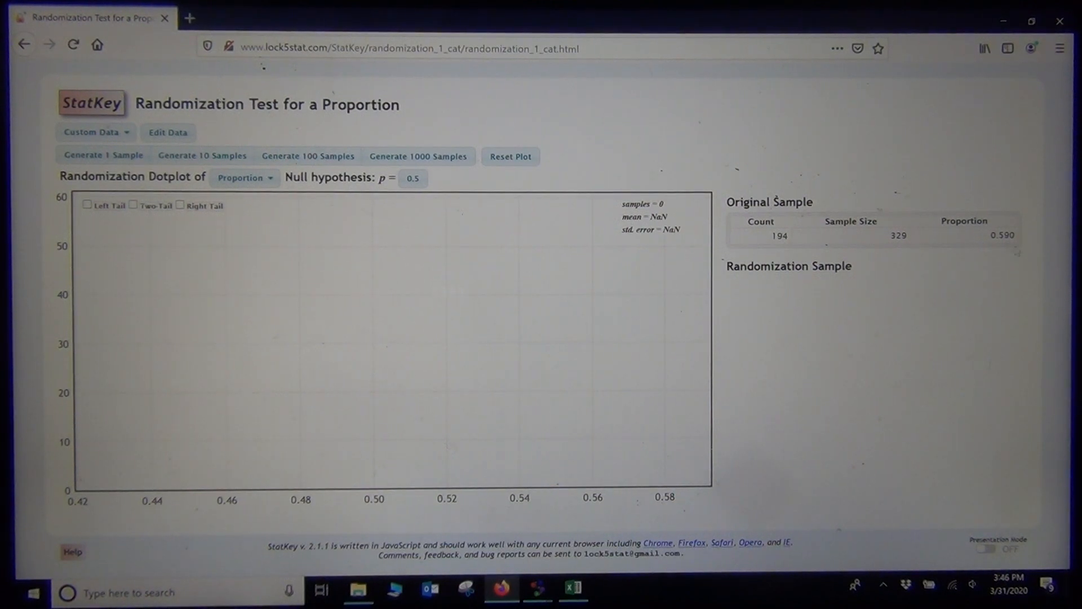
mouse_move(859, 266)
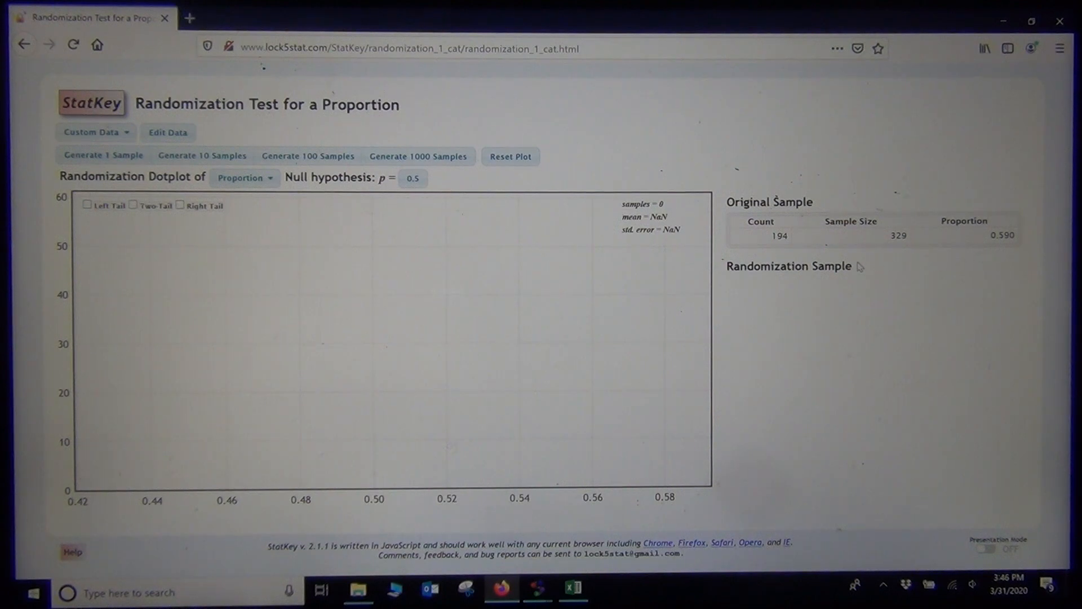
mouse_move(998, 234)
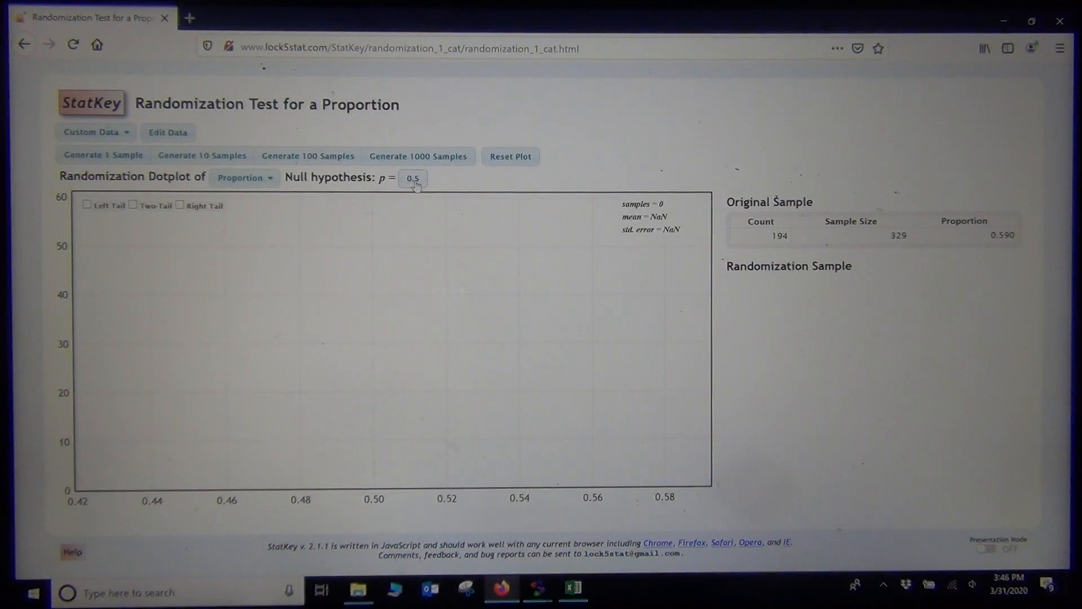
Generate thousands of randomization samples and switch the dotplot to two-tail display.
left_click(418, 155)
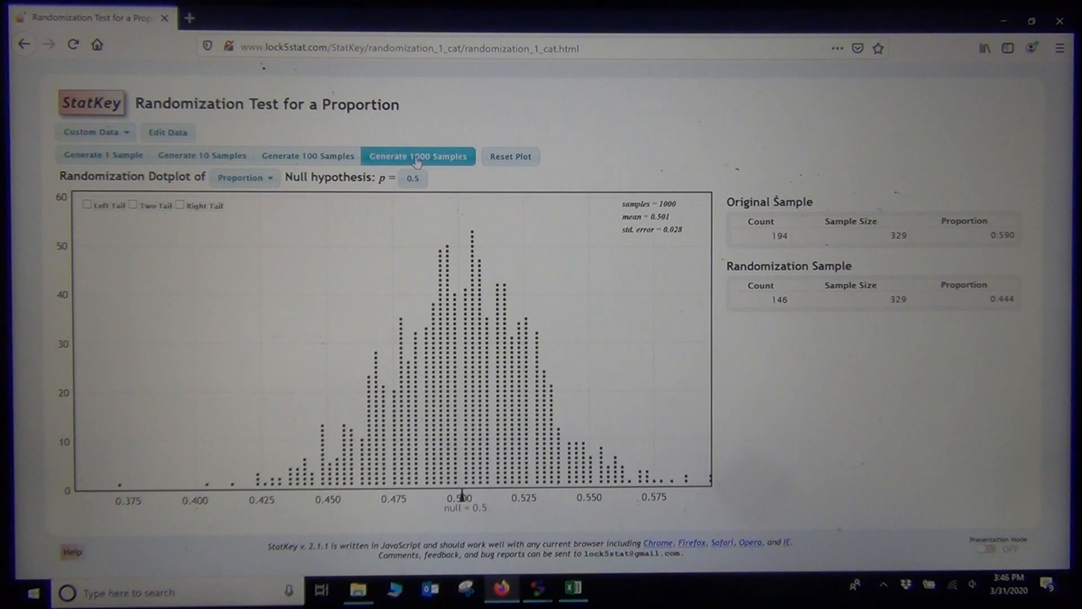
left_click(418, 156)
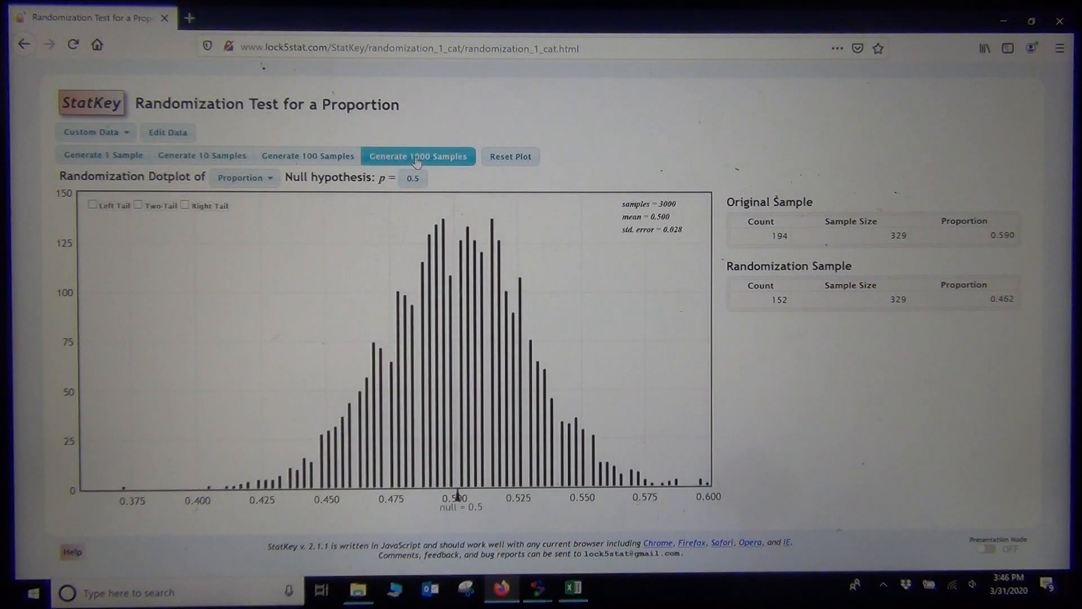
left_click(417, 156)
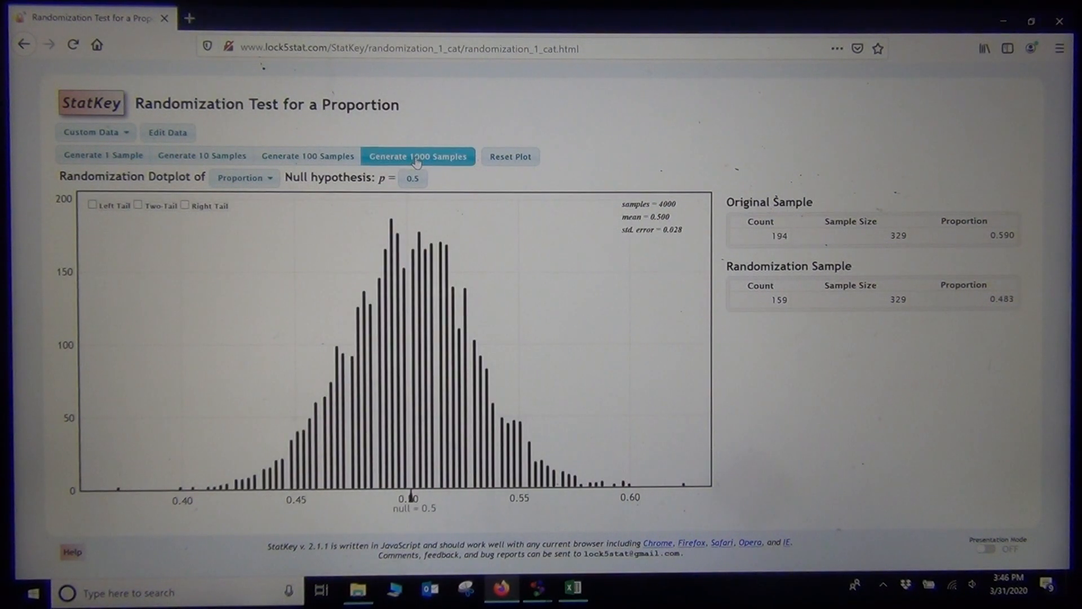
left_click(417, 156)
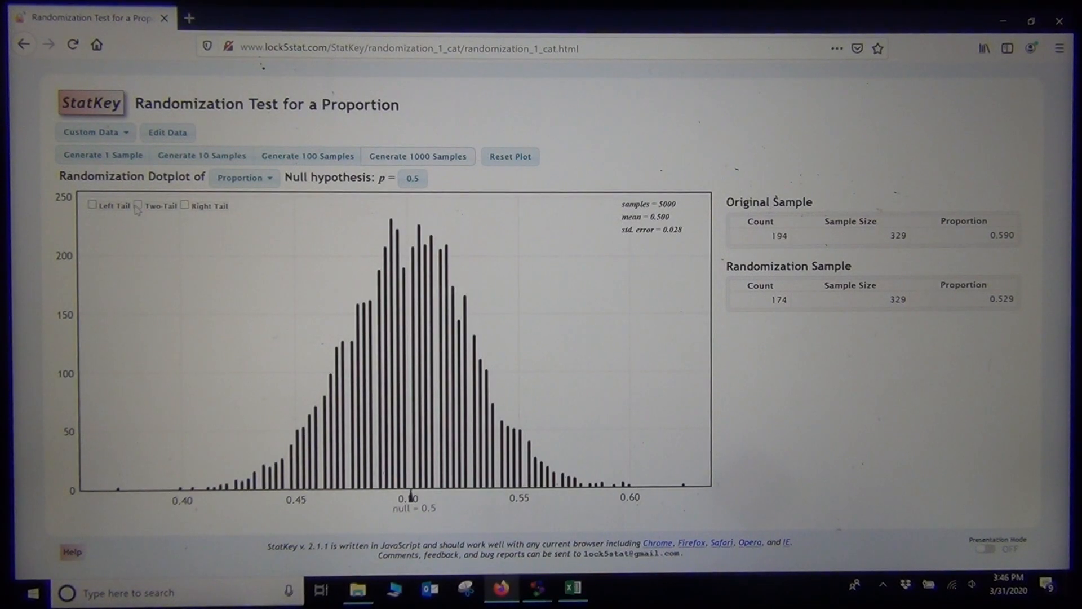
left_click(138, 205)
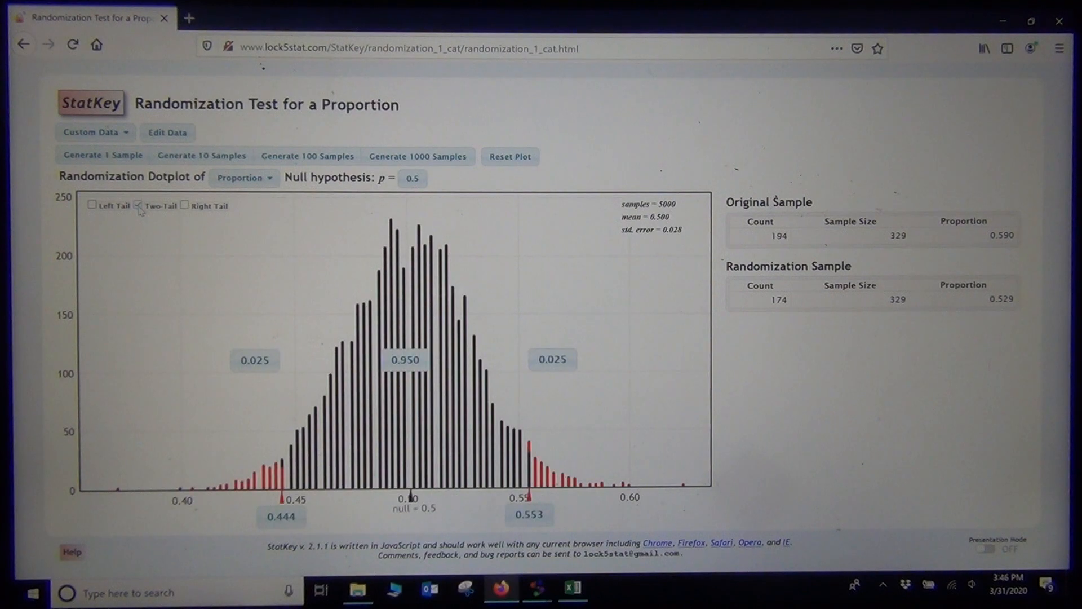
left_click(137, 206)
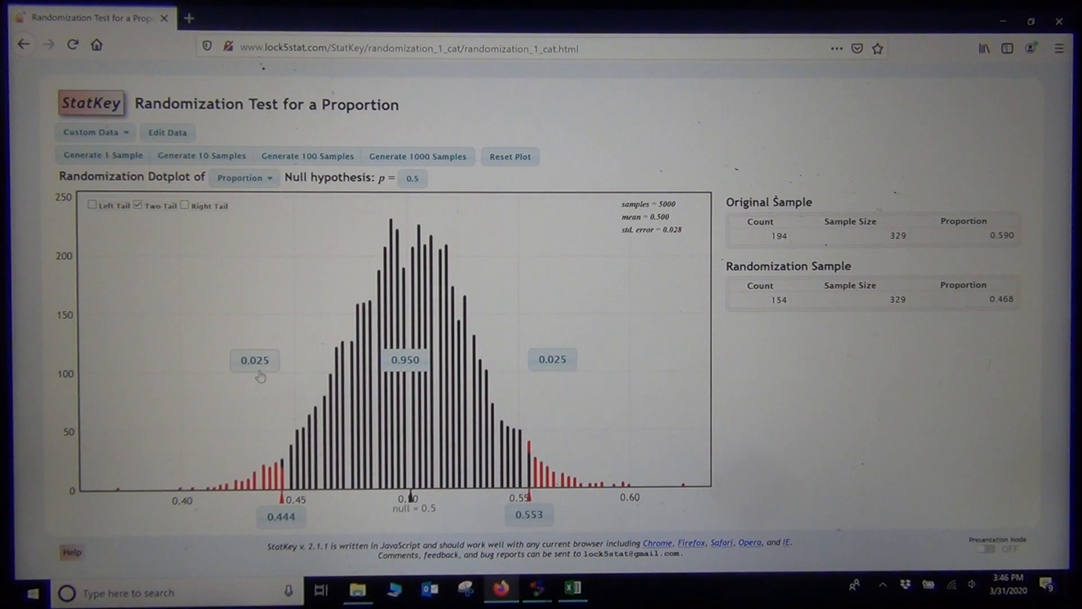
left_click(102, 154)
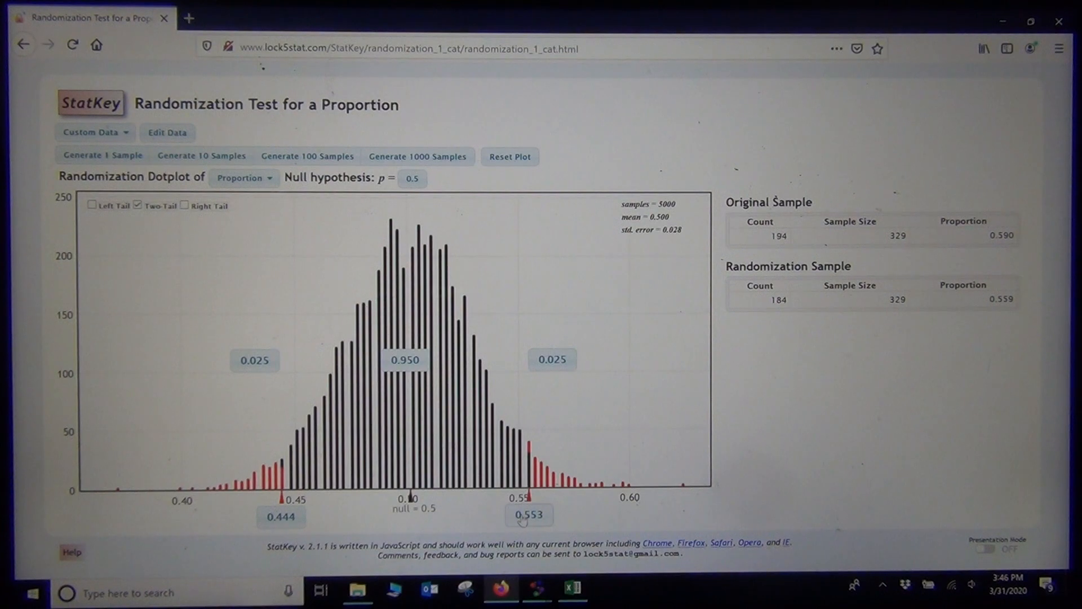
left_click(102, 155)
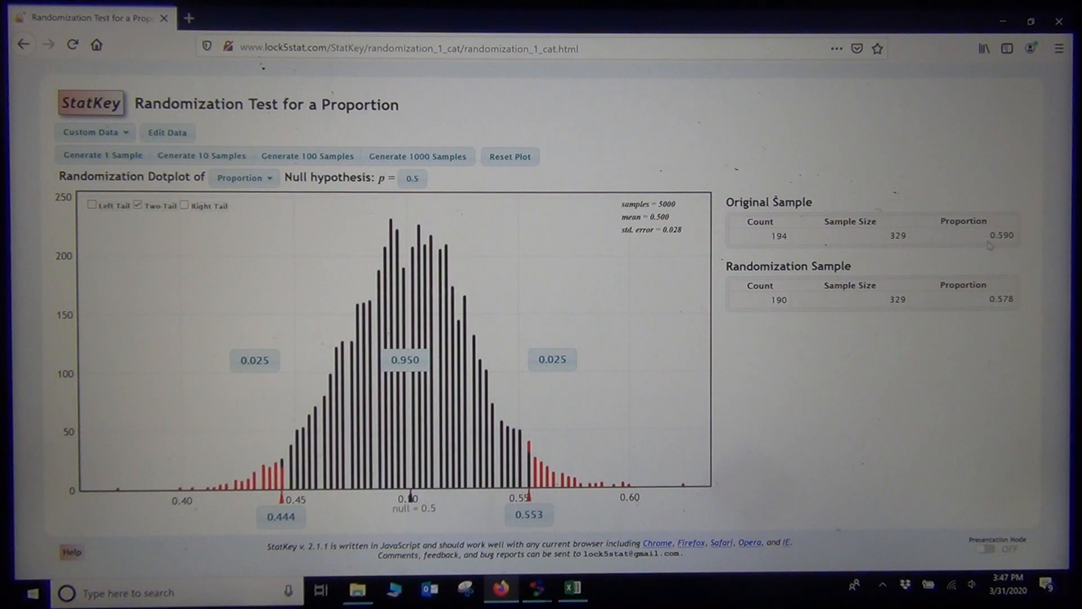
mouse_move(531, 538)
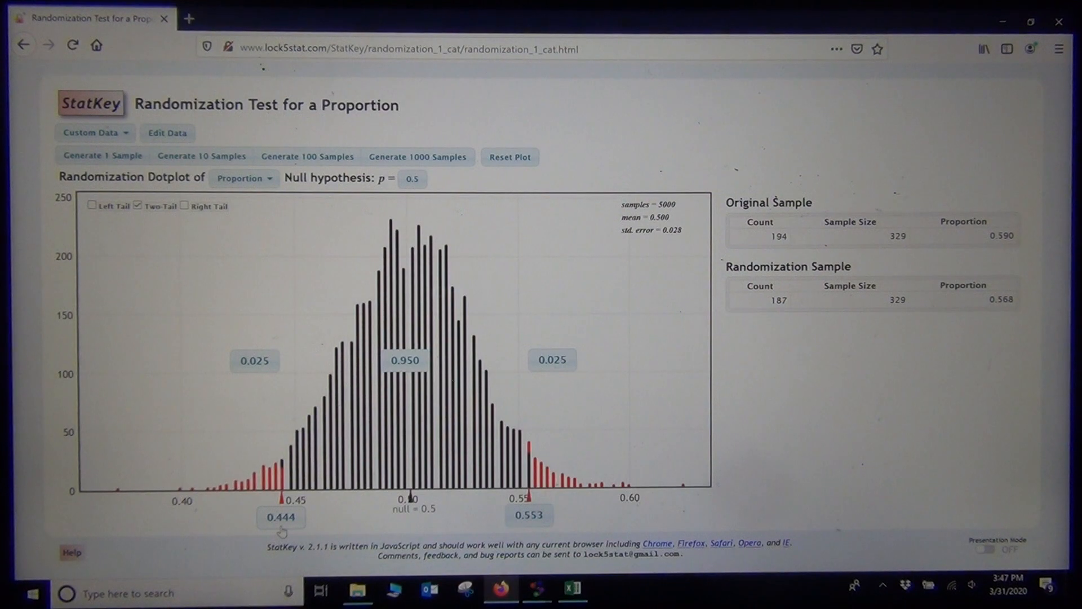
left_click(102, 155)
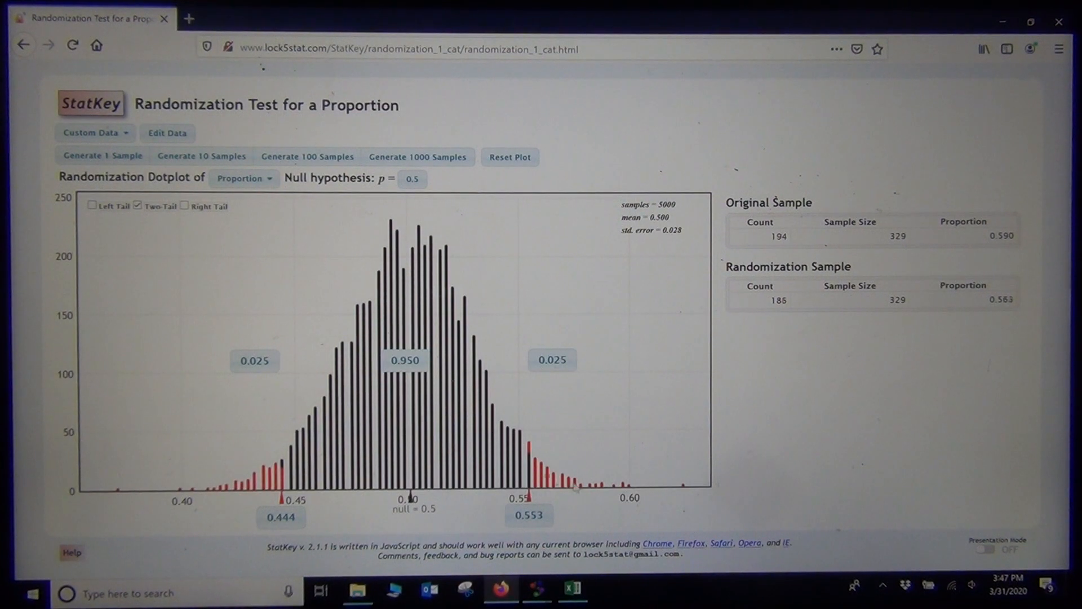
left_click(102, 156)
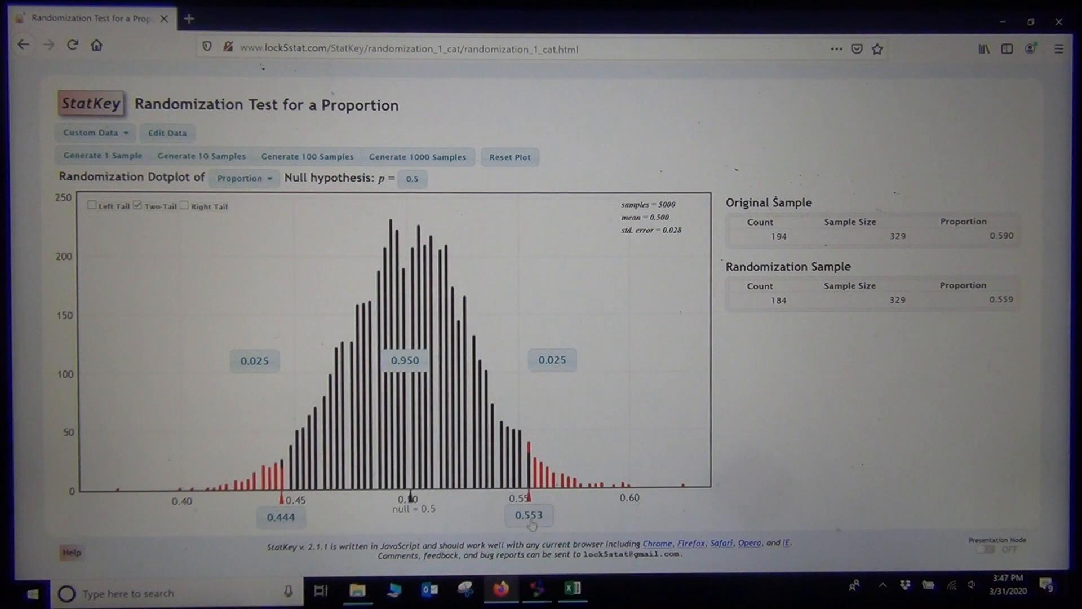
Set the upper cutoff to 0.590, showing 0.0012 in each tail over 5000 samples.
left_click(529, 516)
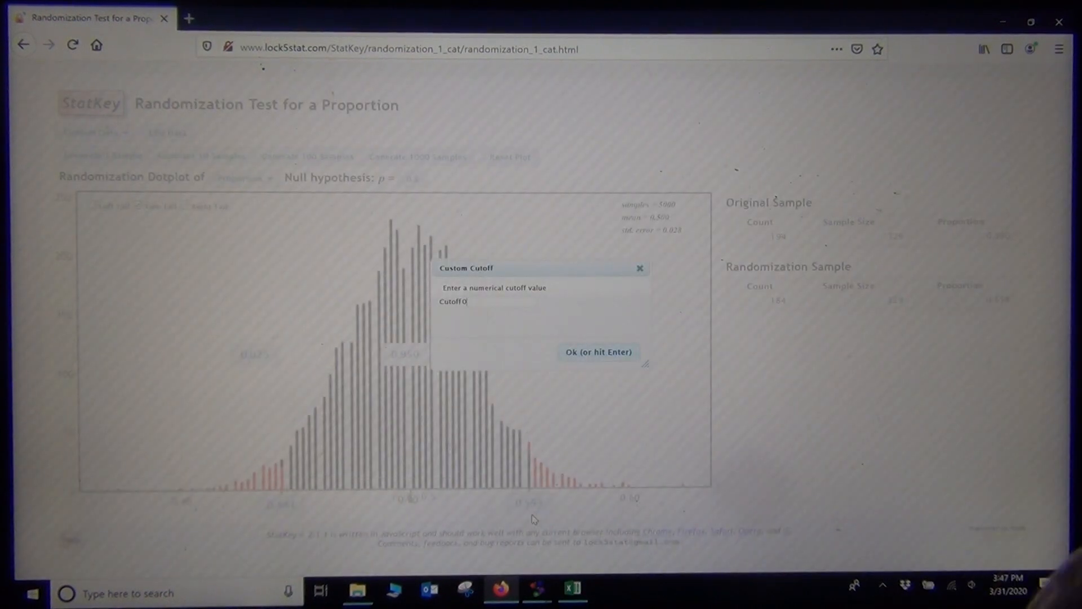
type(".59")
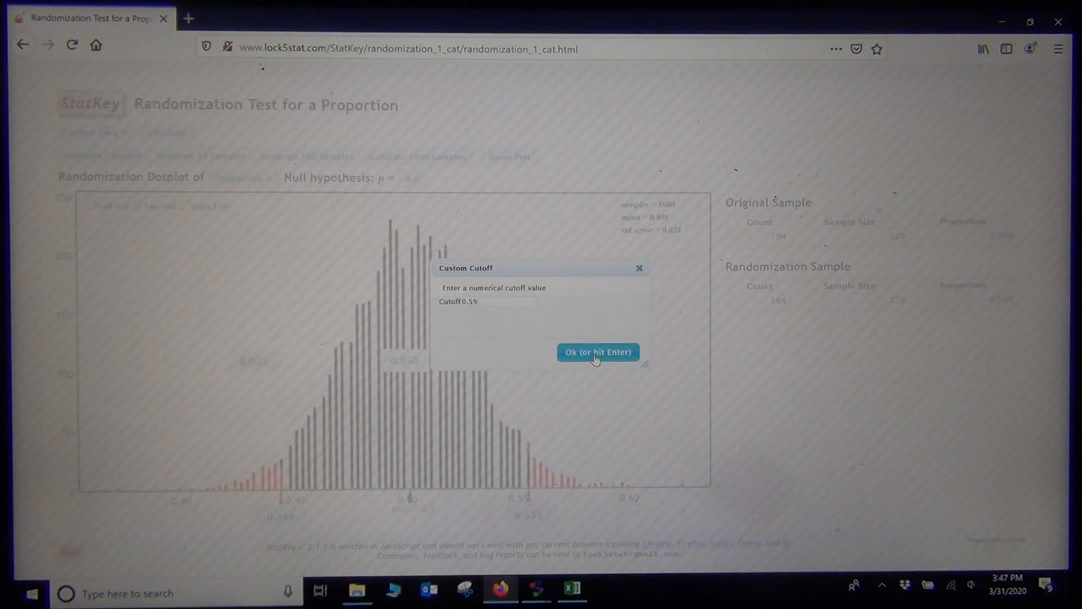
left_click(597, 352)
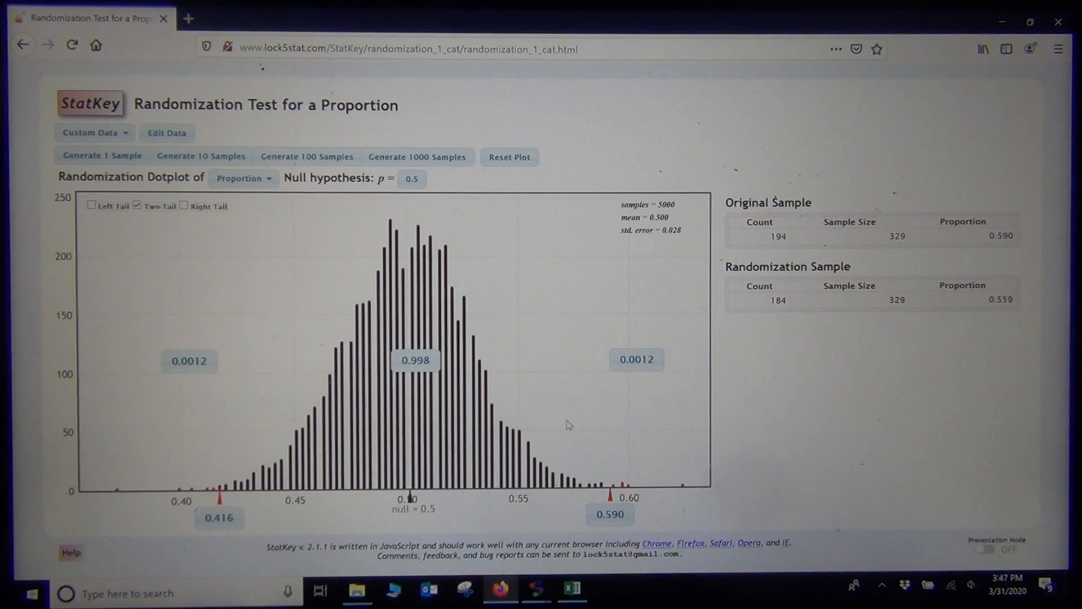
left_click(102, 156)
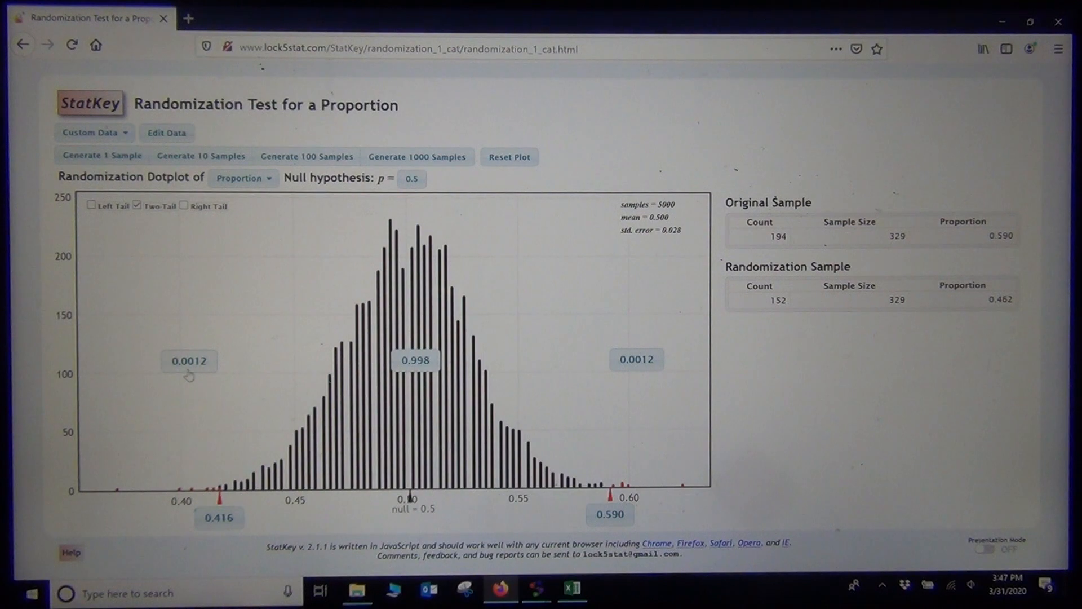
left_click(101, 155)
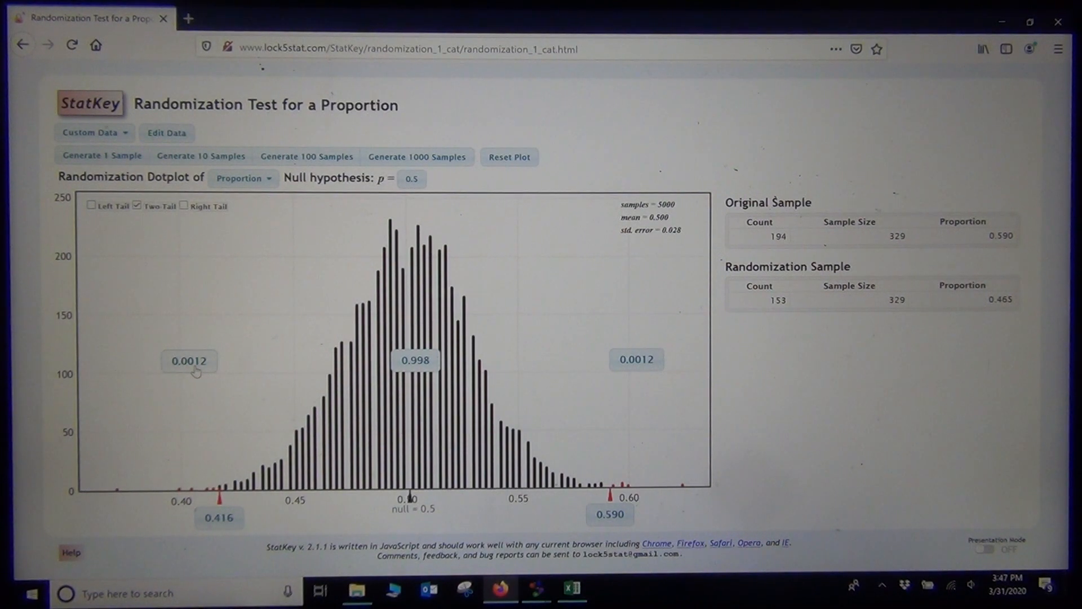
left_click(101, 156)
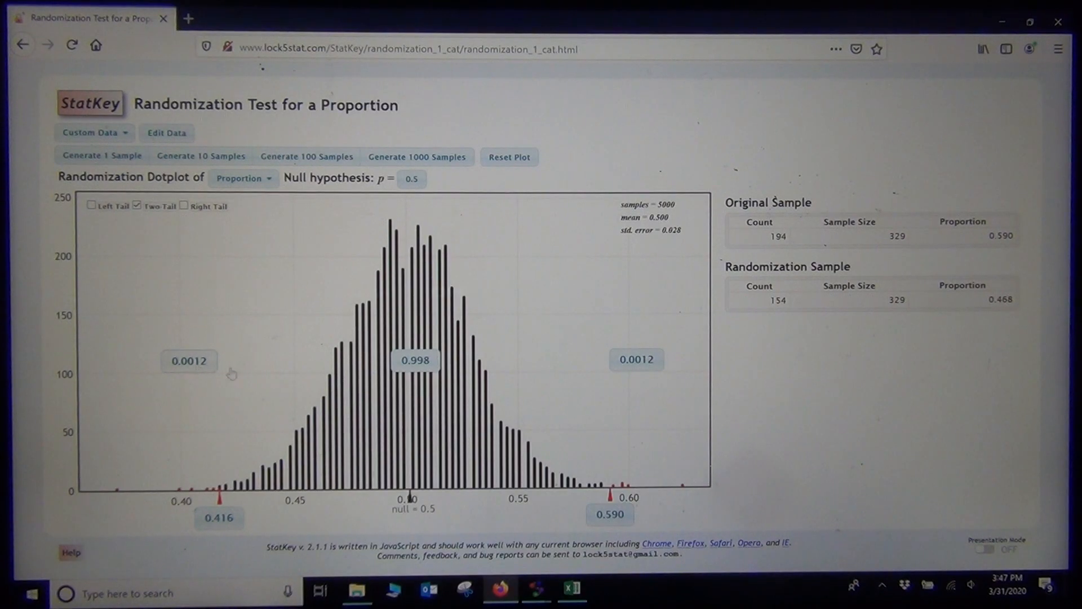
left_click(102, 155)
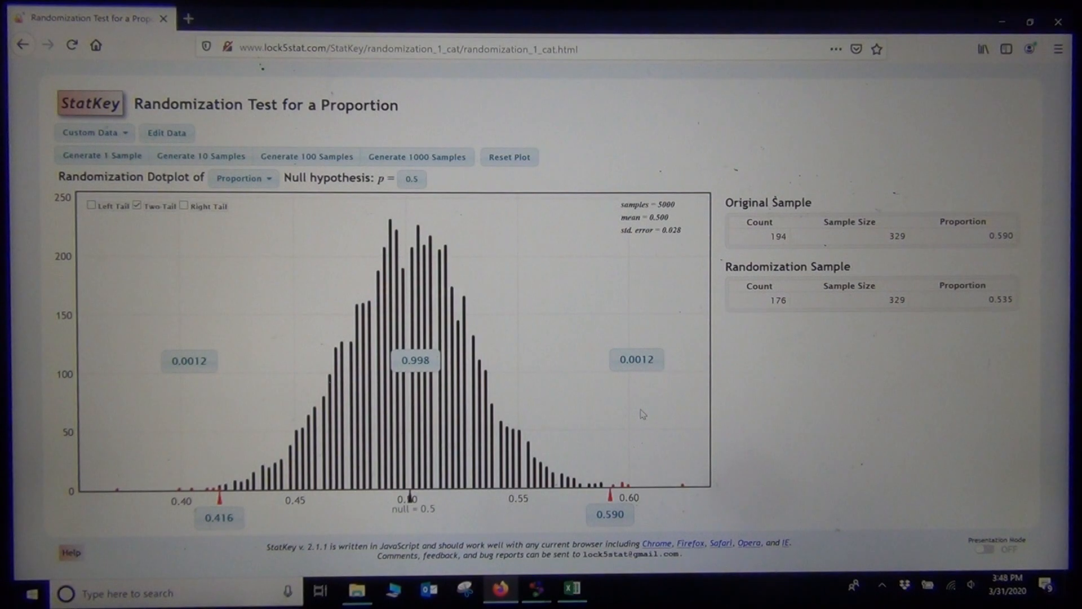
left_click(102, 155)
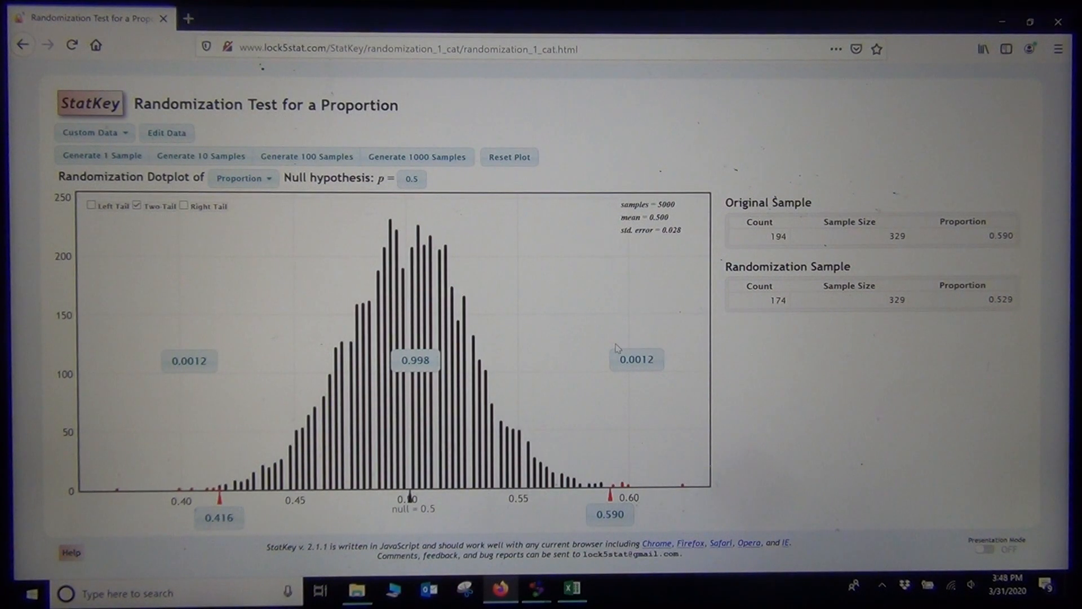
left_click(102, 156)
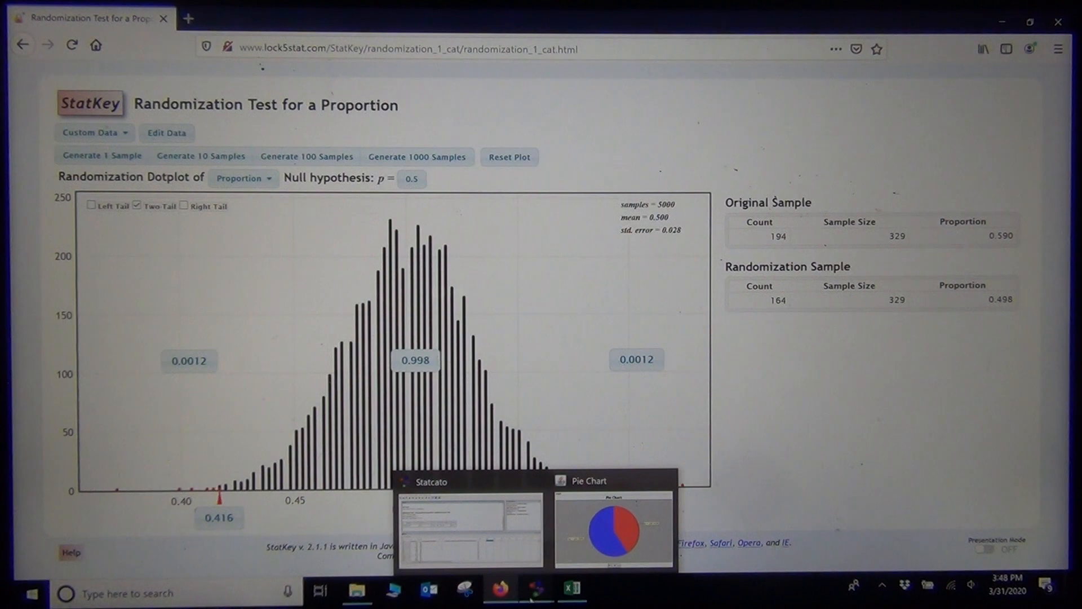
Bring Statcato forward beside the breakfast datasheet and its one-proportion test log.
left_click(470, 524)
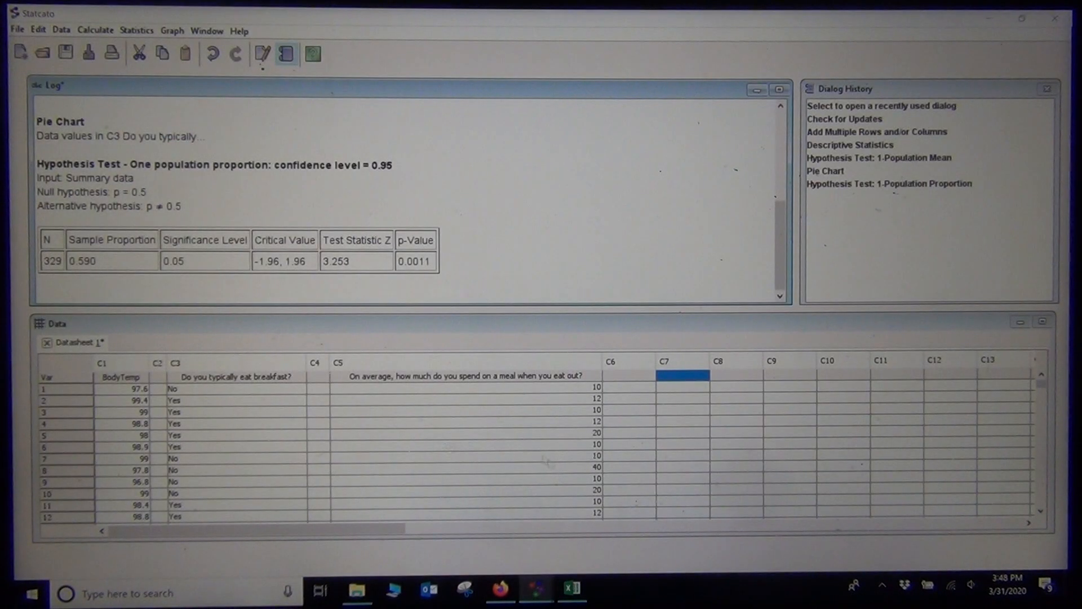
mouse_move(485, 392)
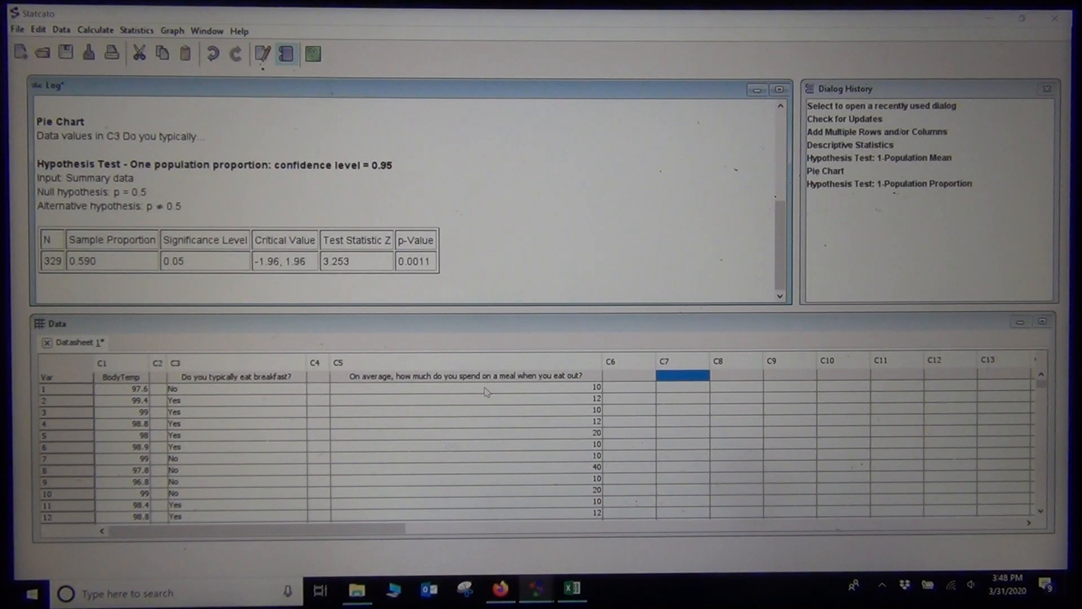
mouse_move(587, 383)
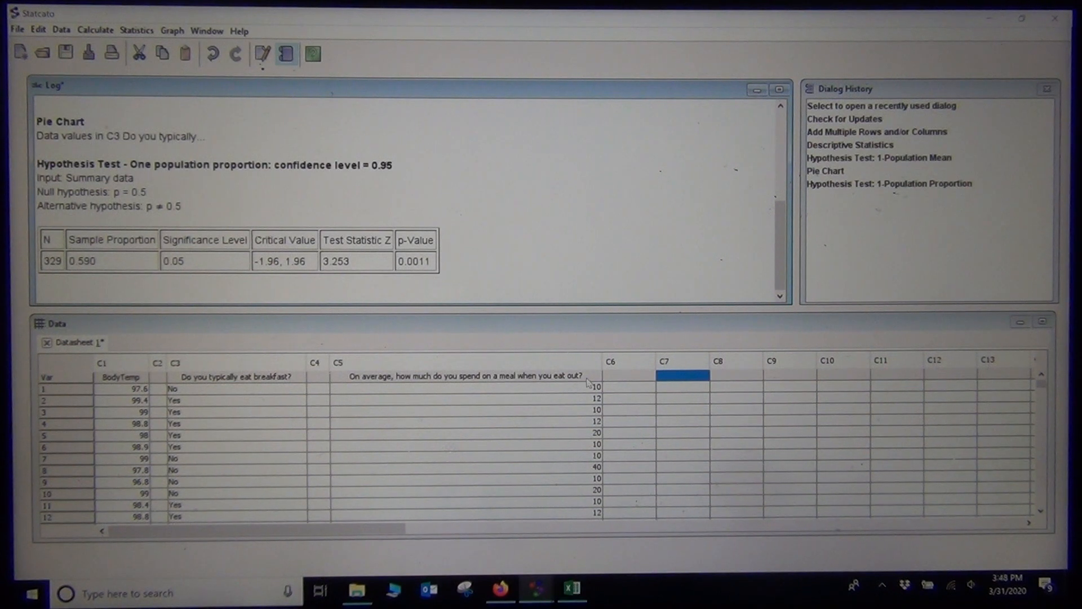
left_click(596, 458)
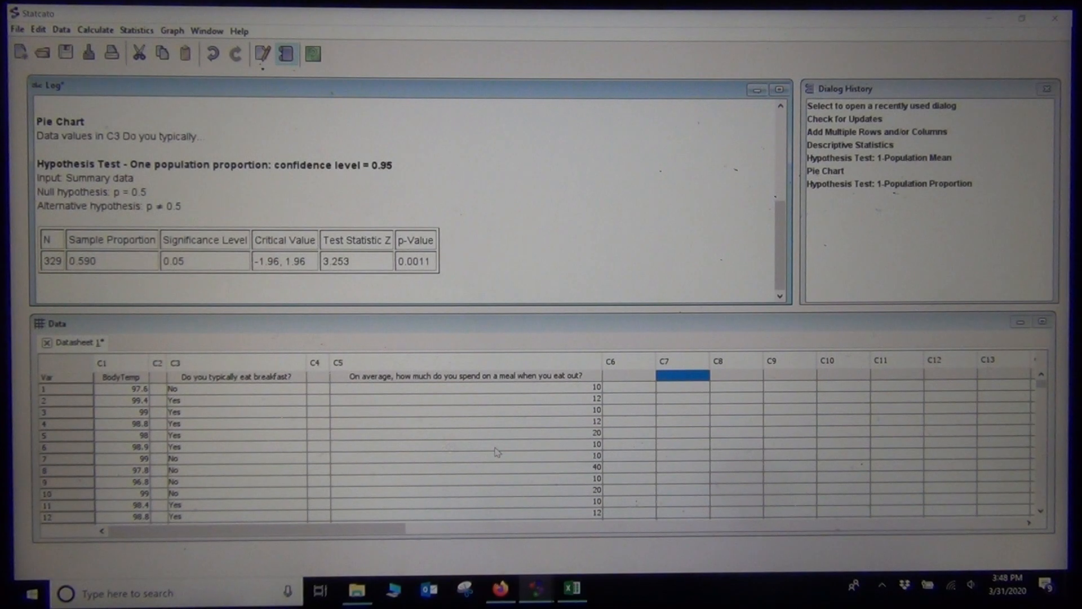
mouse_move(545, 381)
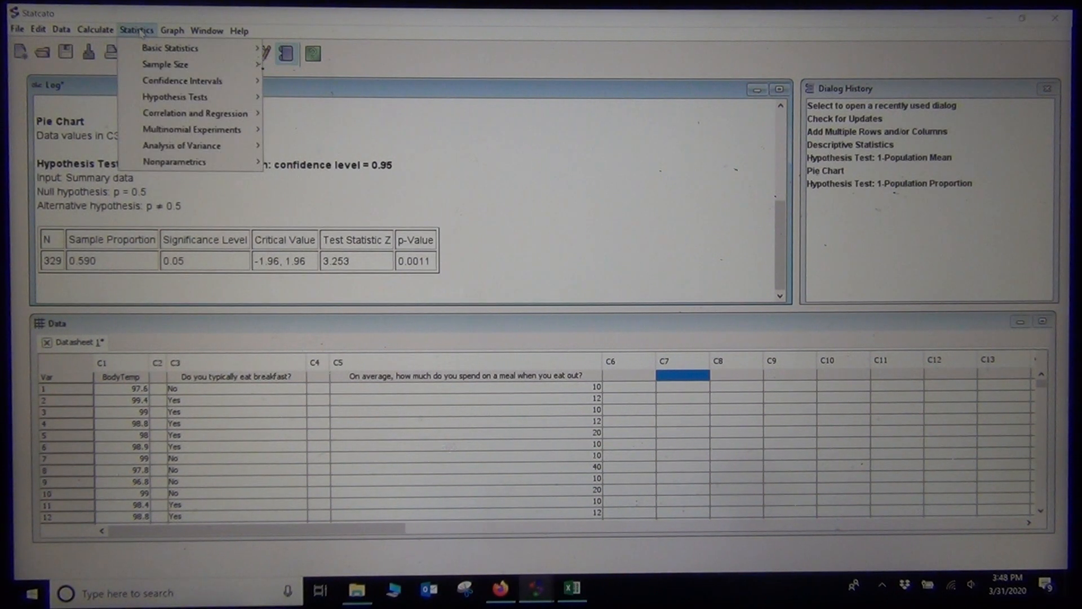
mouse_move(175, 96)
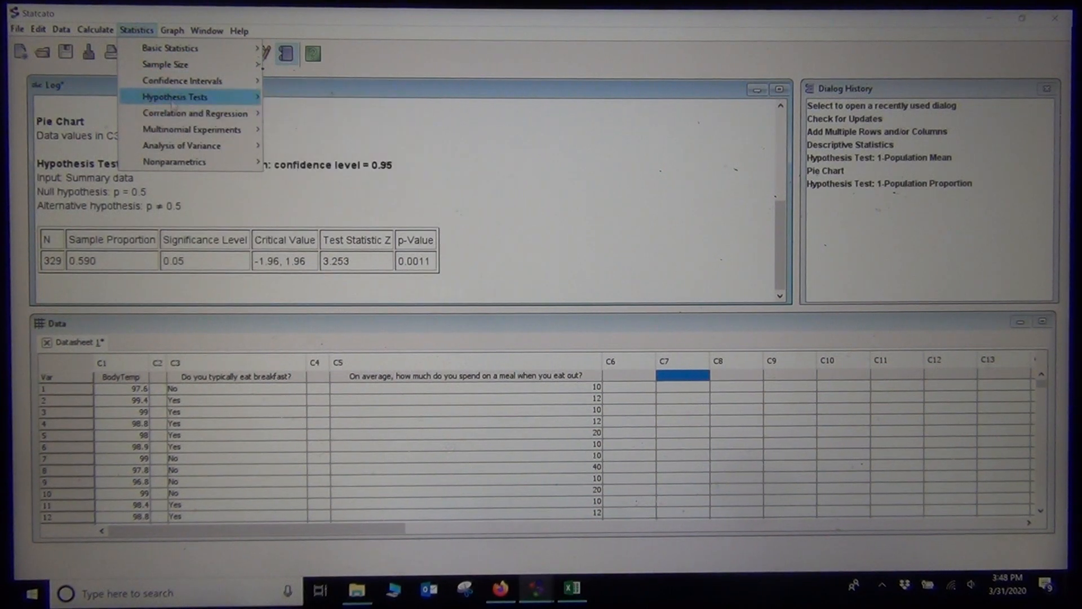
Run a 1-population mean test on meal-spending column C5 with μ > 11.
left_click(175, 97)
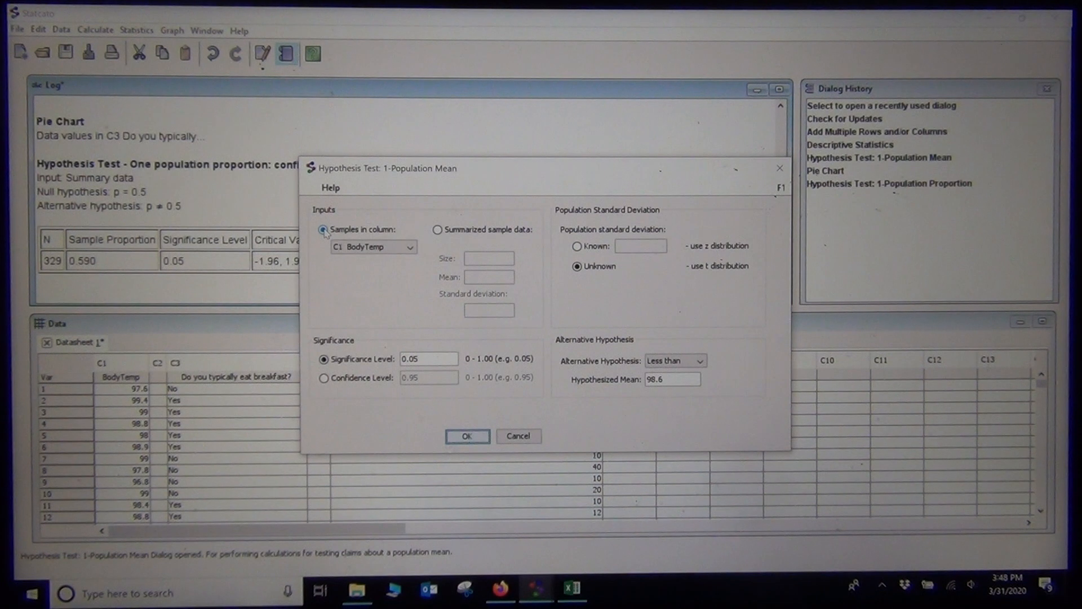
left_click(411, 247)
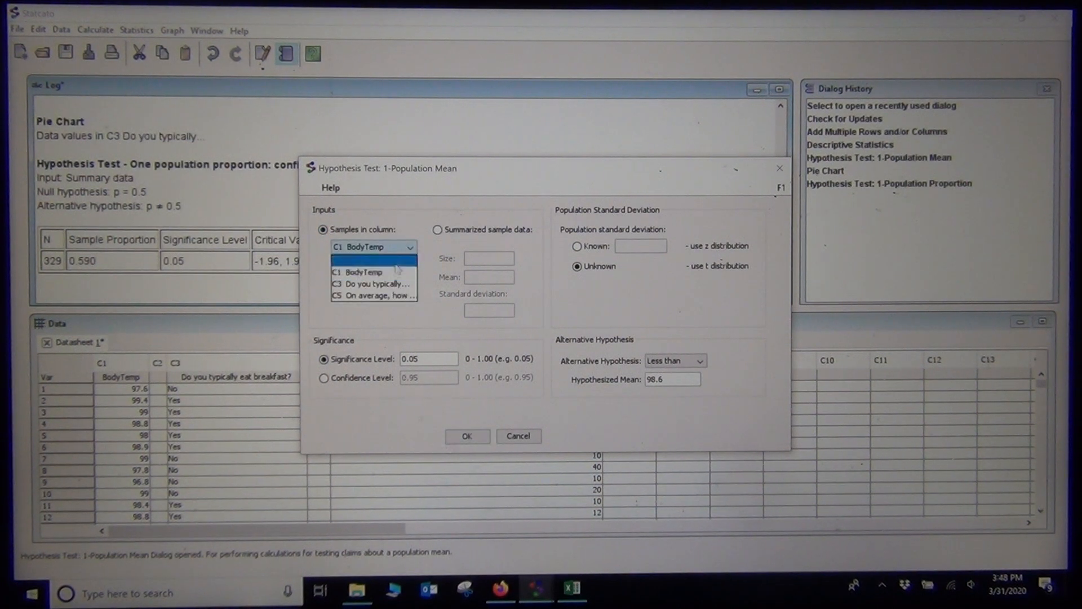
left_click(373, 295)
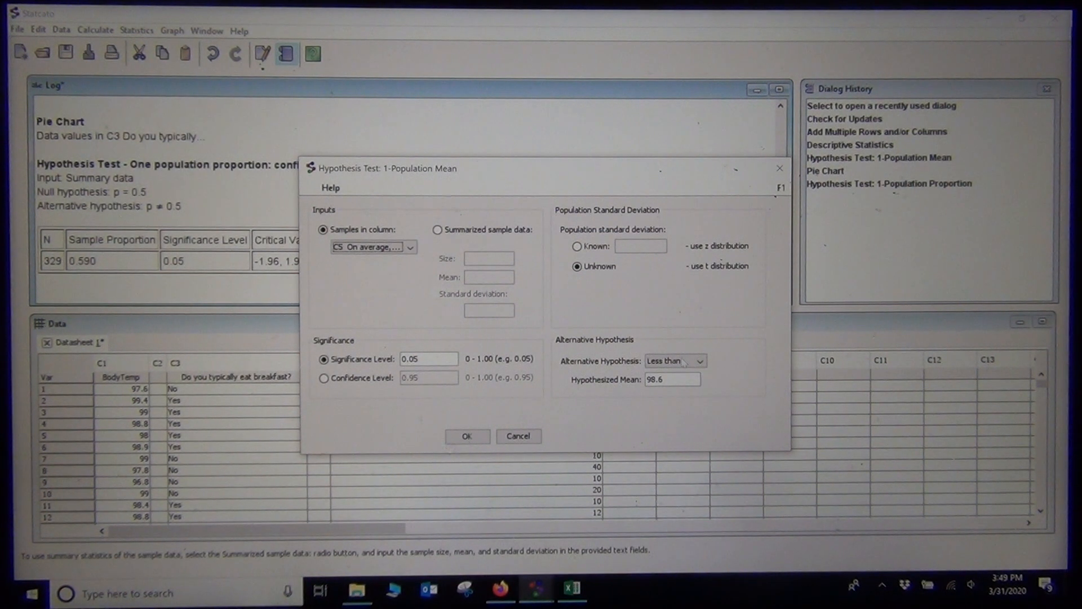
left_click(703, 360)
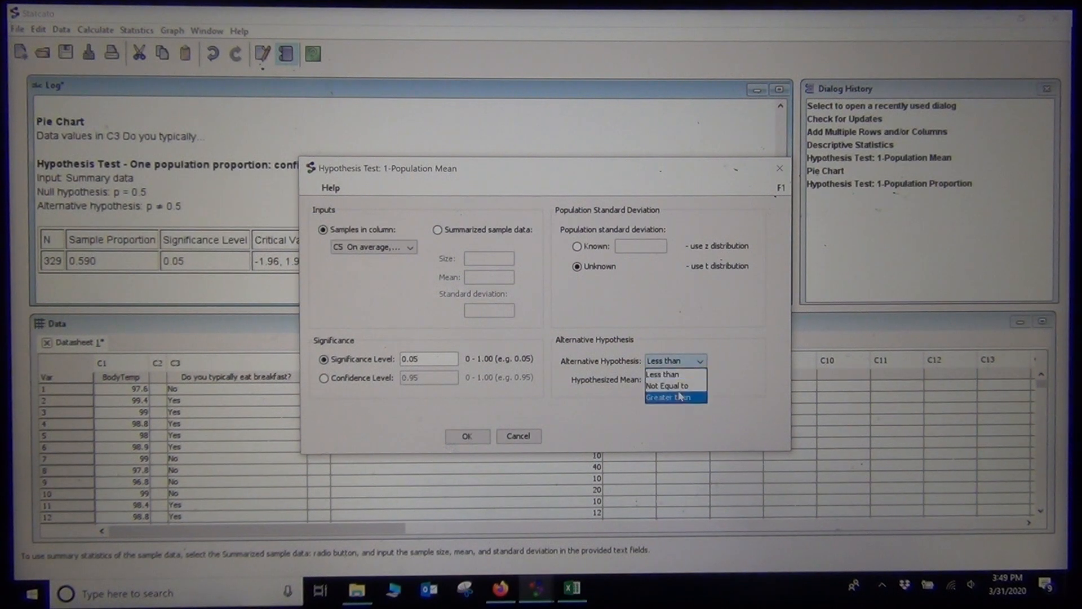
left_click(676, 398)
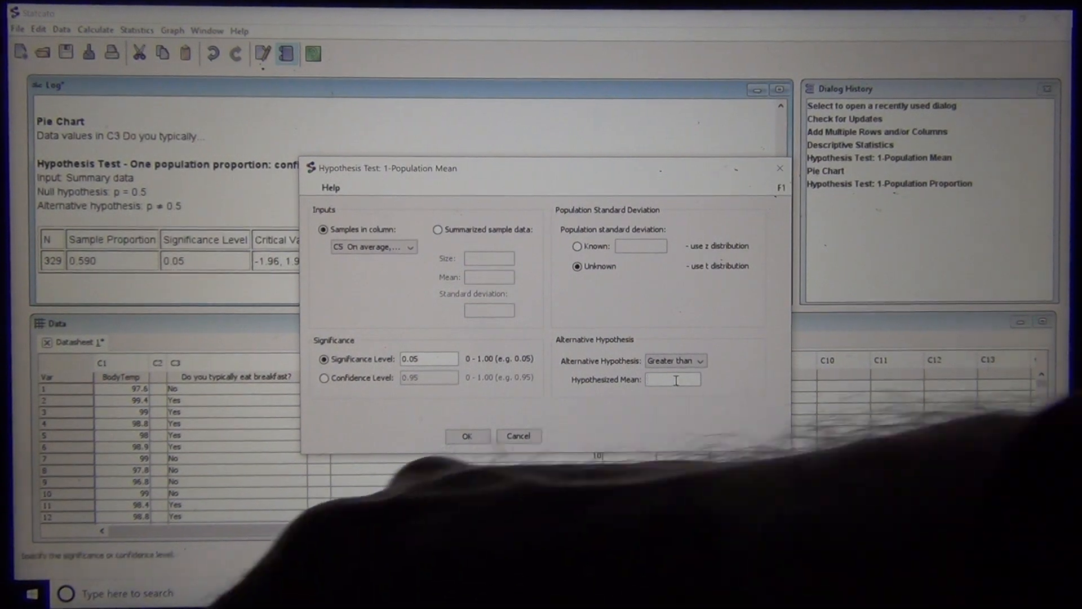
type("11")
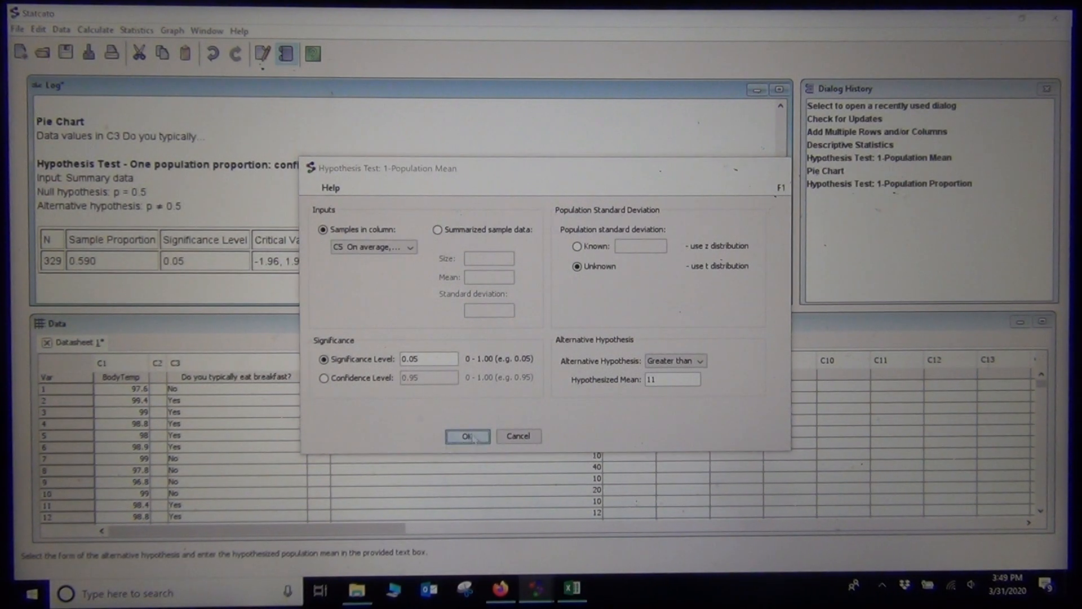
left_click(467, 435)
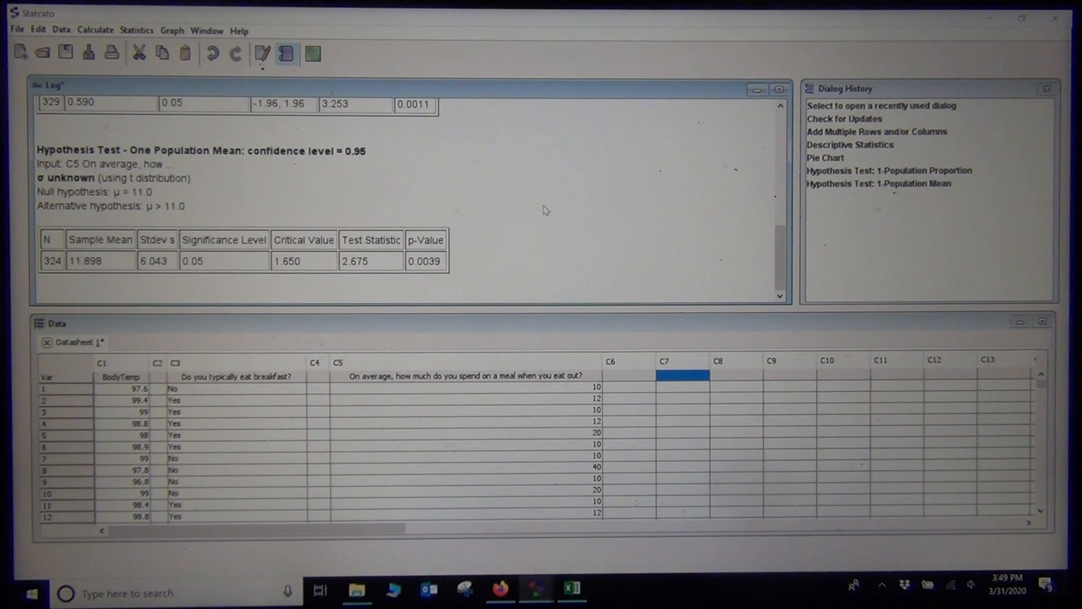
mouse_move(397, 285)
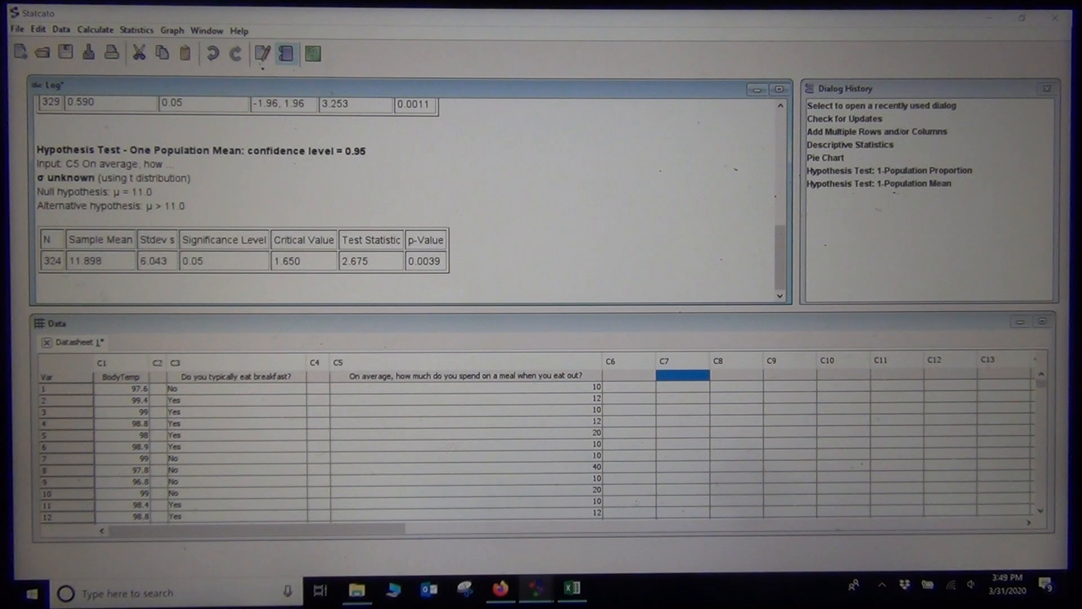
mouse_move(499, 590)
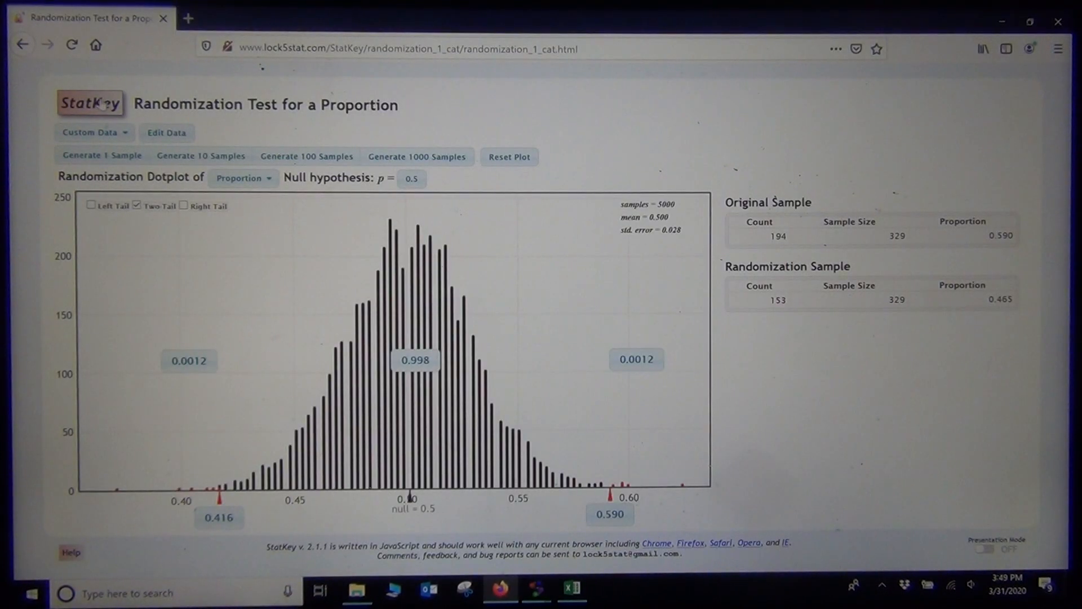
Open StatKey's t distribution calculator with 323 degrees of freedom.
left_click(90, 102)
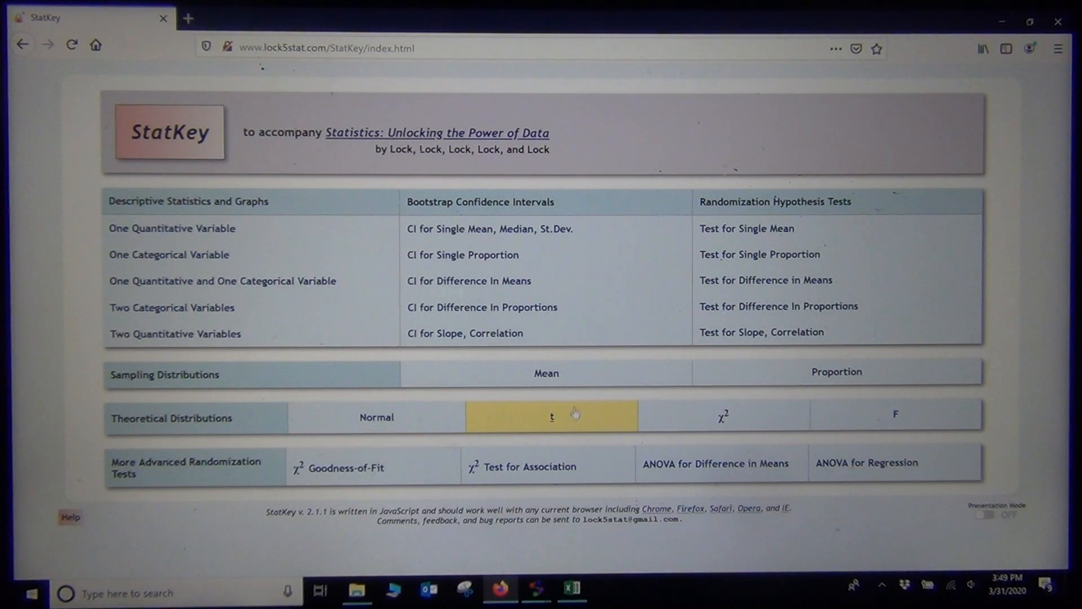
left_click(551, 416)
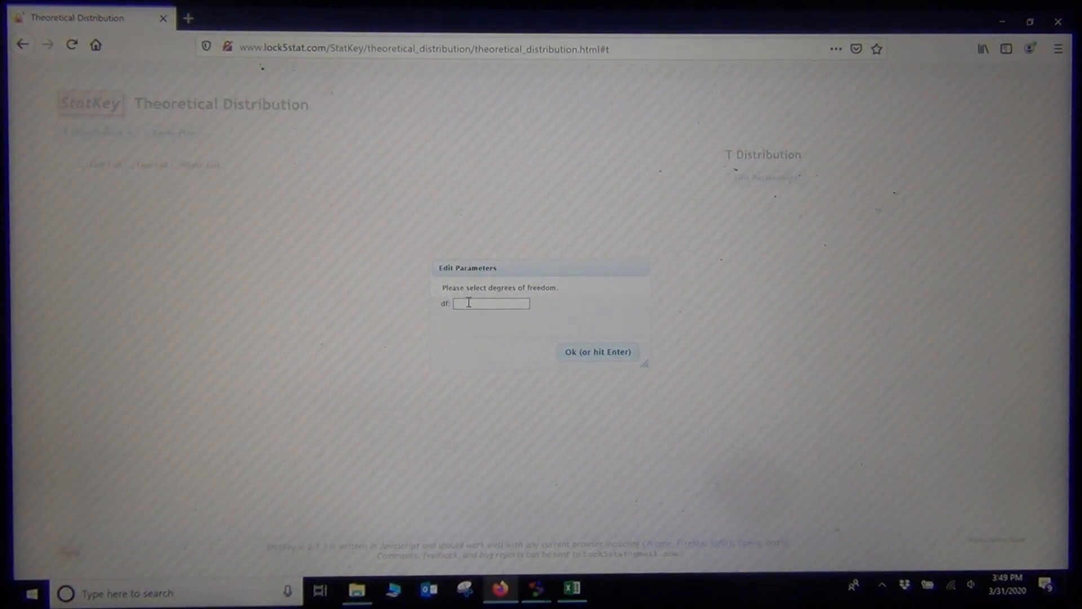
type("323")
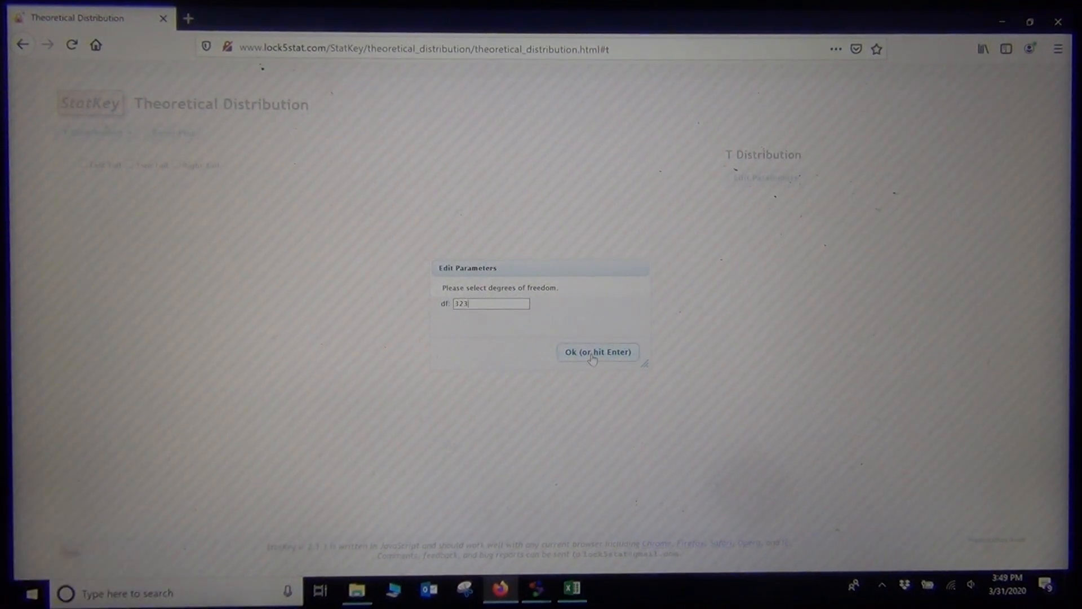
left_click(597, 352)
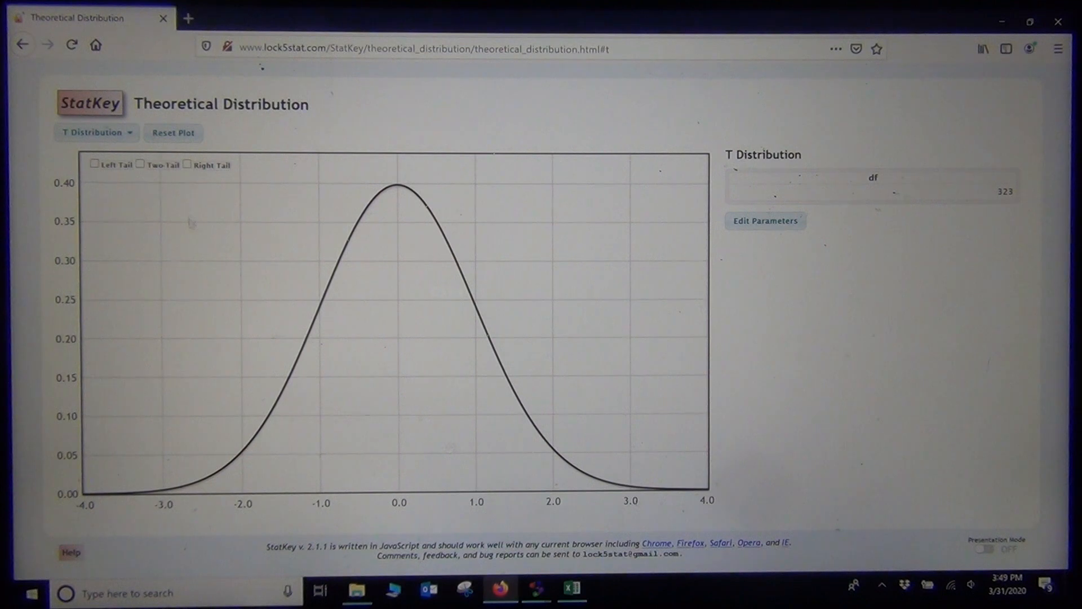
Show the right tail and set its proportion to 0.050.
left_click(186, 164)
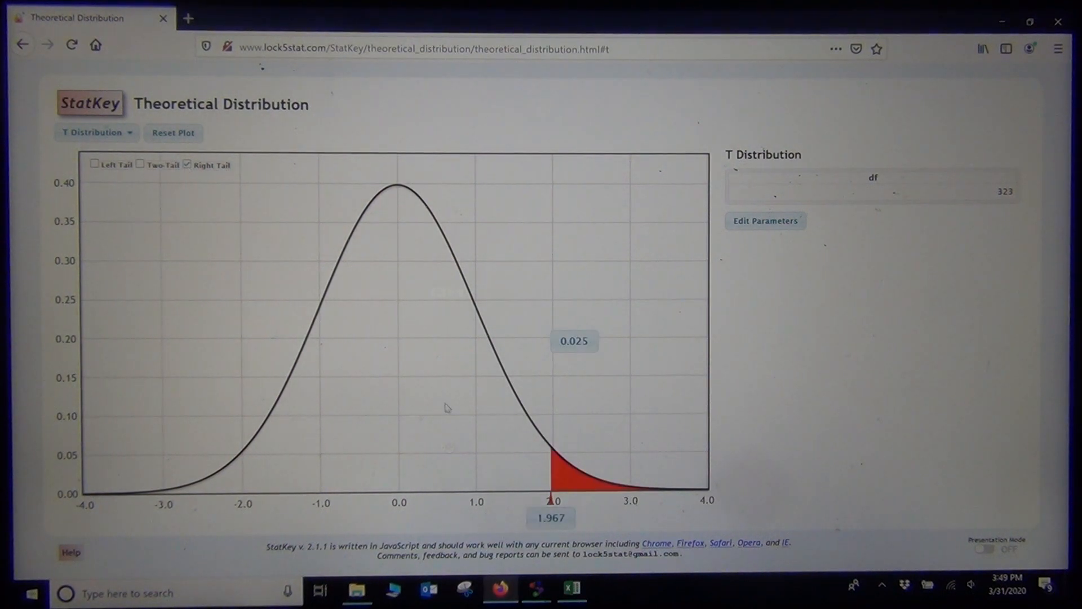
left_click(573, 341)
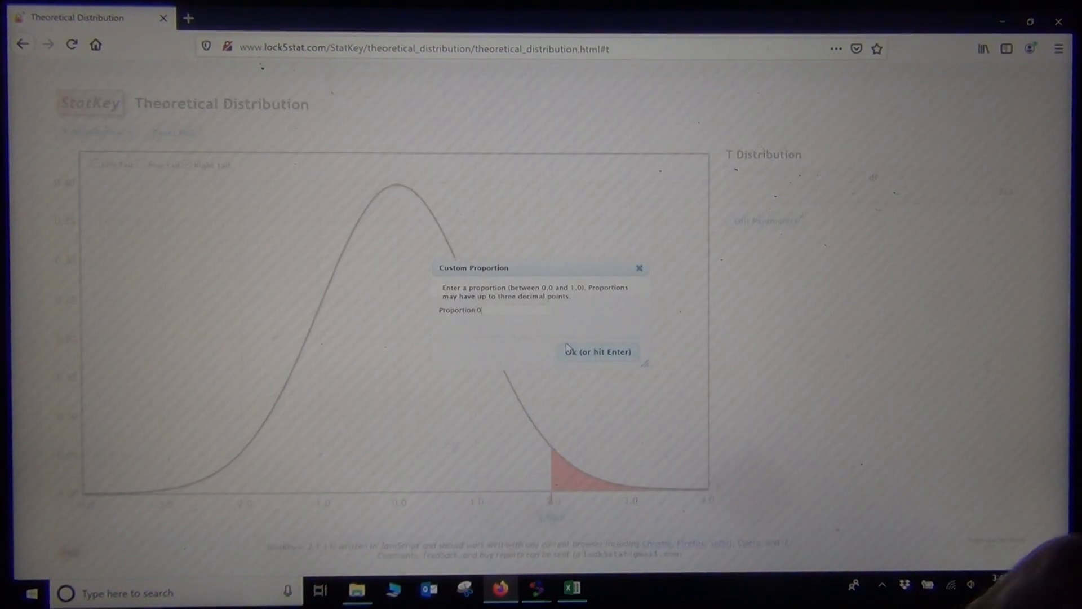
type(".05")
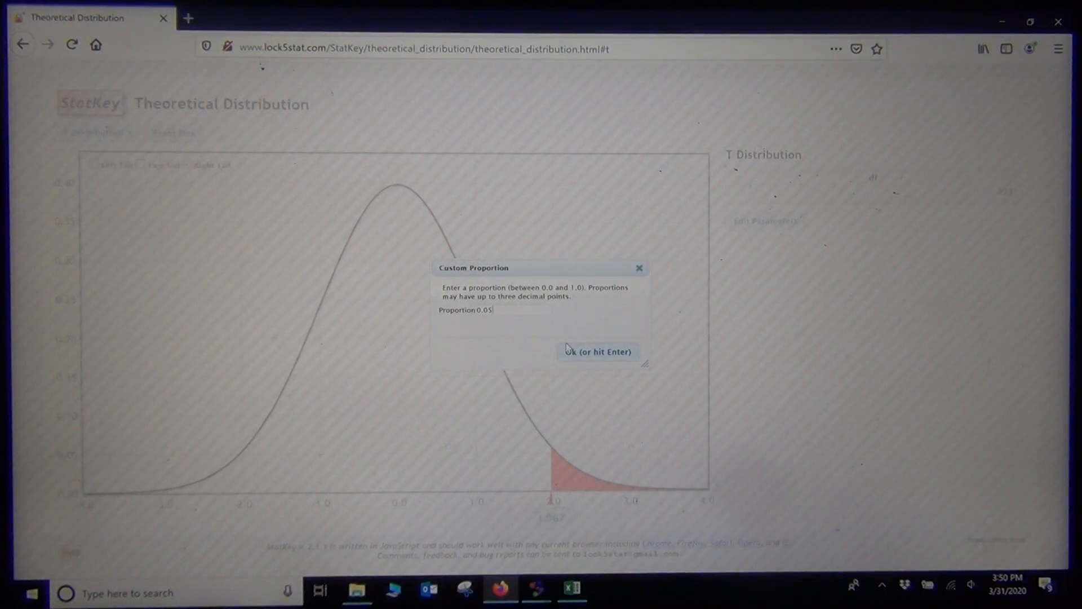
left_click(597, 351)
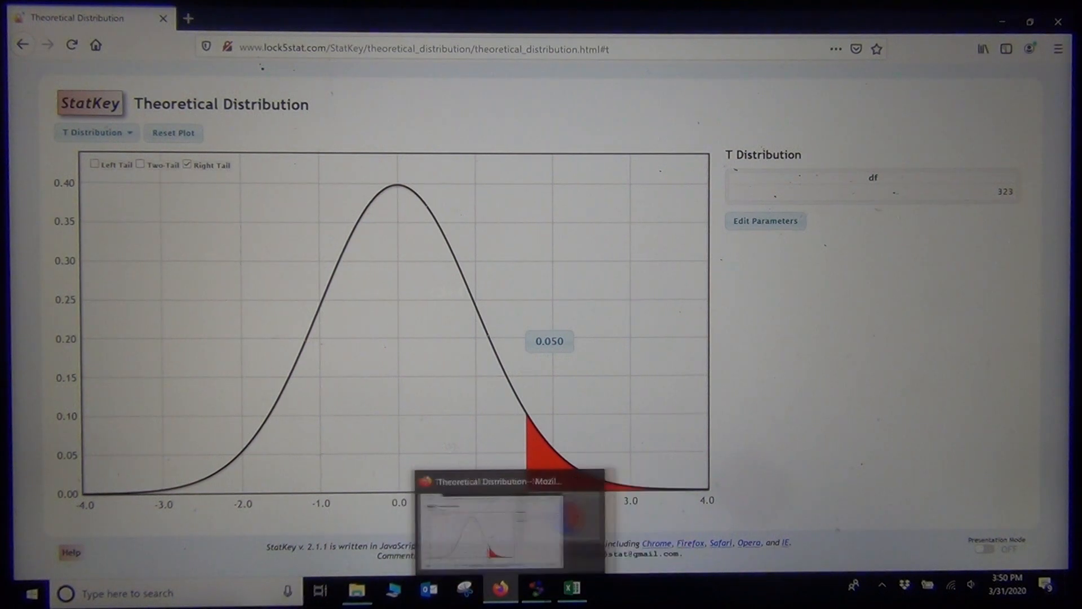
Move the t distribution's right-tail cutoff to 2.675, giving area 0.0039.
left_click(535, 588)
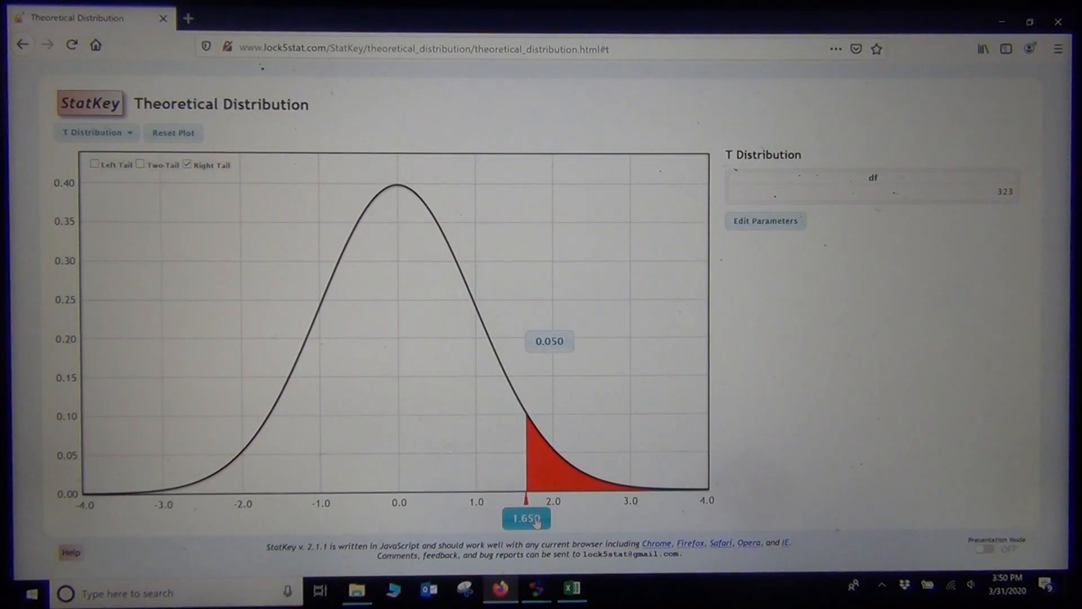
left_click(526, 519)
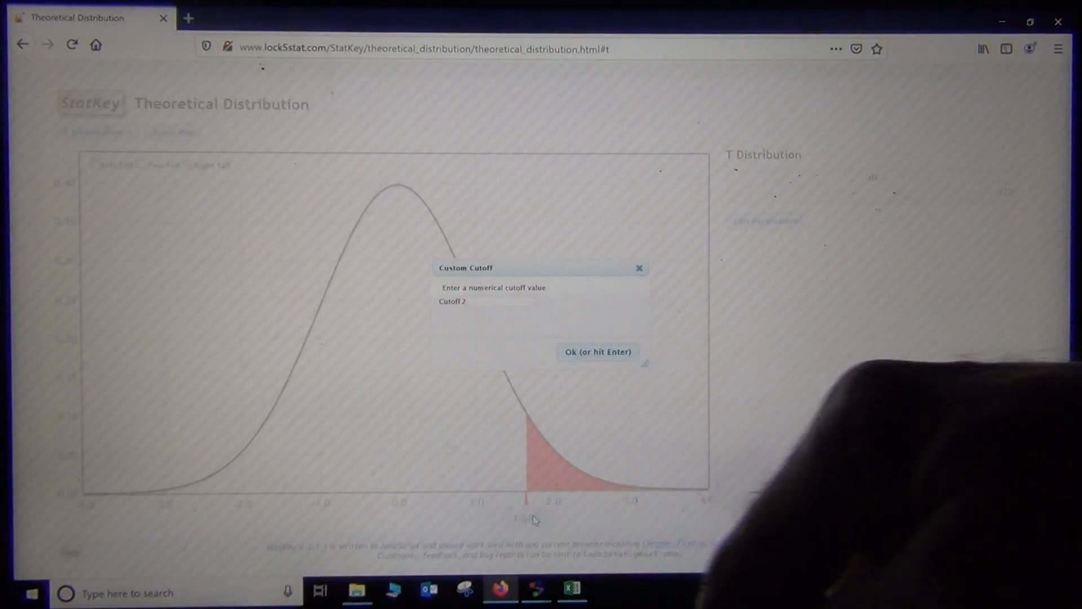
type("2.67")
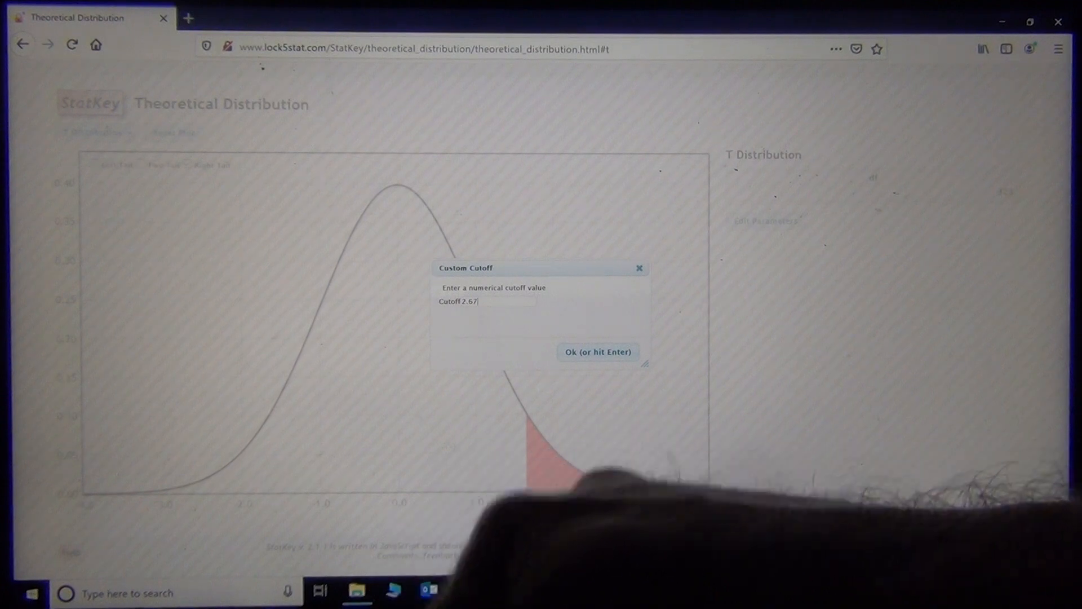
type("5")
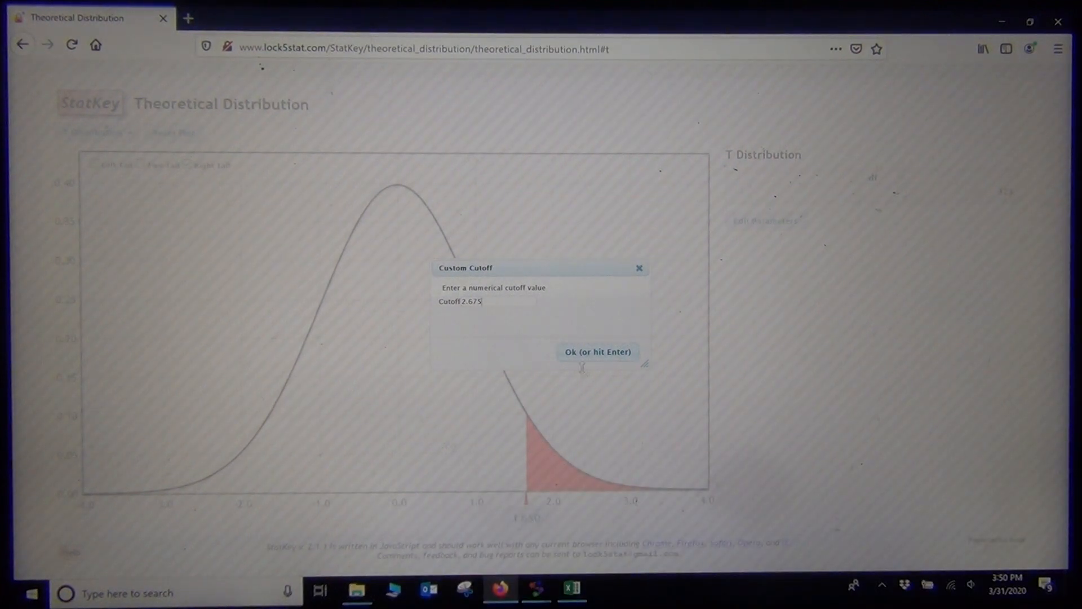
left_click(597, 352)
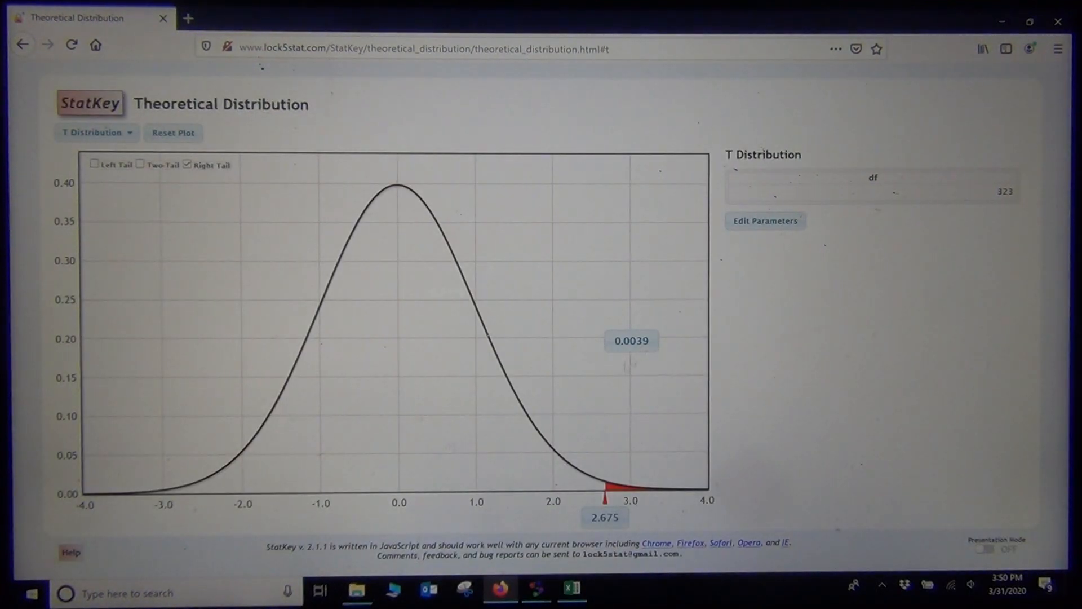
mouse_move(637, 388)
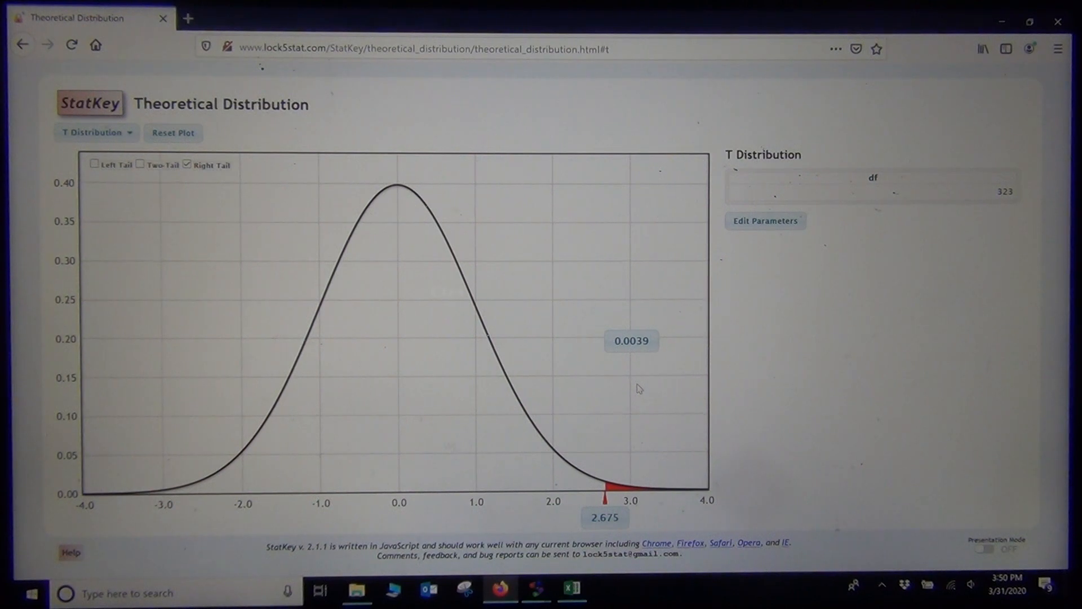
mouse_move(409, 447)
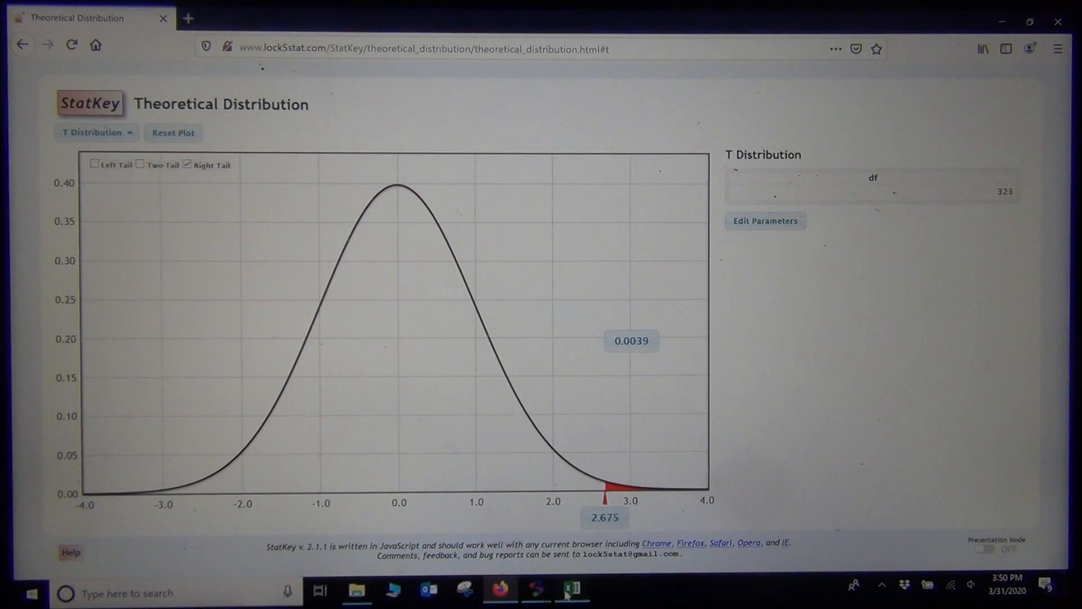
left_click(570, 592)
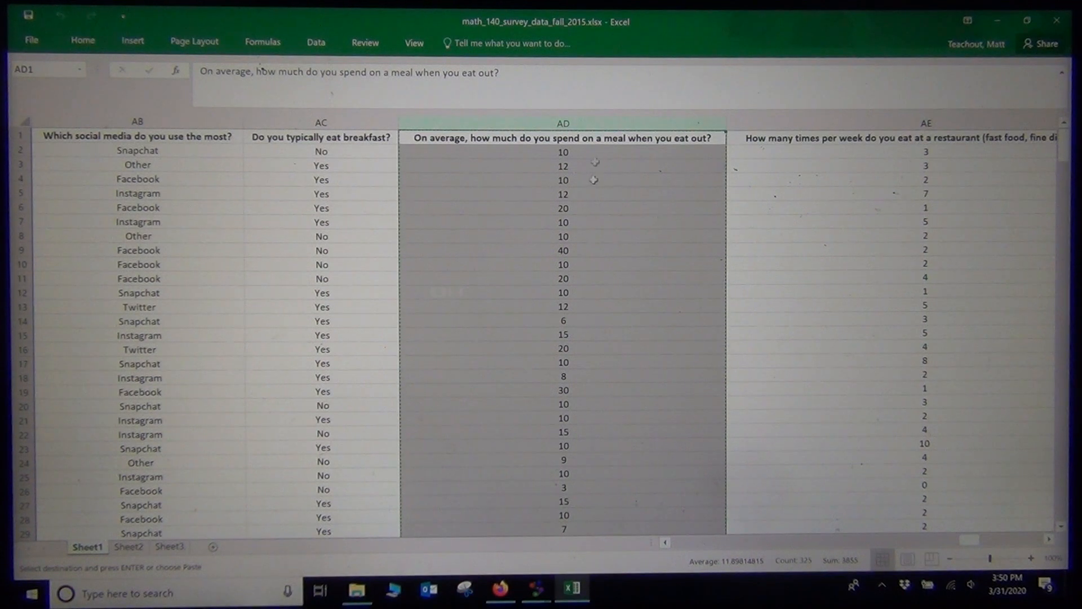
mouse_move(559, 250)
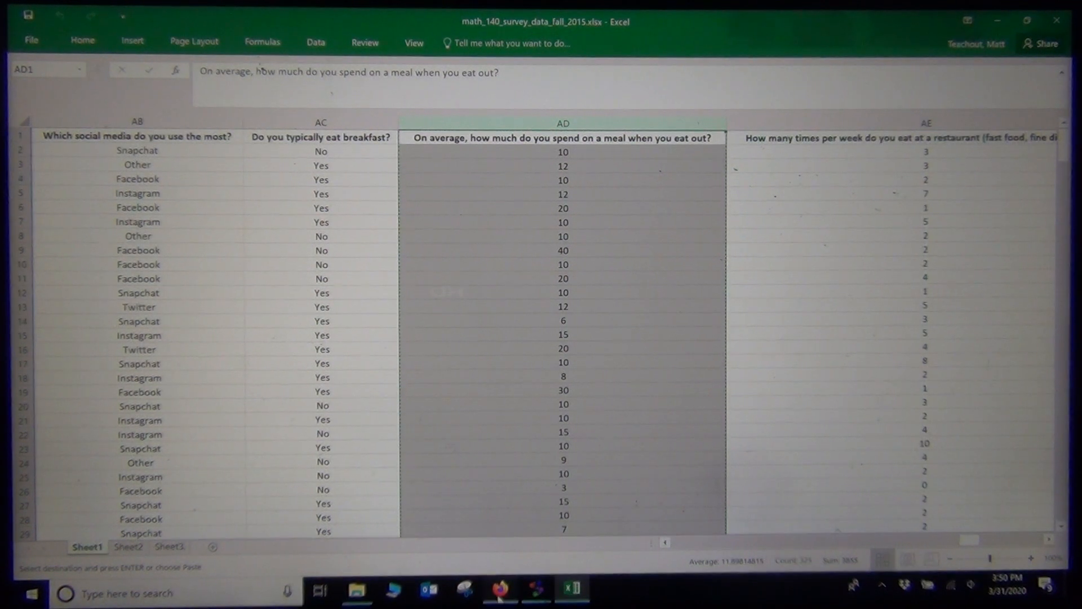
Return from the survey spreadsheet with copied column AD to StatKey in Firefox.
left_click(499, 592)
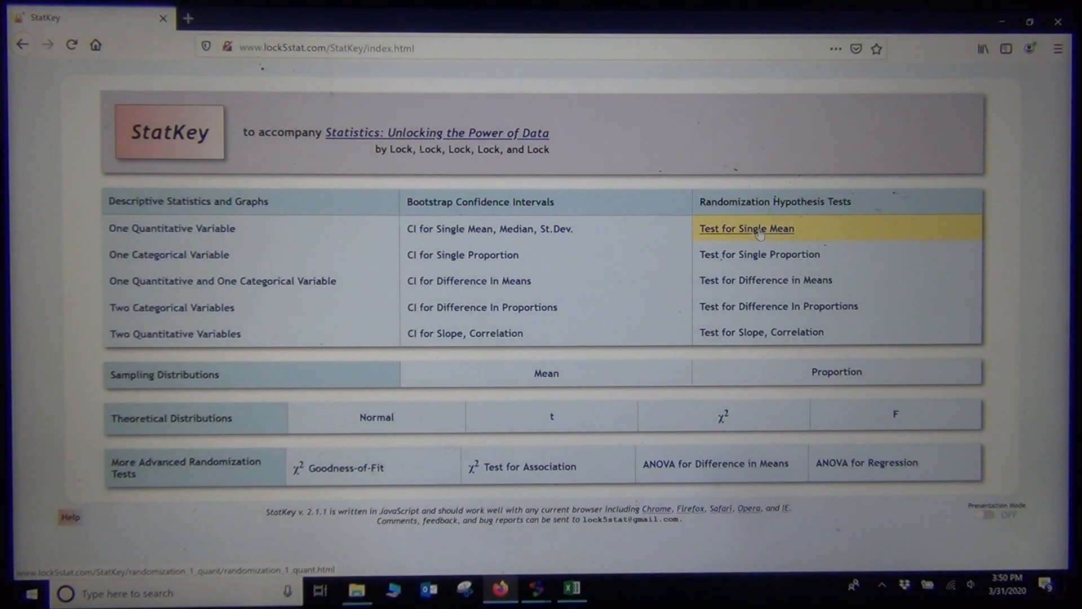
mouse_move(756, 230)
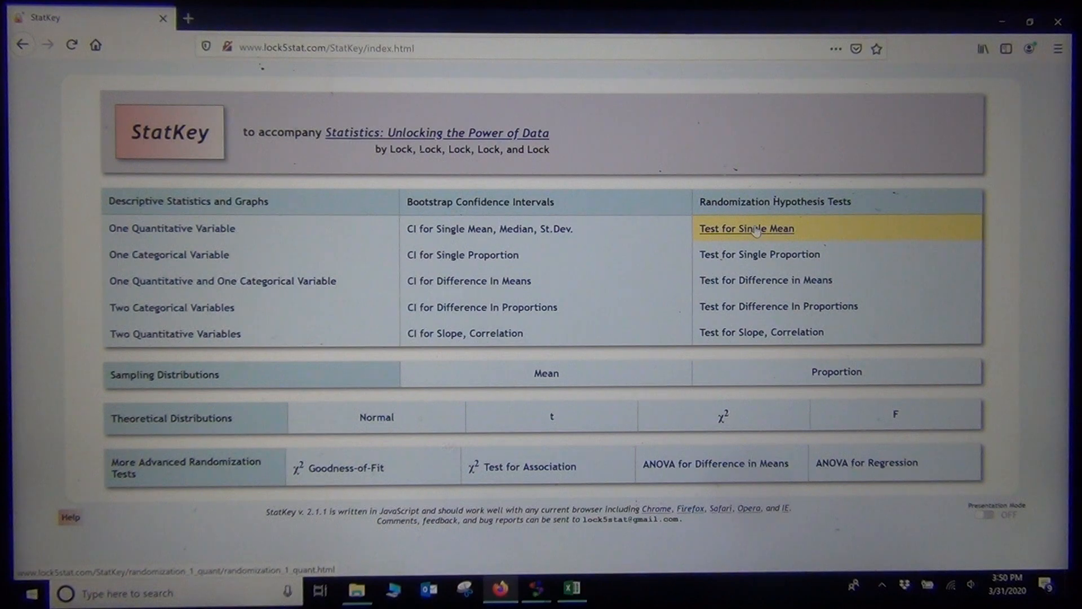
Open Test for Single Mean and its data editor with default body temperatures.
left_click(746, 228)
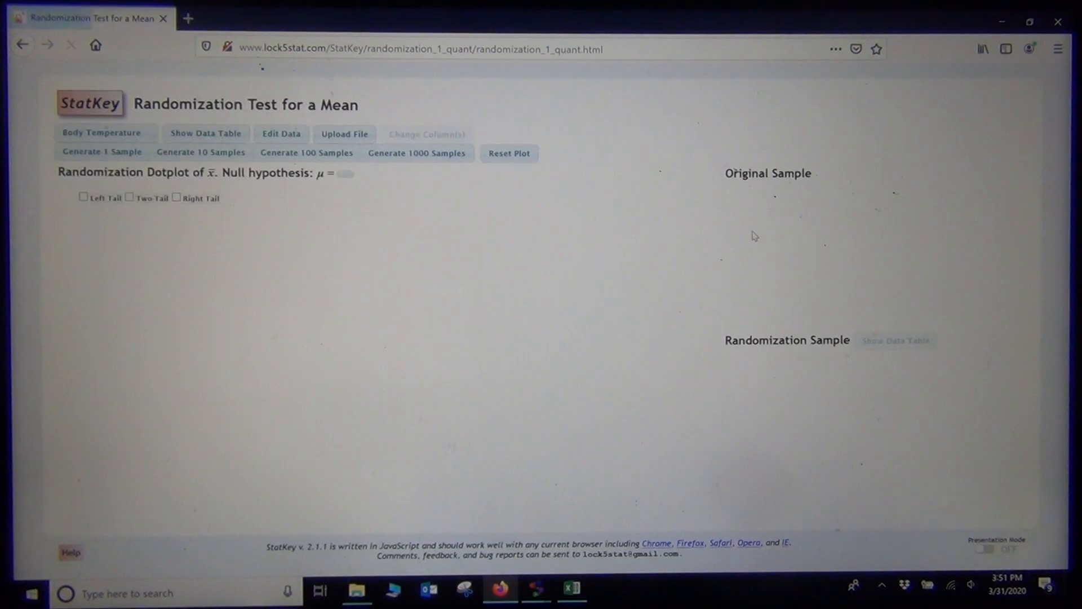
left_click(281, 133)
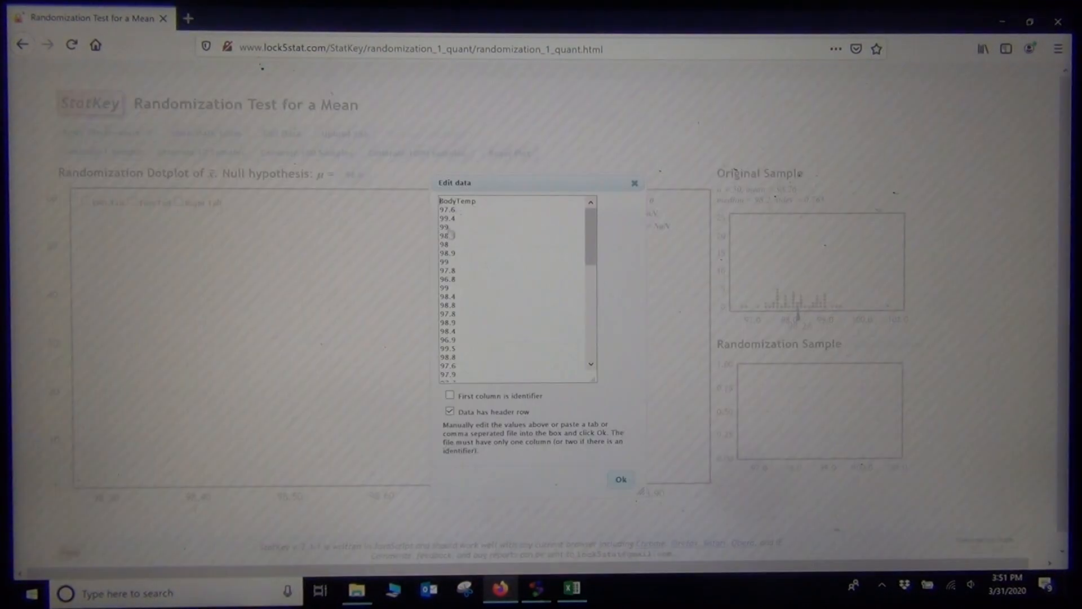
Paste the meal-spending values, remove the question header line, mark no header row, and load the data.
key("ctrl+a")
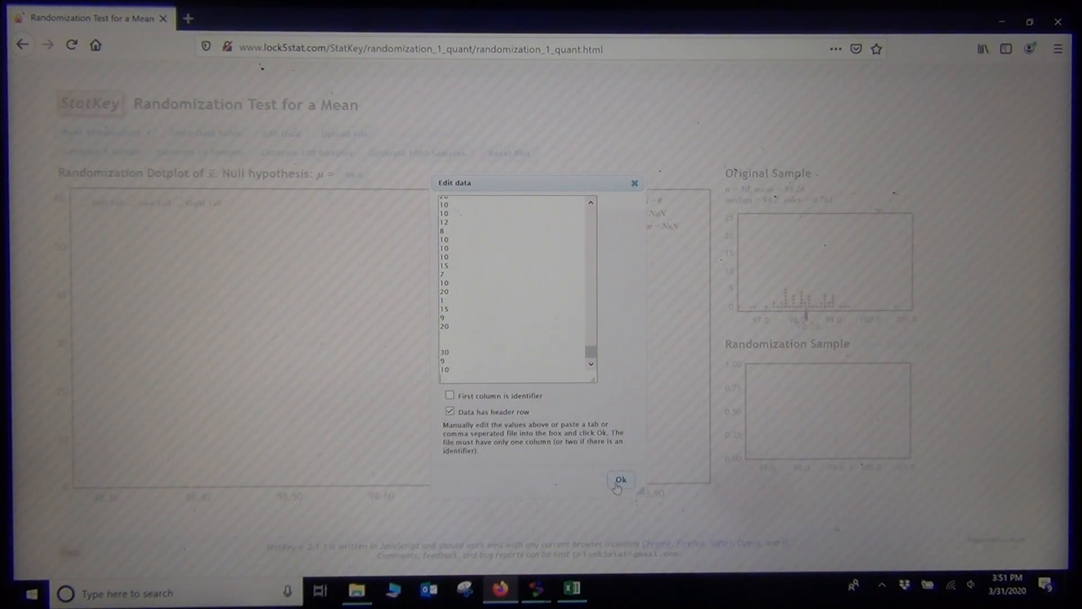
left_click(620, 479)
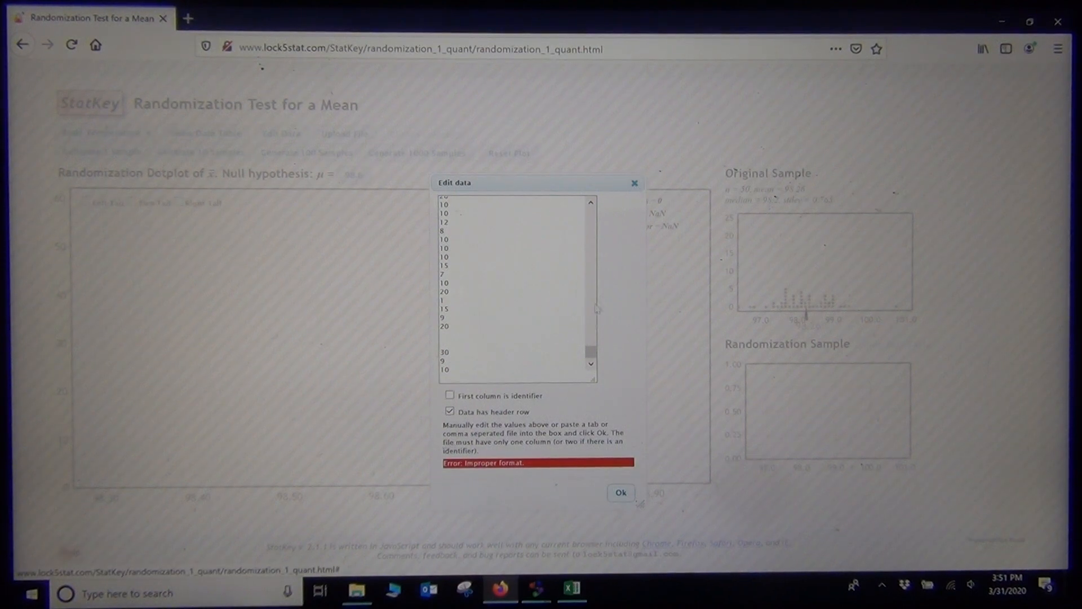
scroll("up", 3)
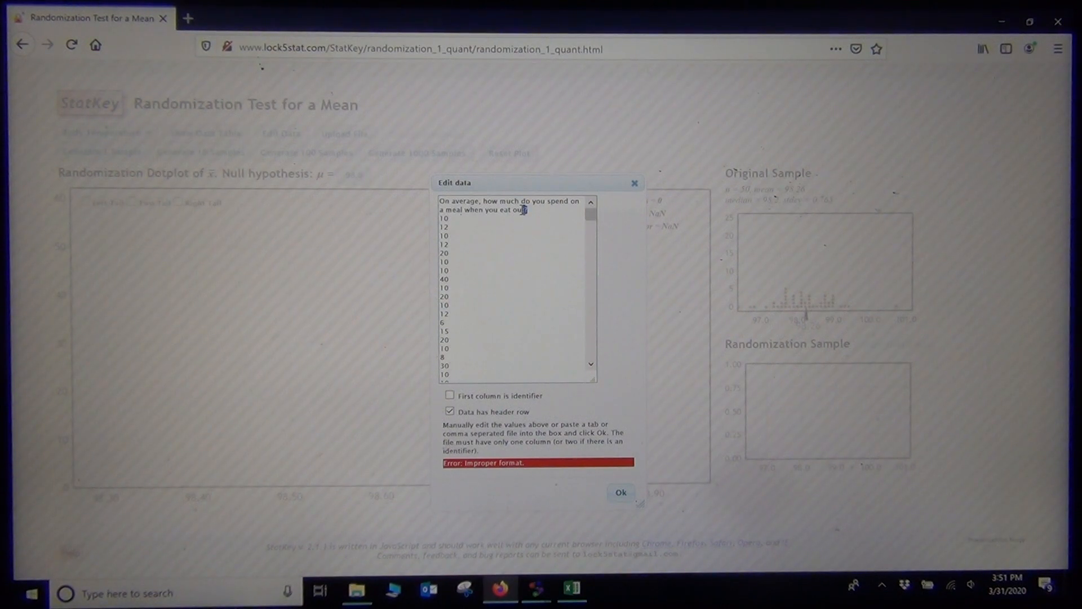
double_click(497, 206)
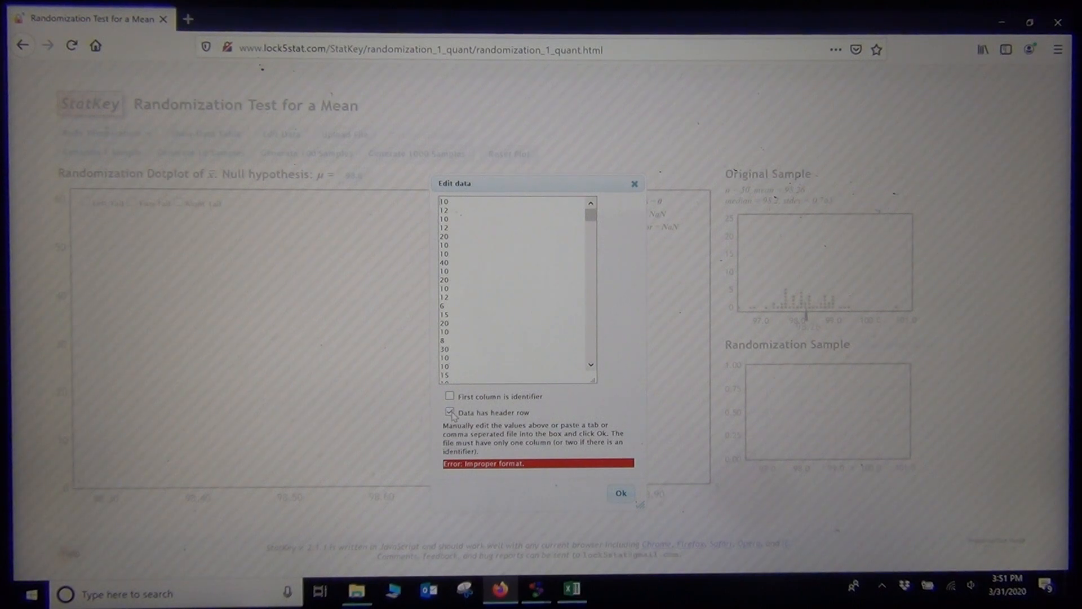
left_click(449, 412)
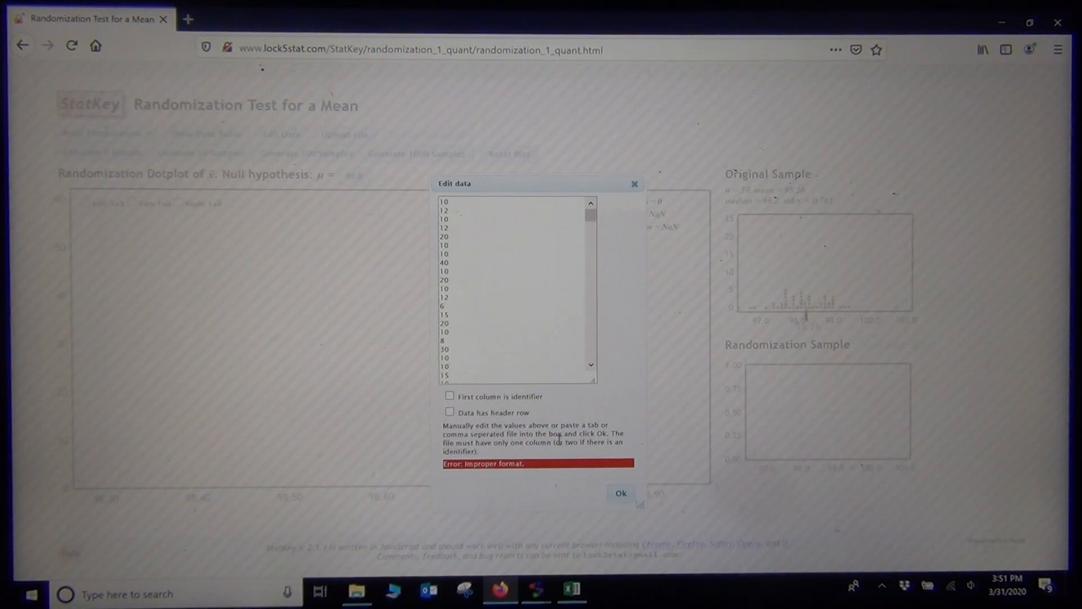
left_click(620, 492)
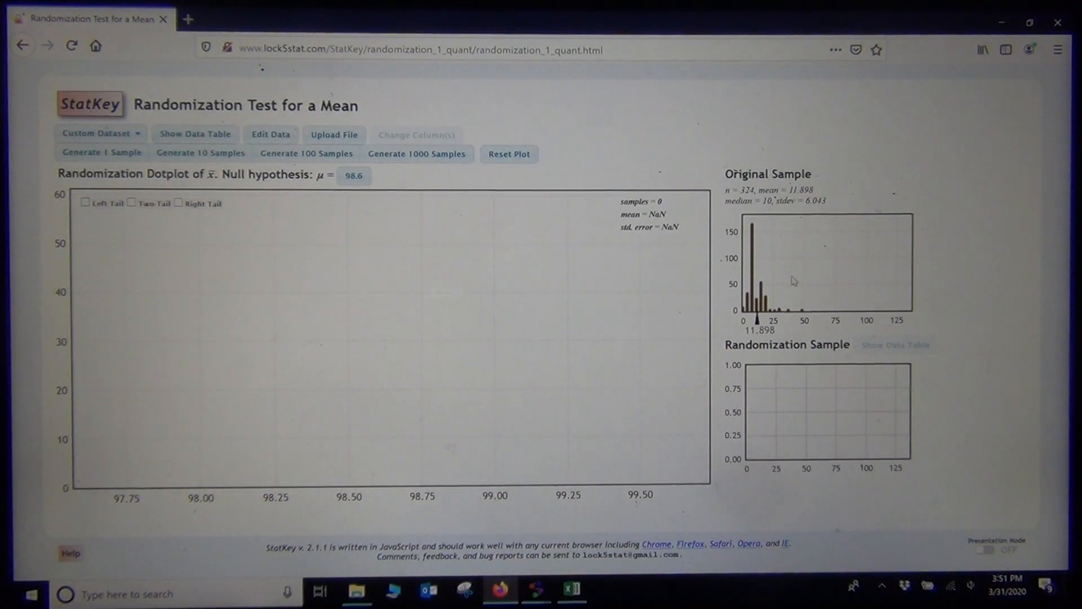
mouse_move(832, 192)
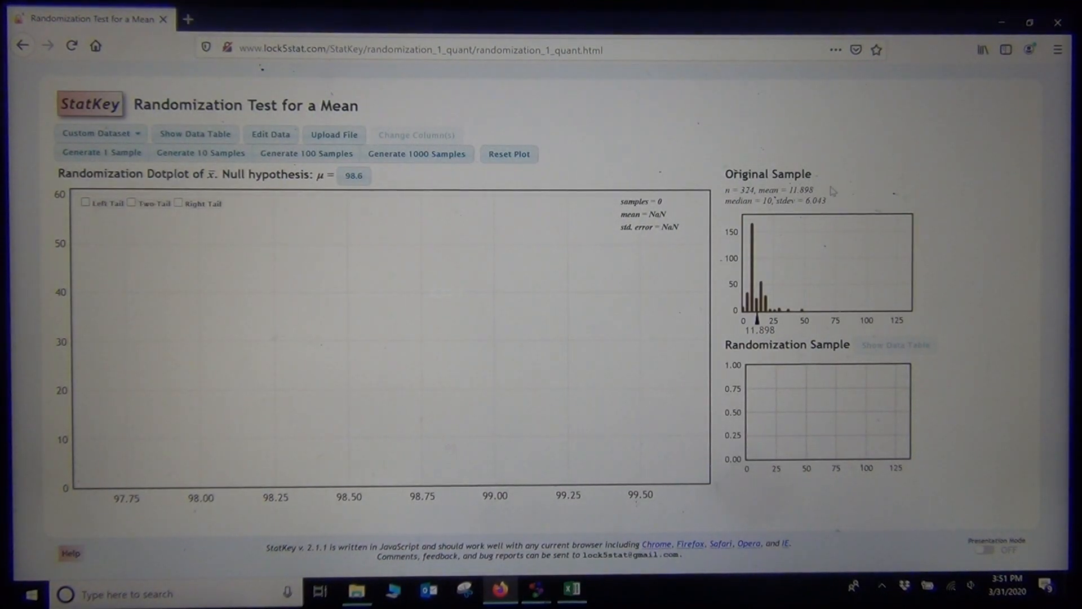
mouse_move(317, 373)
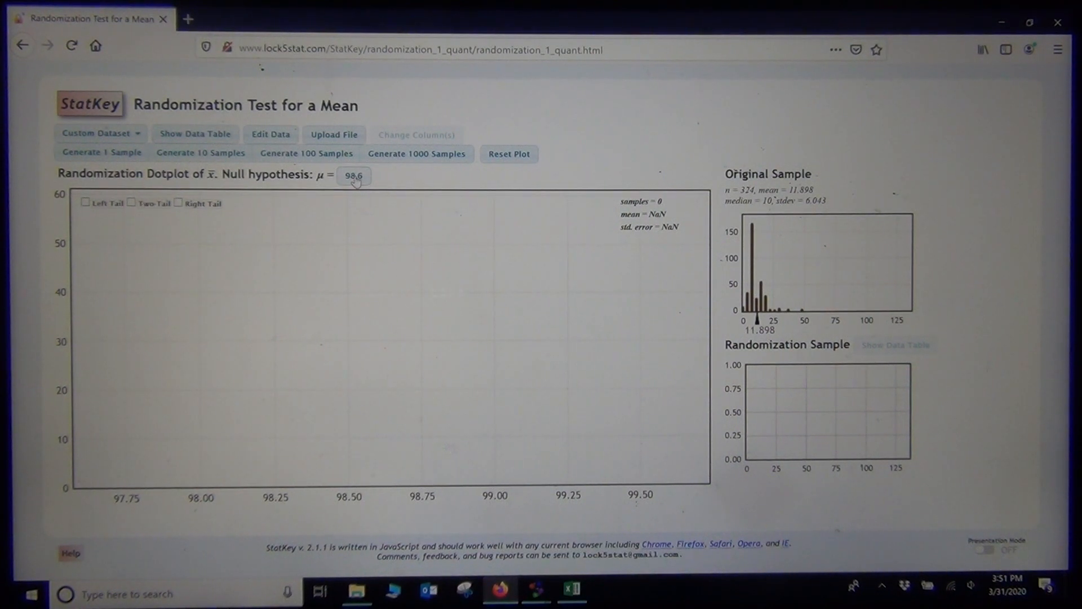
Set the null hypothesis mean to 11 and generate 3000 randomization samples.
left_click(353, 175)
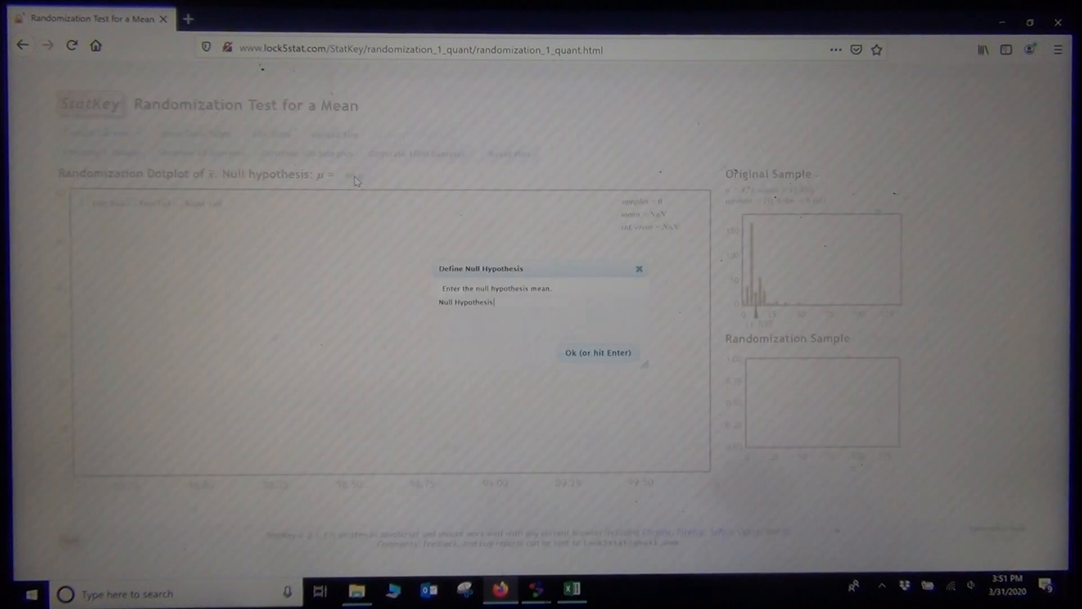
type("11")
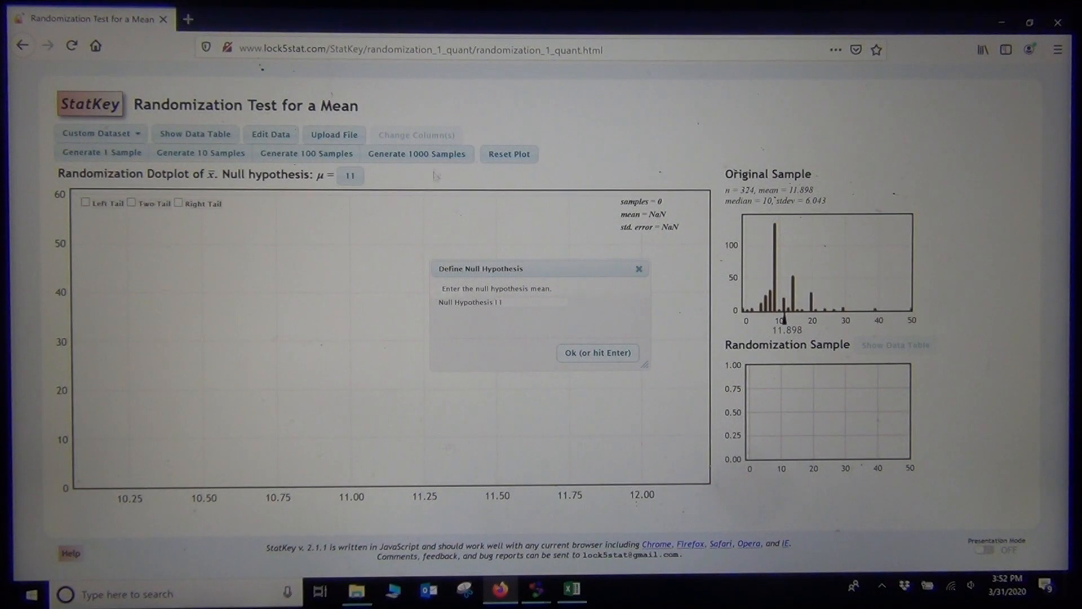
left_click(417, 153)
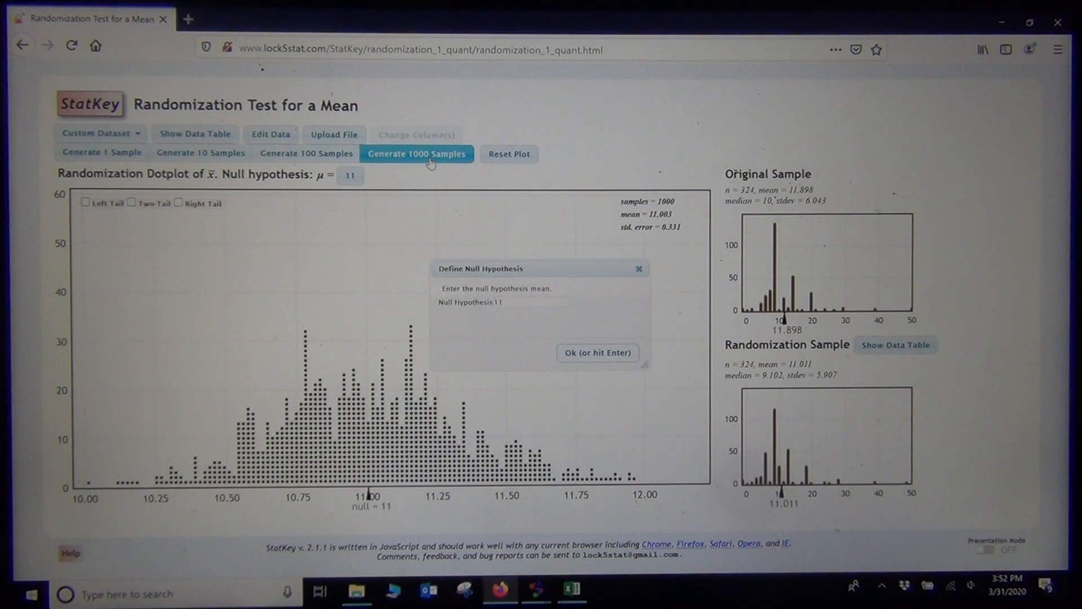
left_click(416, 153)
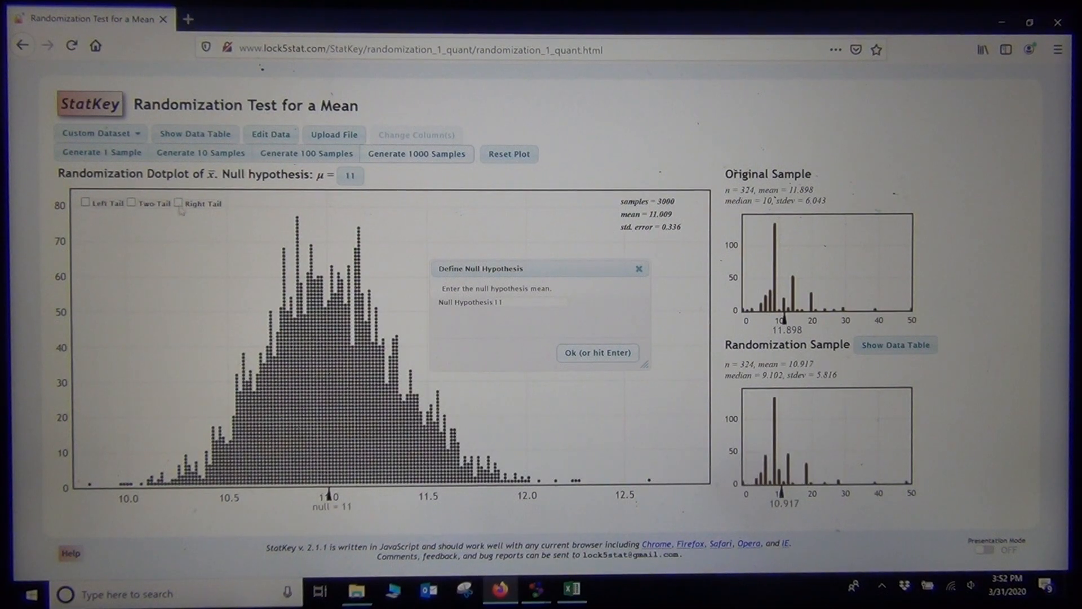
Show the right-tail proportion with cutoff 11.898, giving 0.0053.
left_click(178, 203)
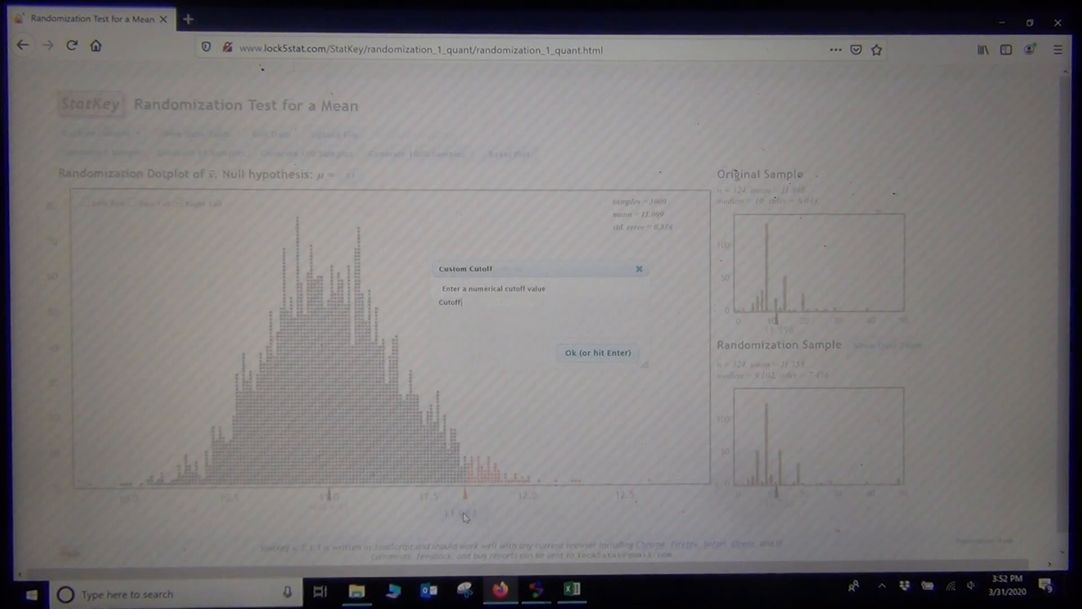
type("11.")
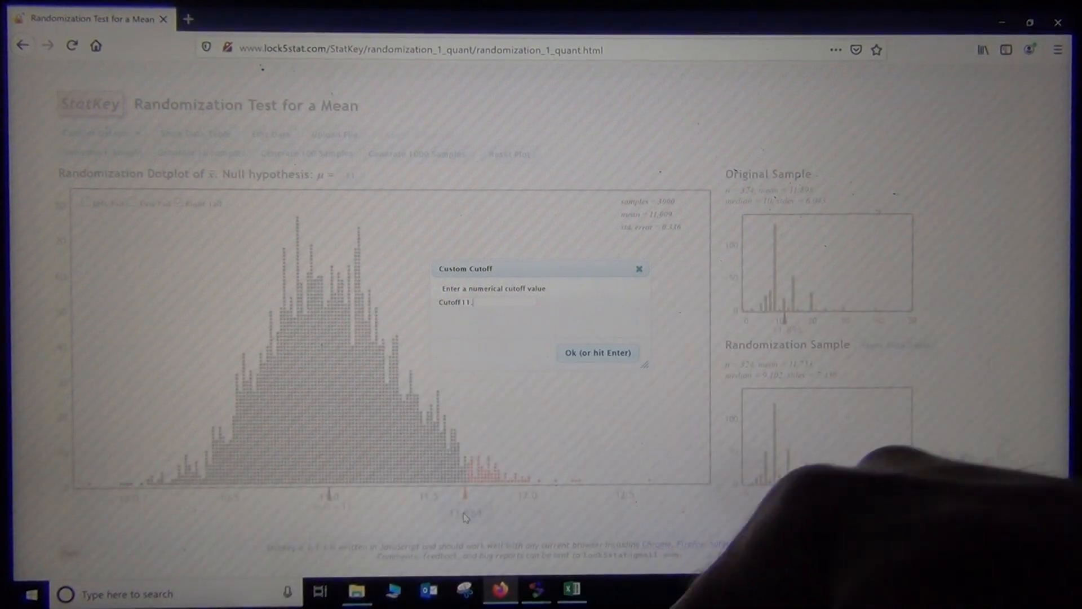
type("898")
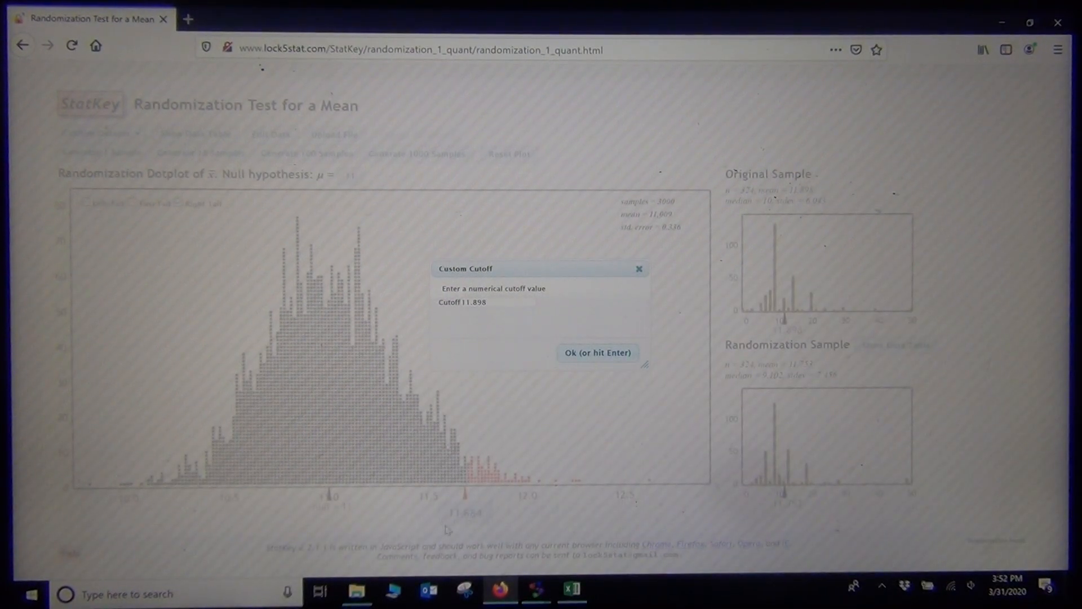
left_click(597, 352)
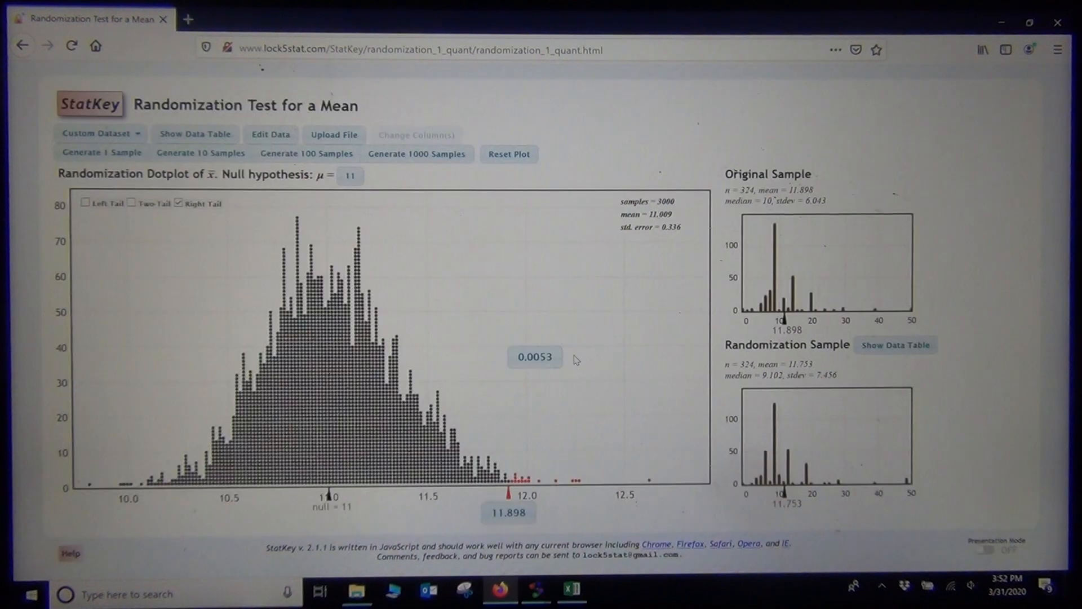
mouse_move(564, 371)
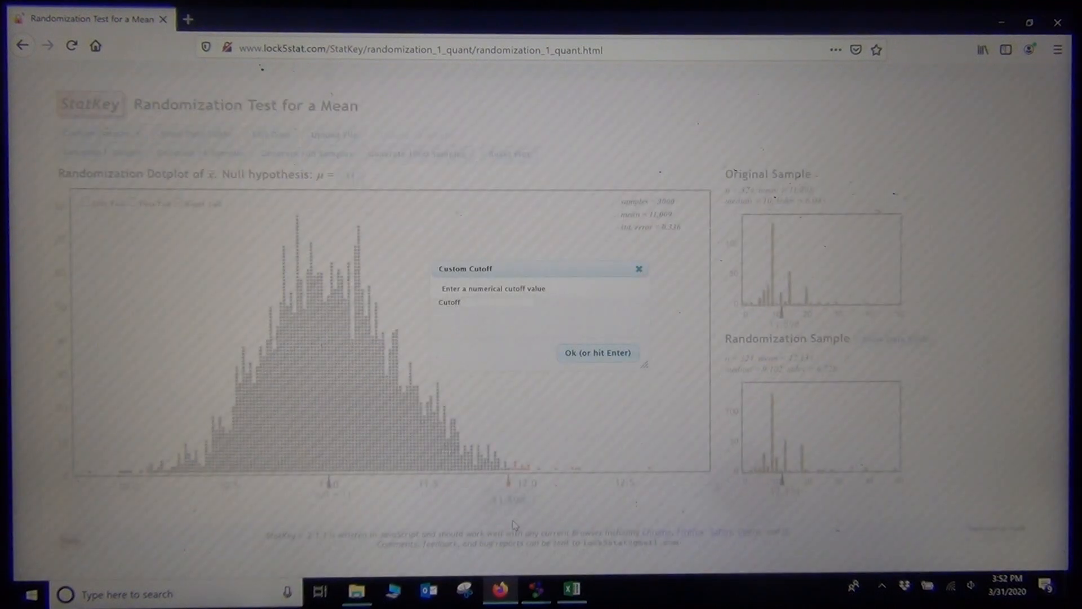
left_click(597, 352)
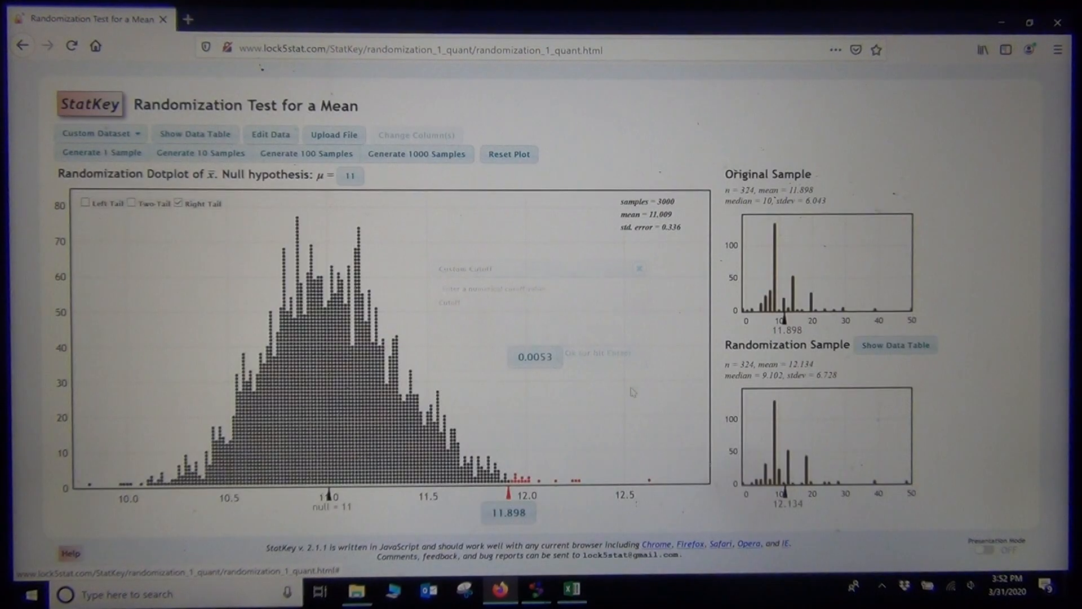
Click dots on the dotplot to view several individual randomization samples.
left_click(638, 268)
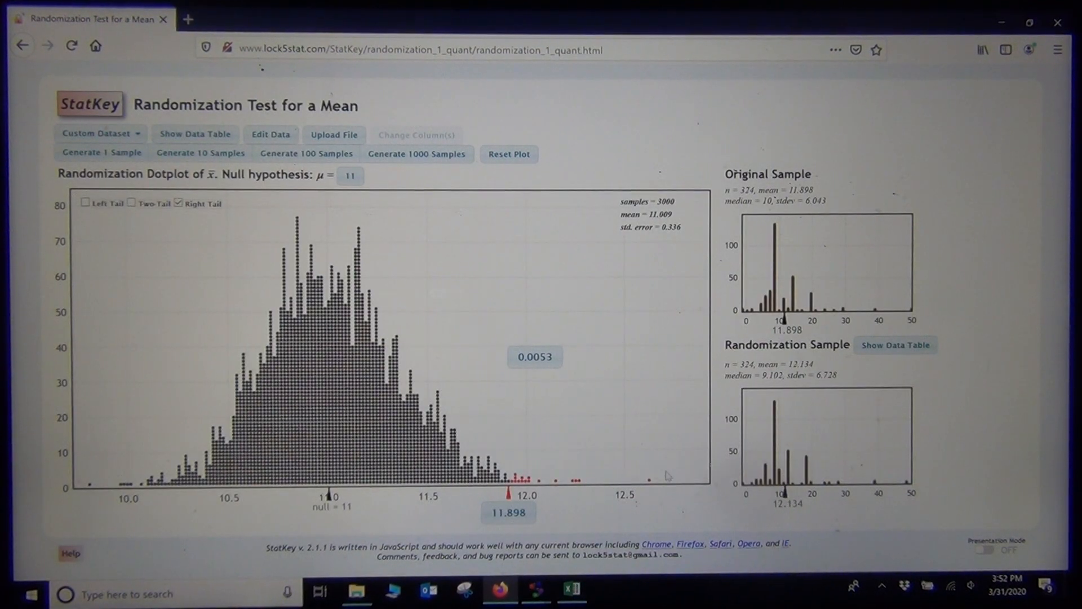
left_click(101, 153)
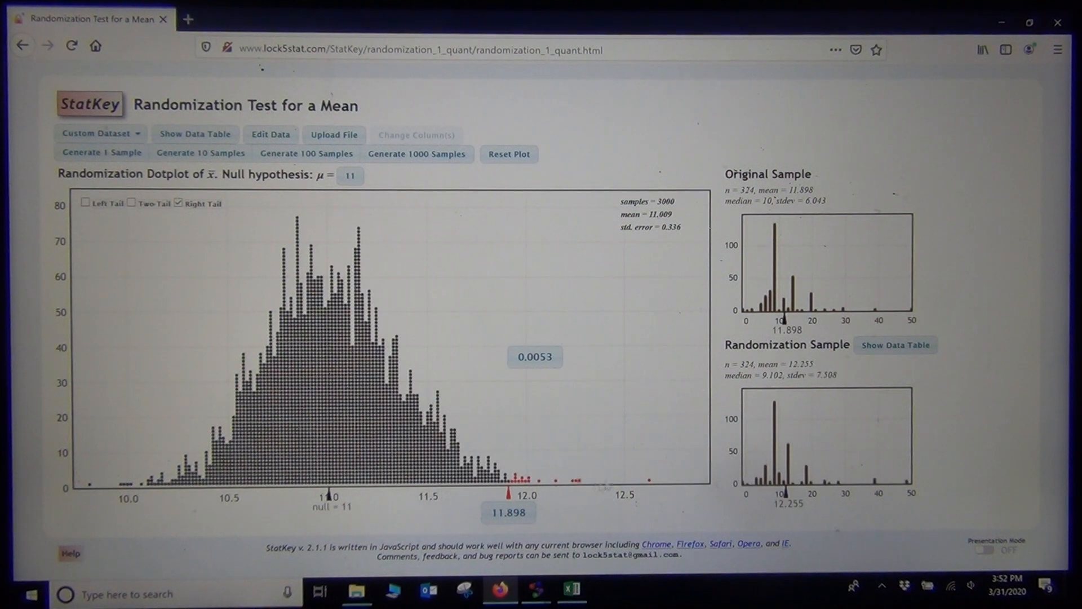
left_click(101, 153)
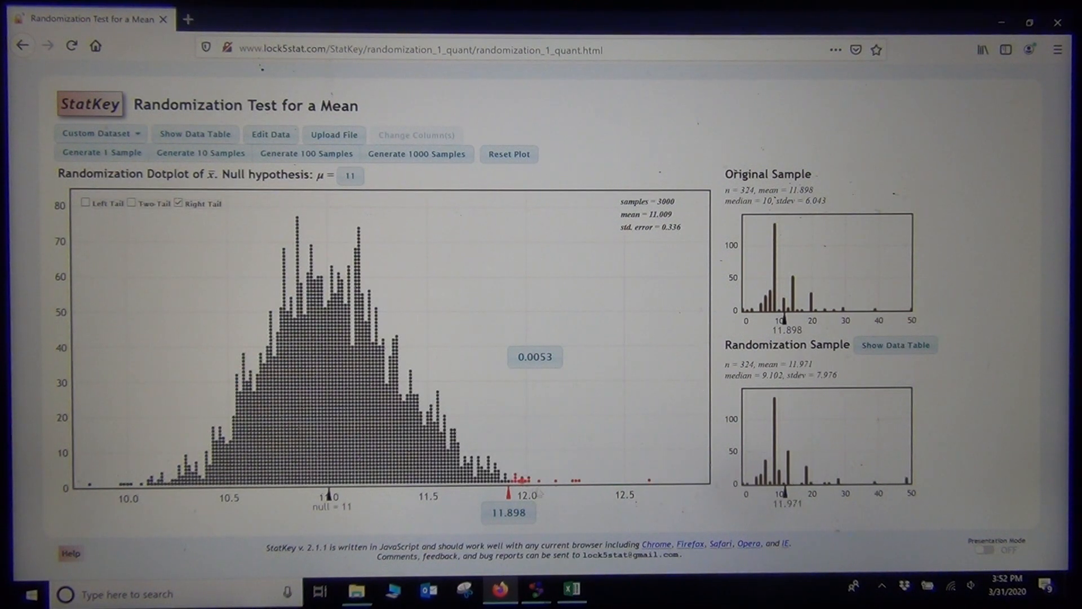
left_click(101, 153)
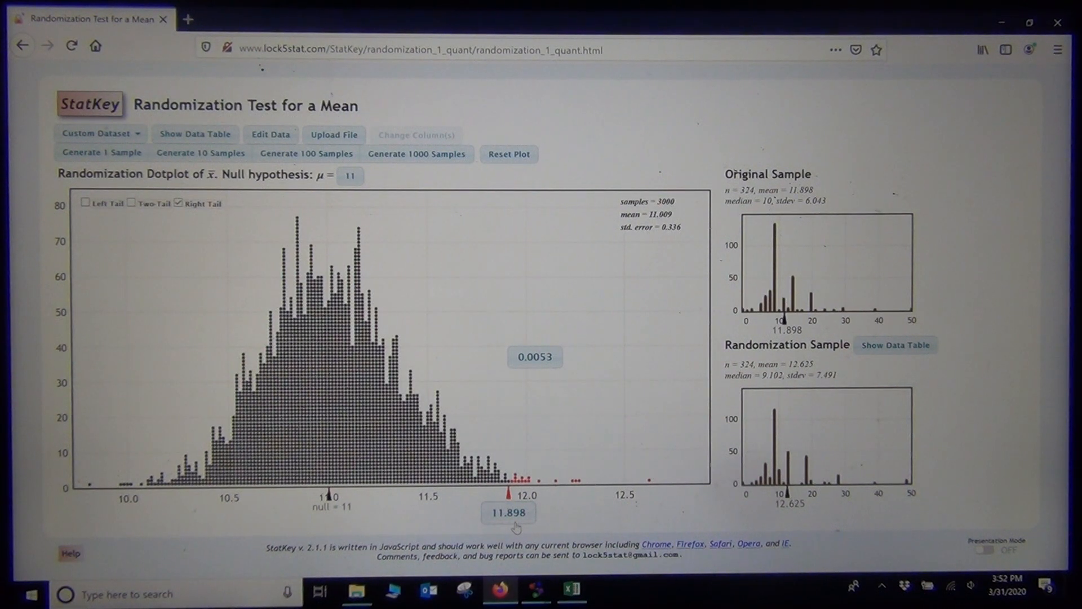
left_click(101, 153)
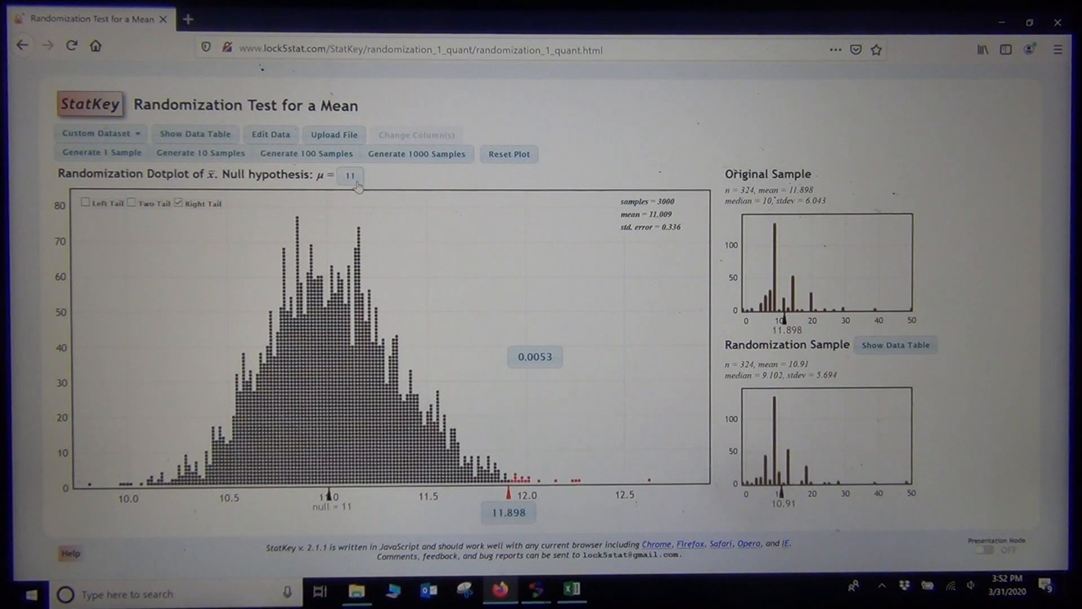
mouse_move(568, 350)
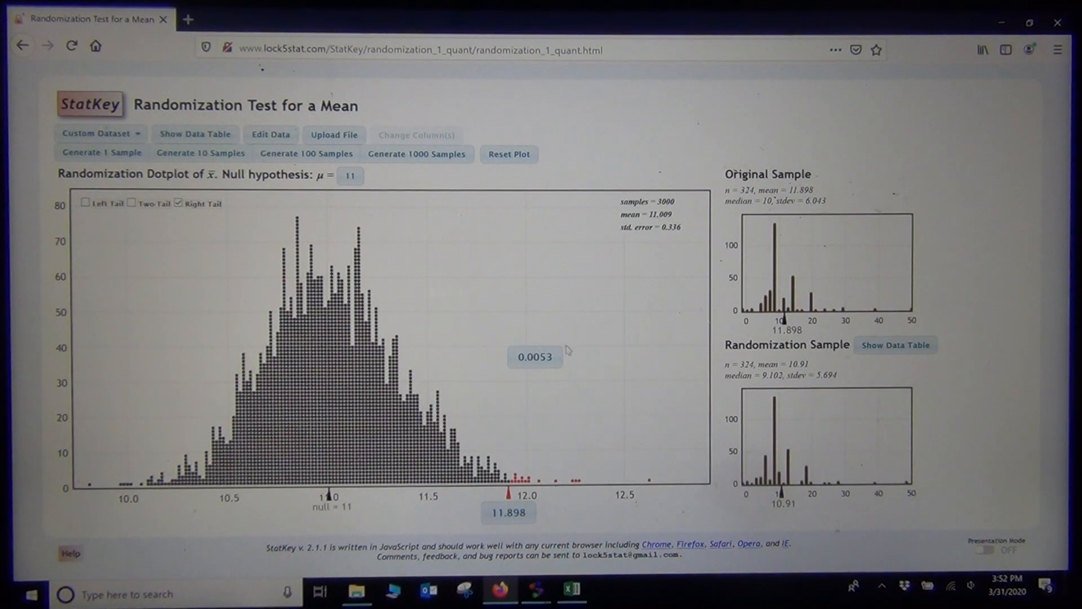
mouse_move(490, 354)
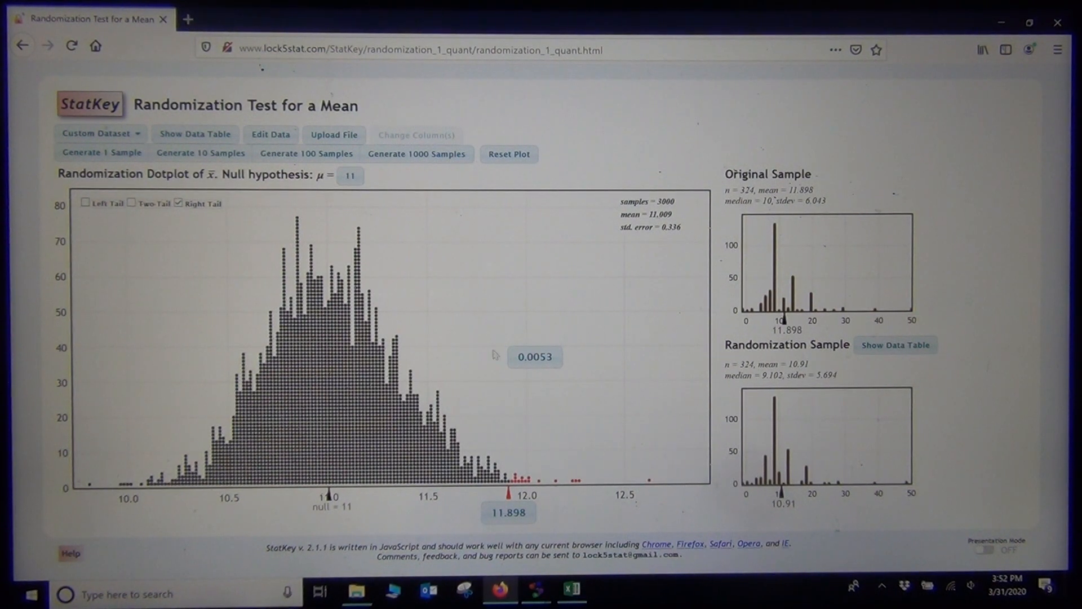
mouse_move(519, 375)
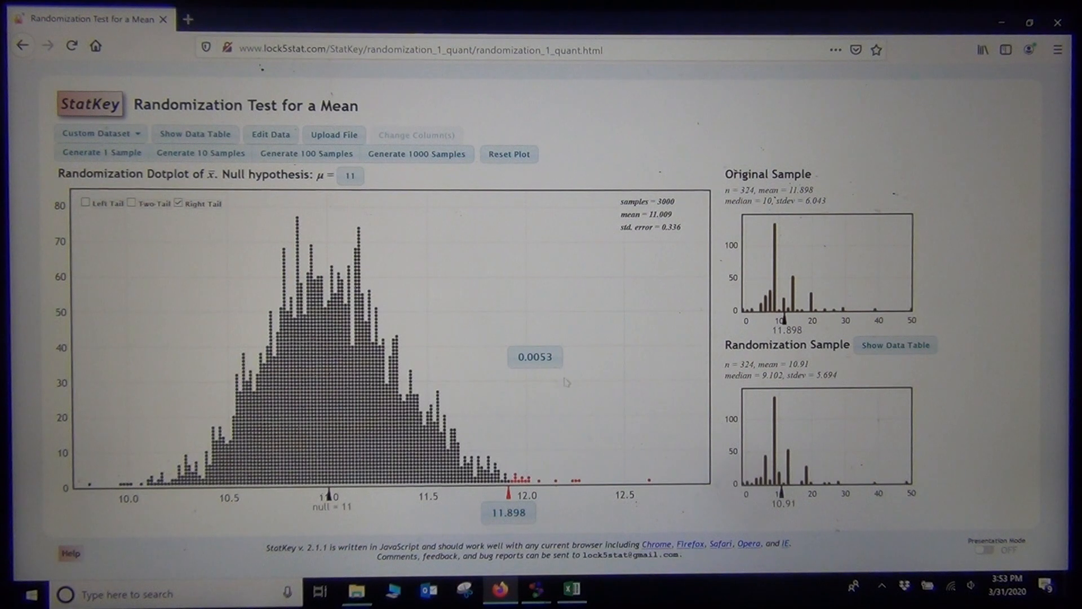
mouse_move(591, 389)
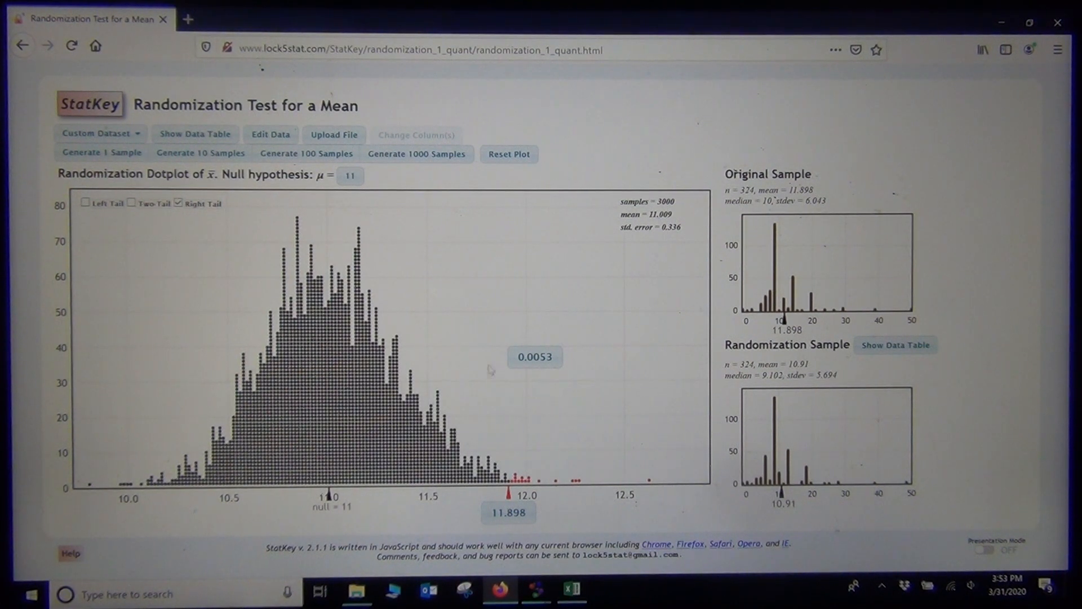
mouse_move(604, 369)
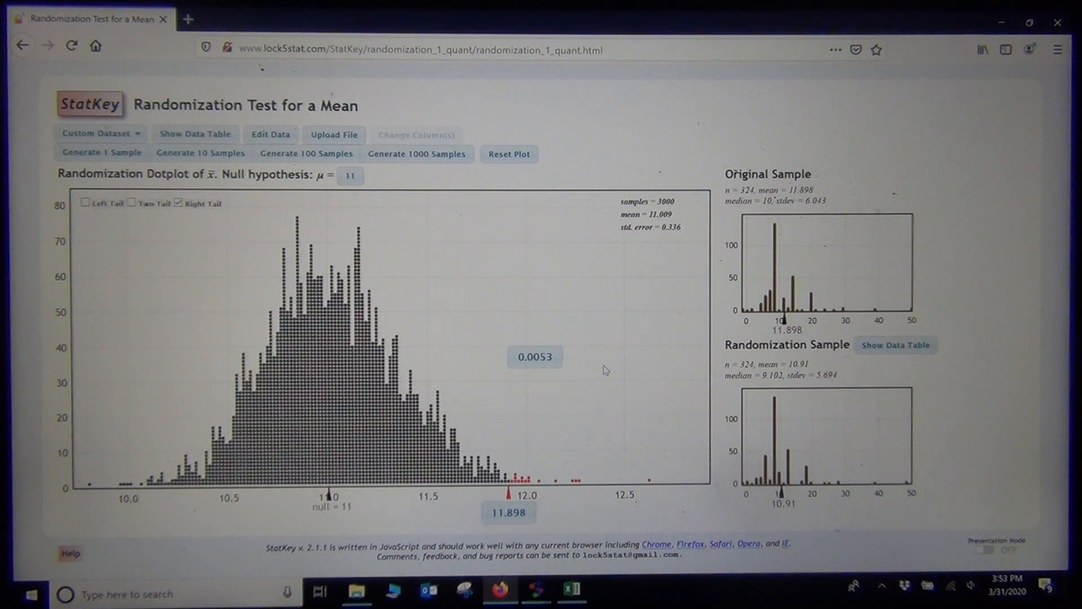